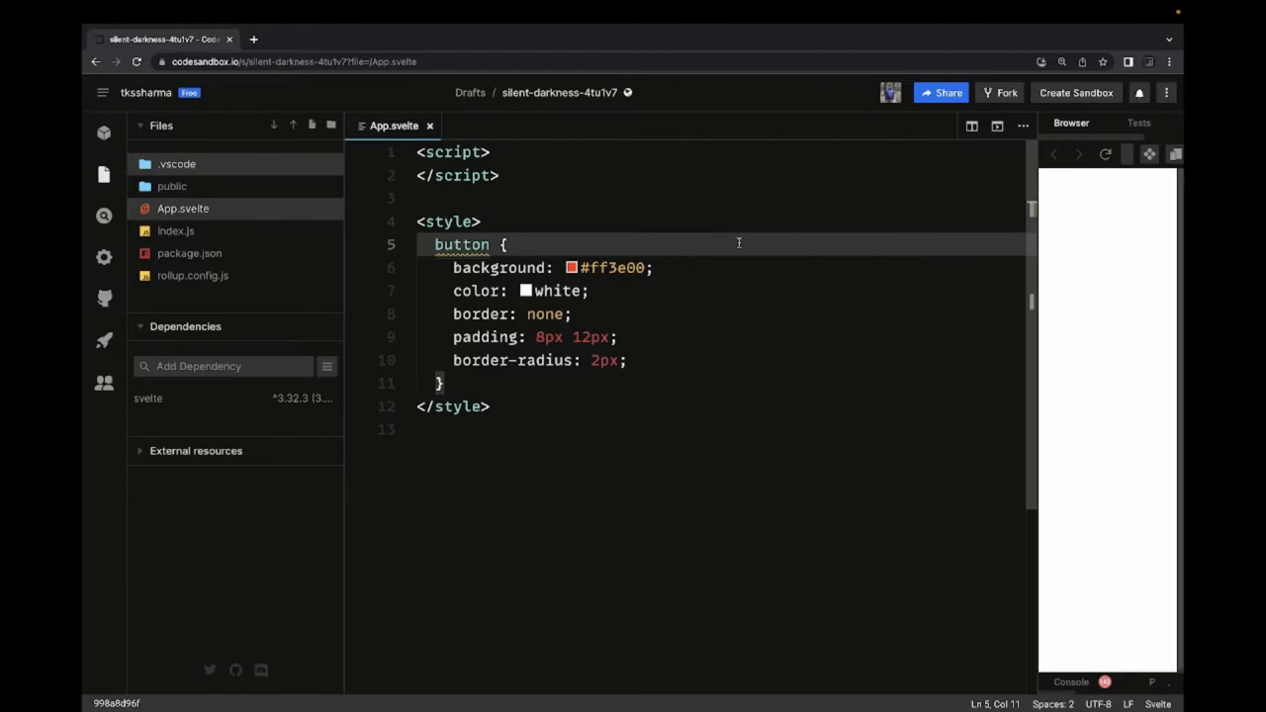
Add the line import {Router, Link, Route} from "svelte-routing" at the top of App.svelte's script.
key("Enter")
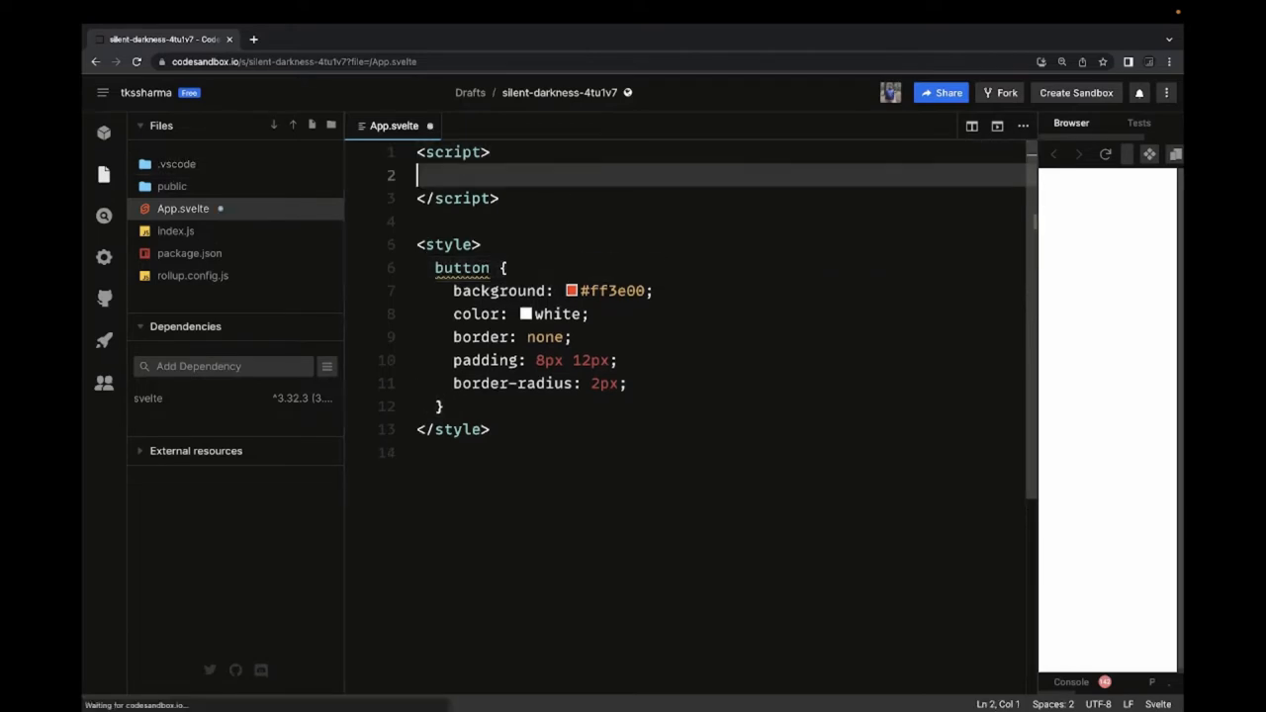
type("im")
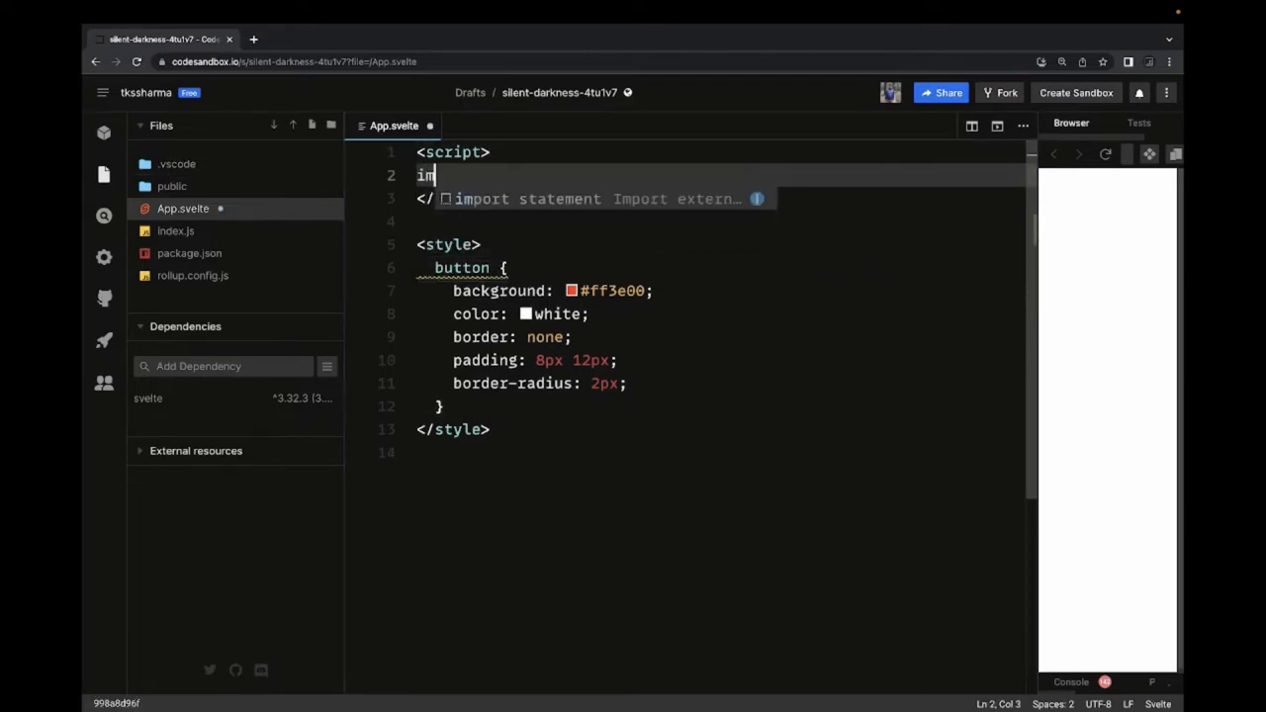
type("port")
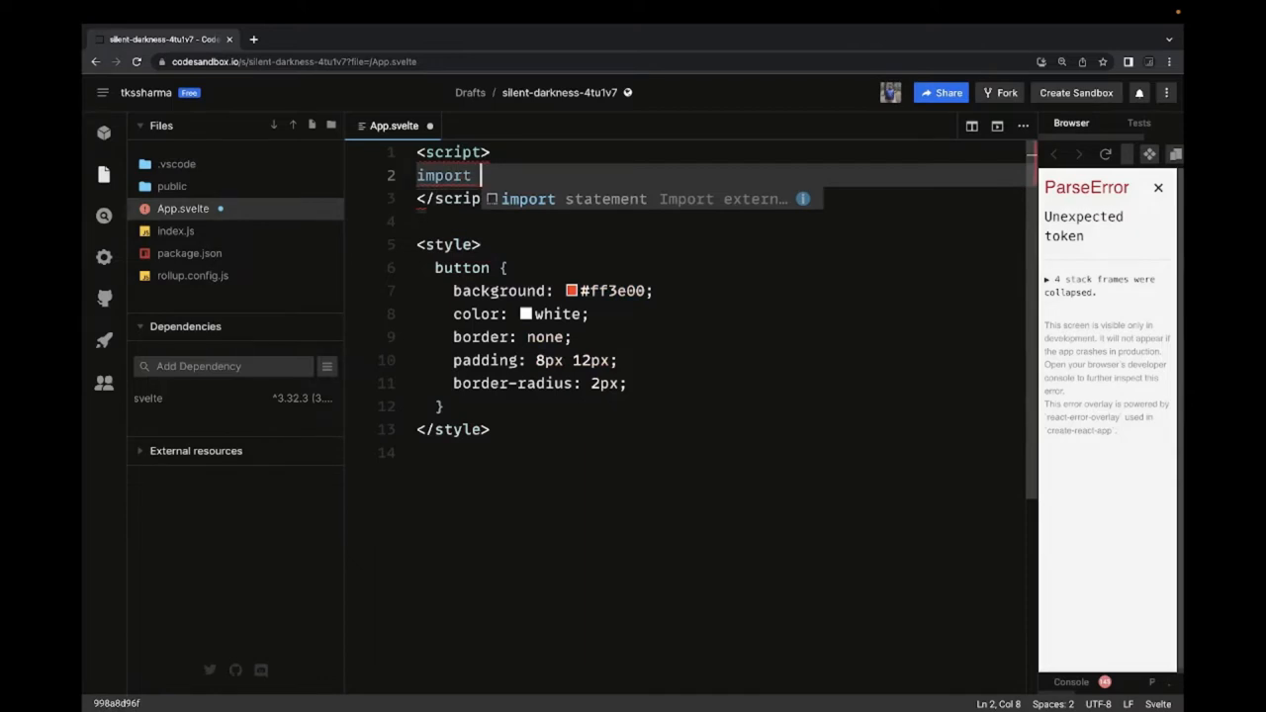
type("{}")
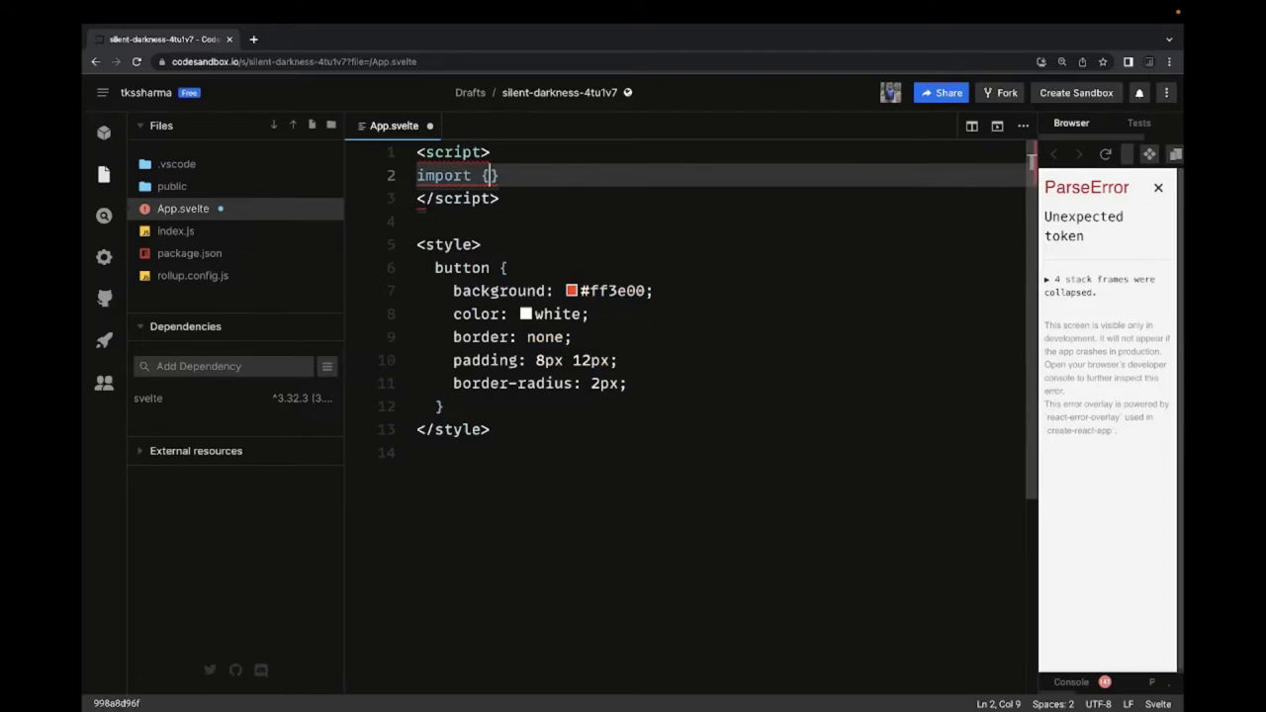
type("Router")
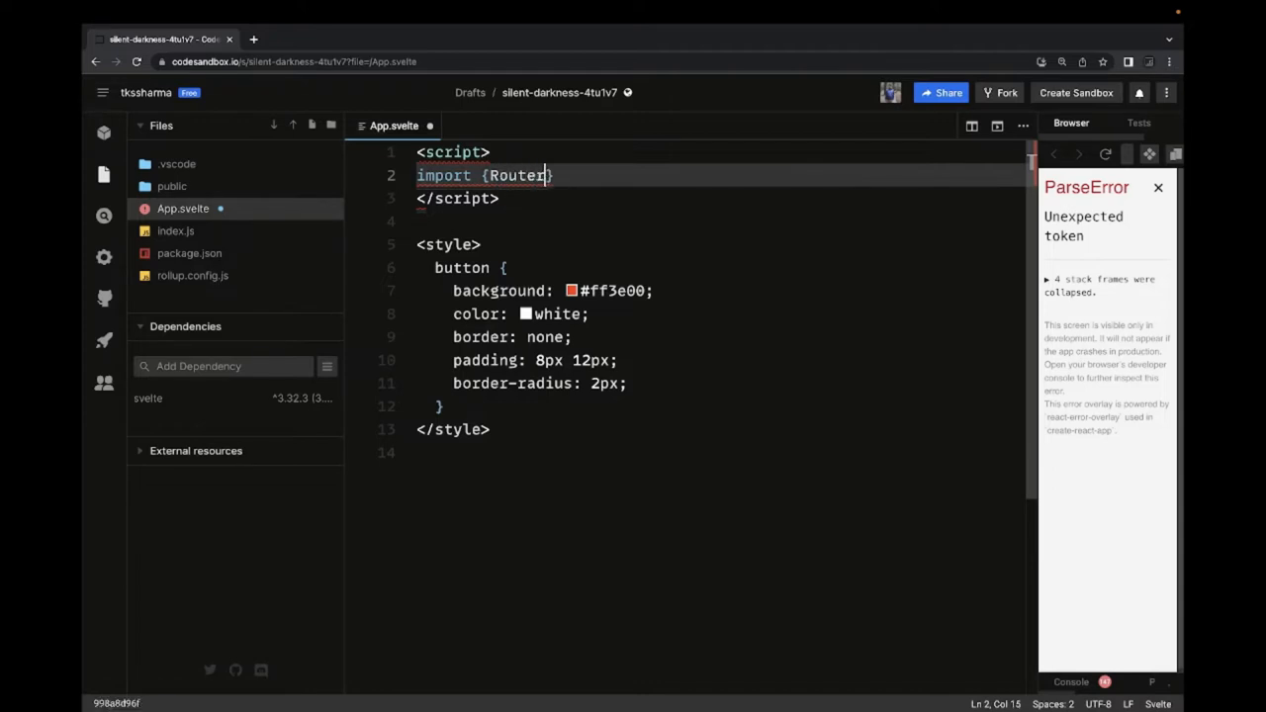
type(", Link,")
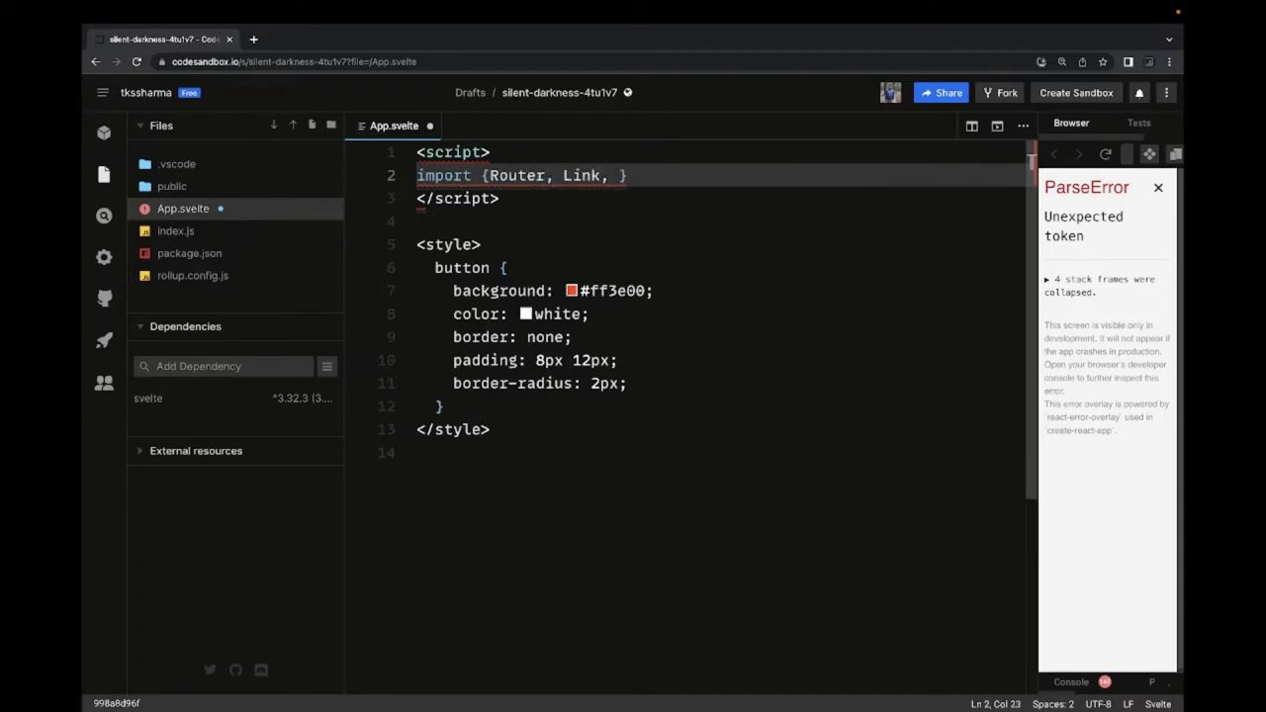
type("Route}")
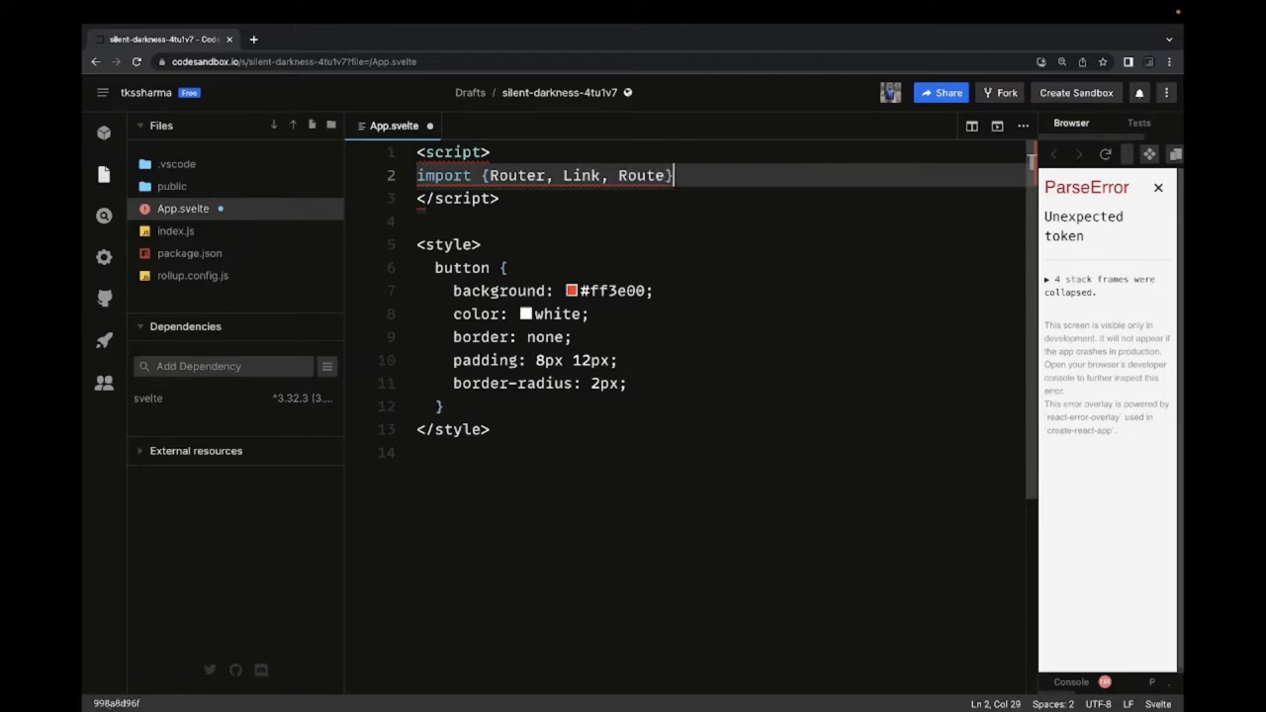
type("from")
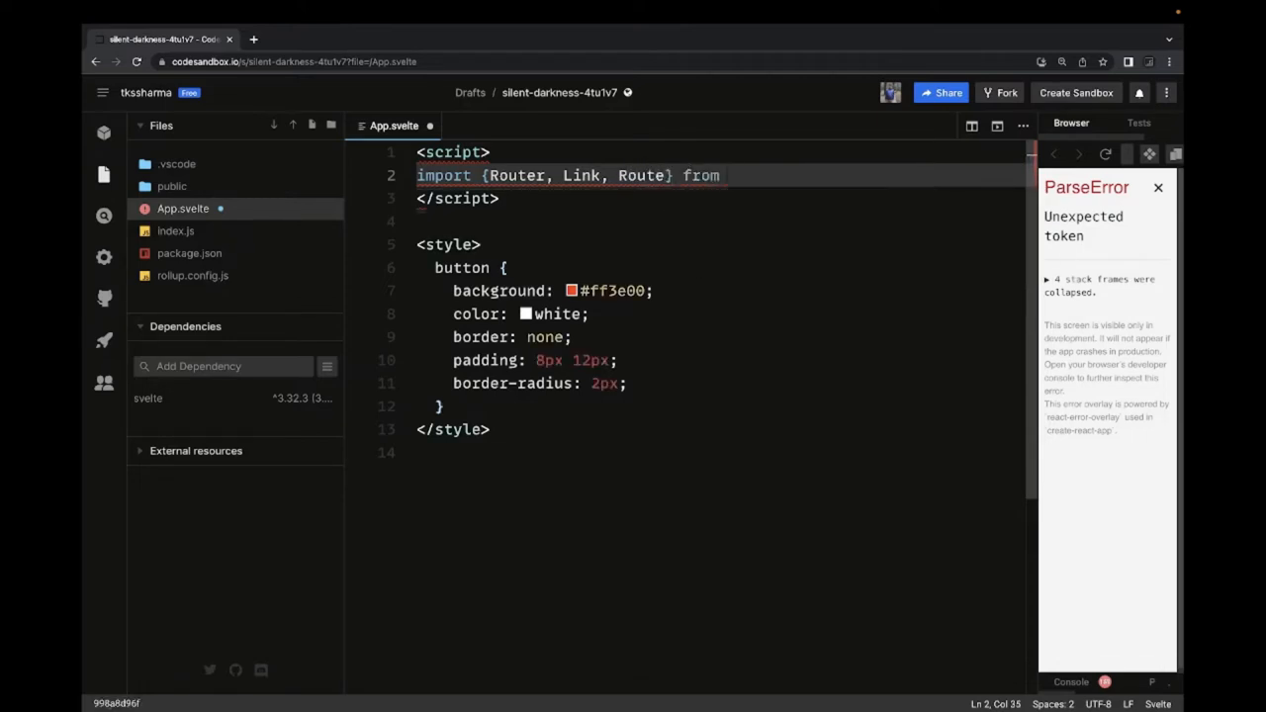
type("\"\"")
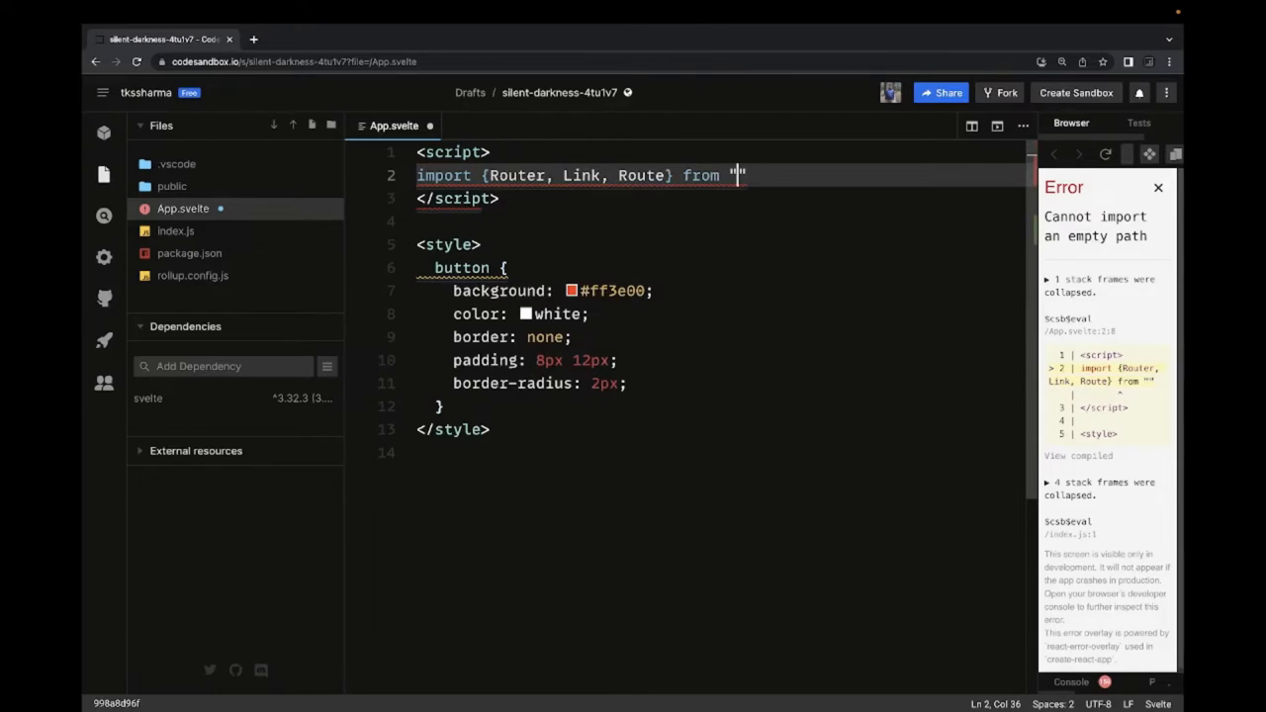
type("svelte-rout")
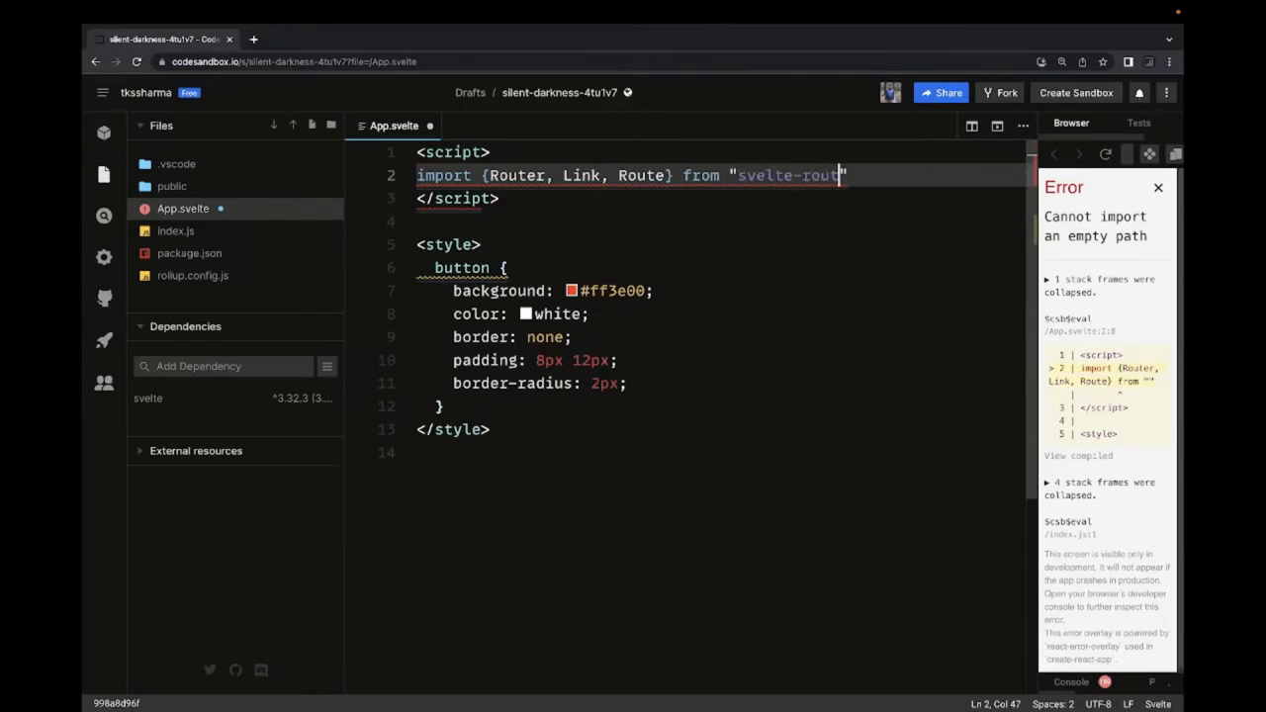
type("ing")
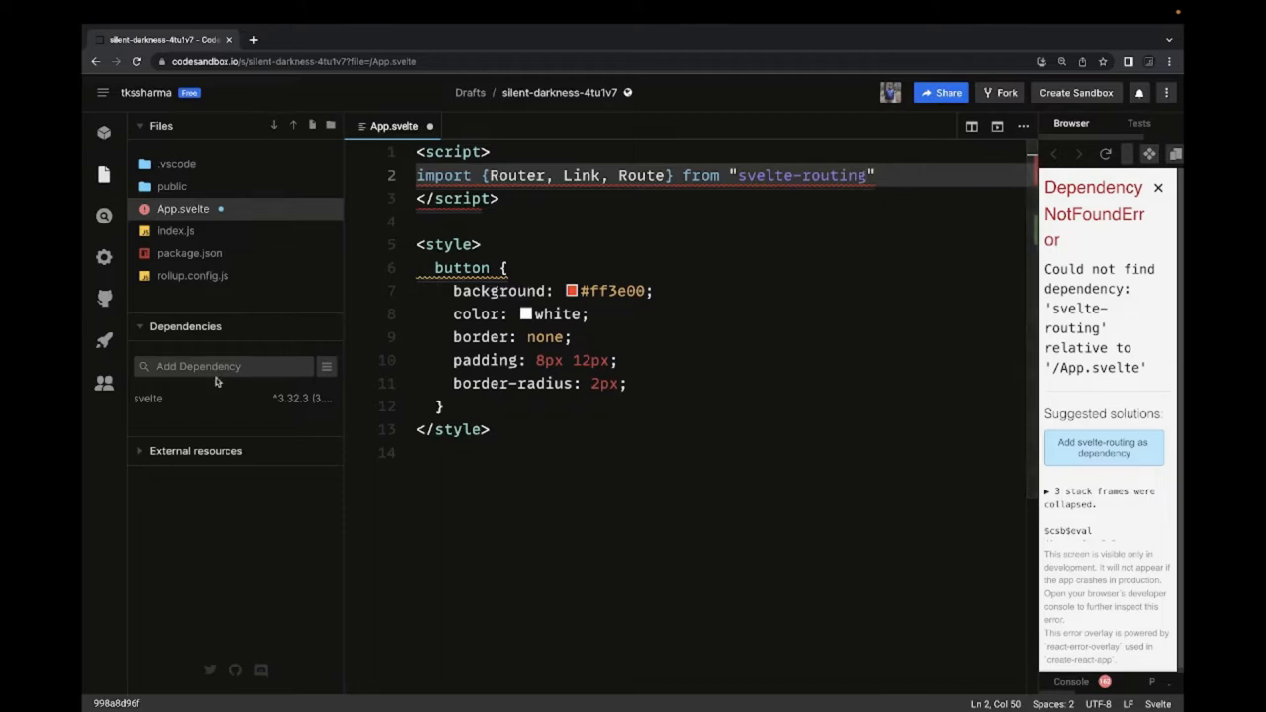
Add svelte-routing as a dependency from the preview error prompt.
left_click(1104, 447)
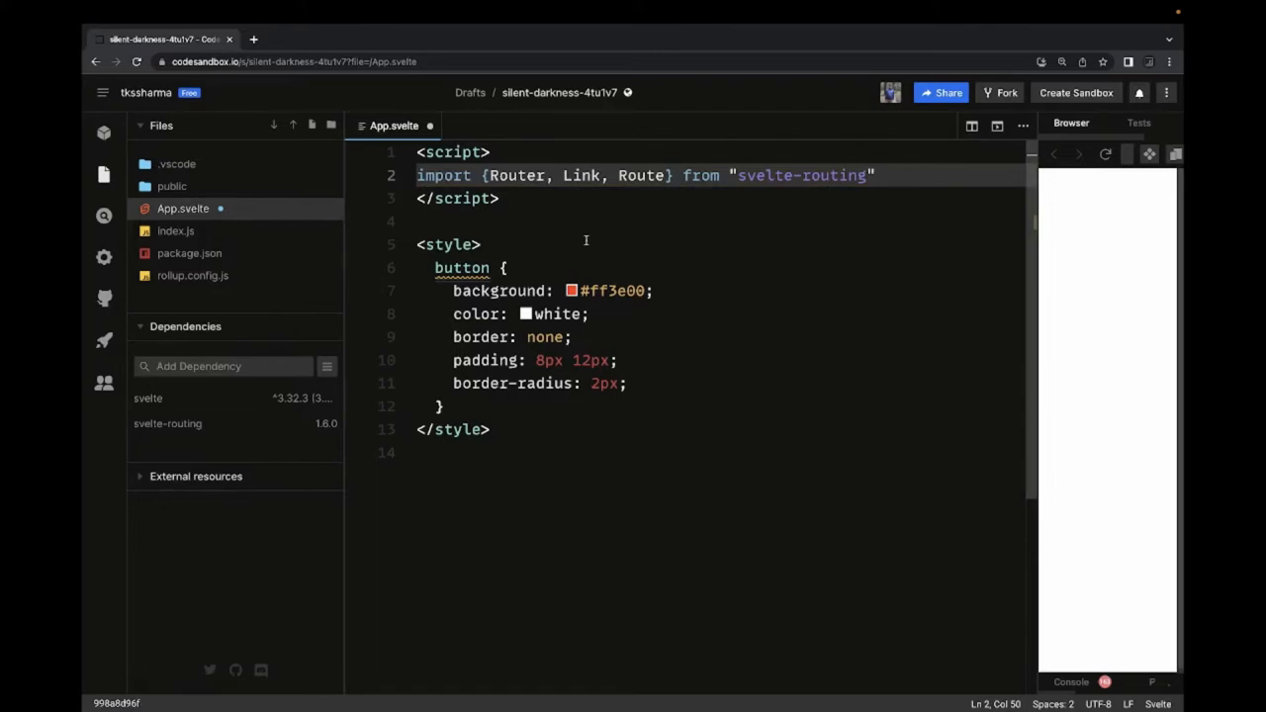
type("svelte-routing")
type("import")
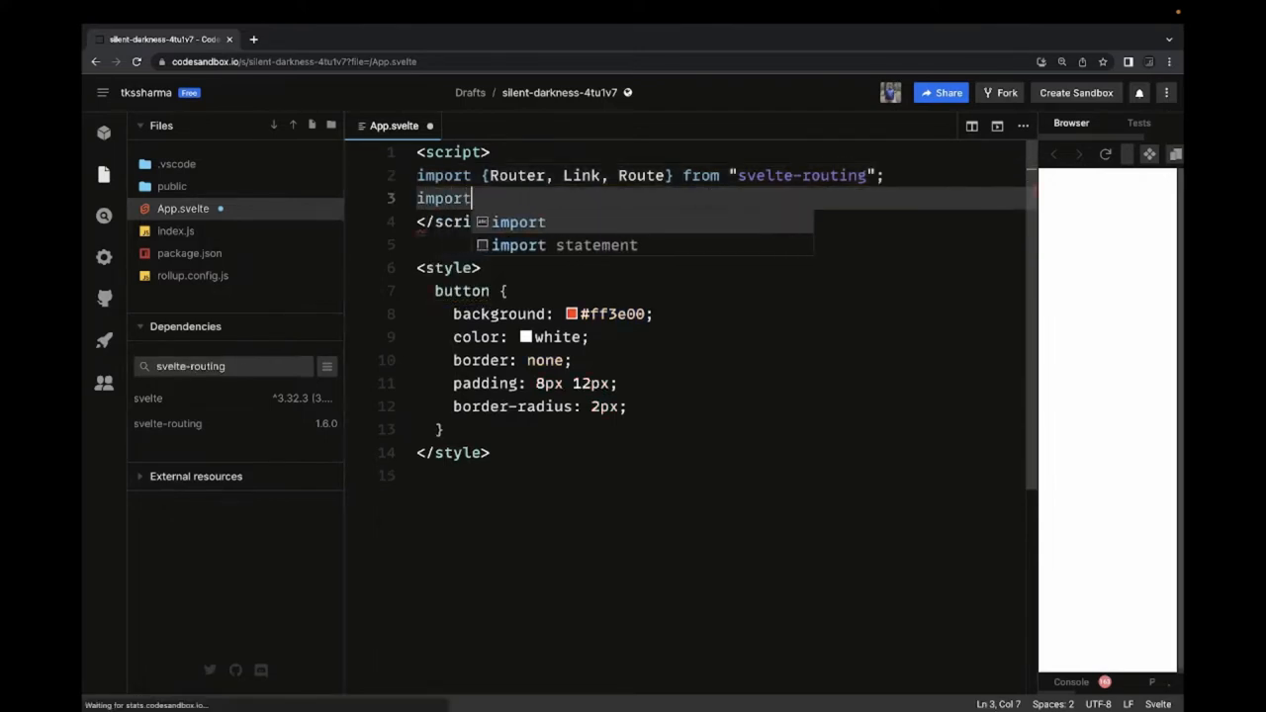
Import Home from './routes/home.sevelte' and About from './routes/about.sevelte'.
type("Hom")
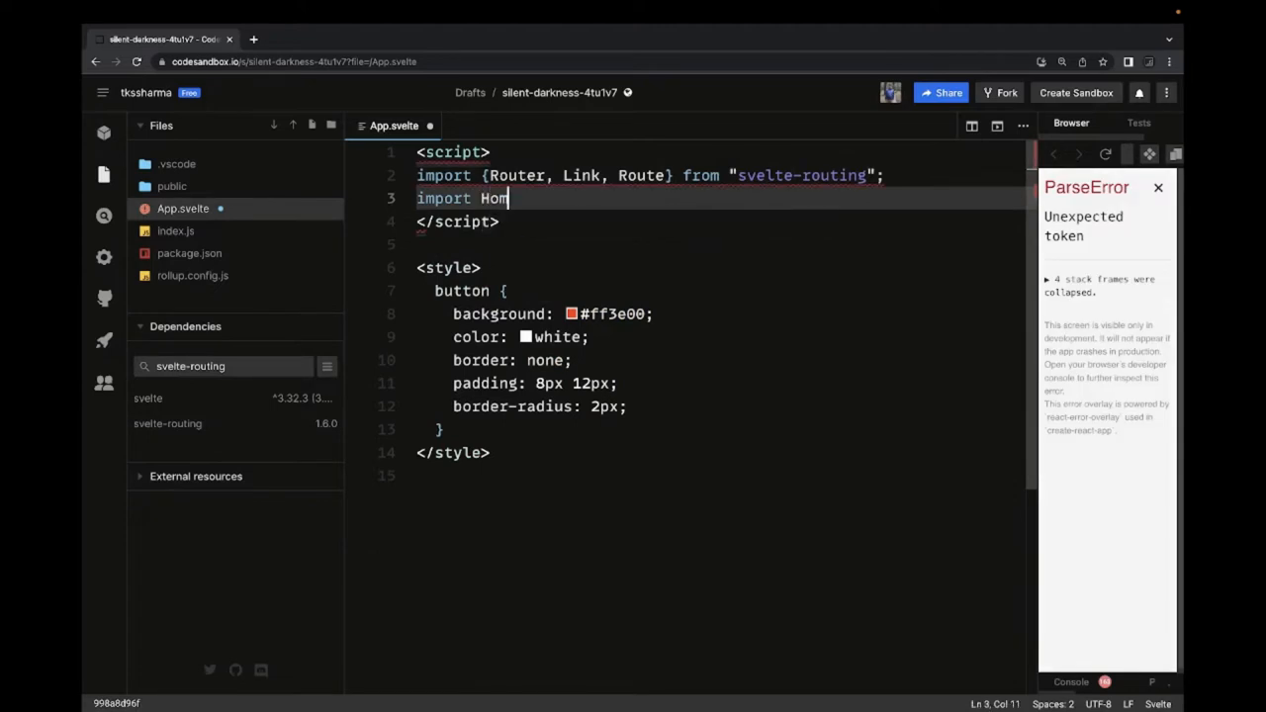
type("e from '")
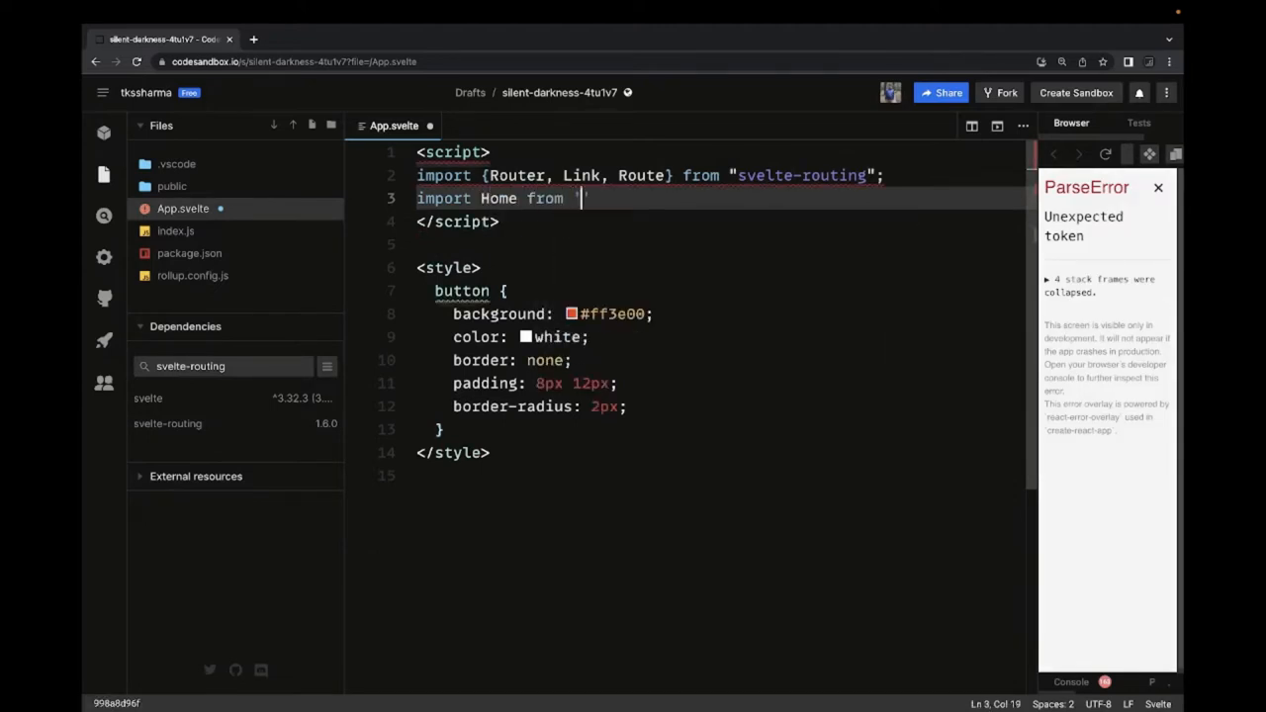
type("./")
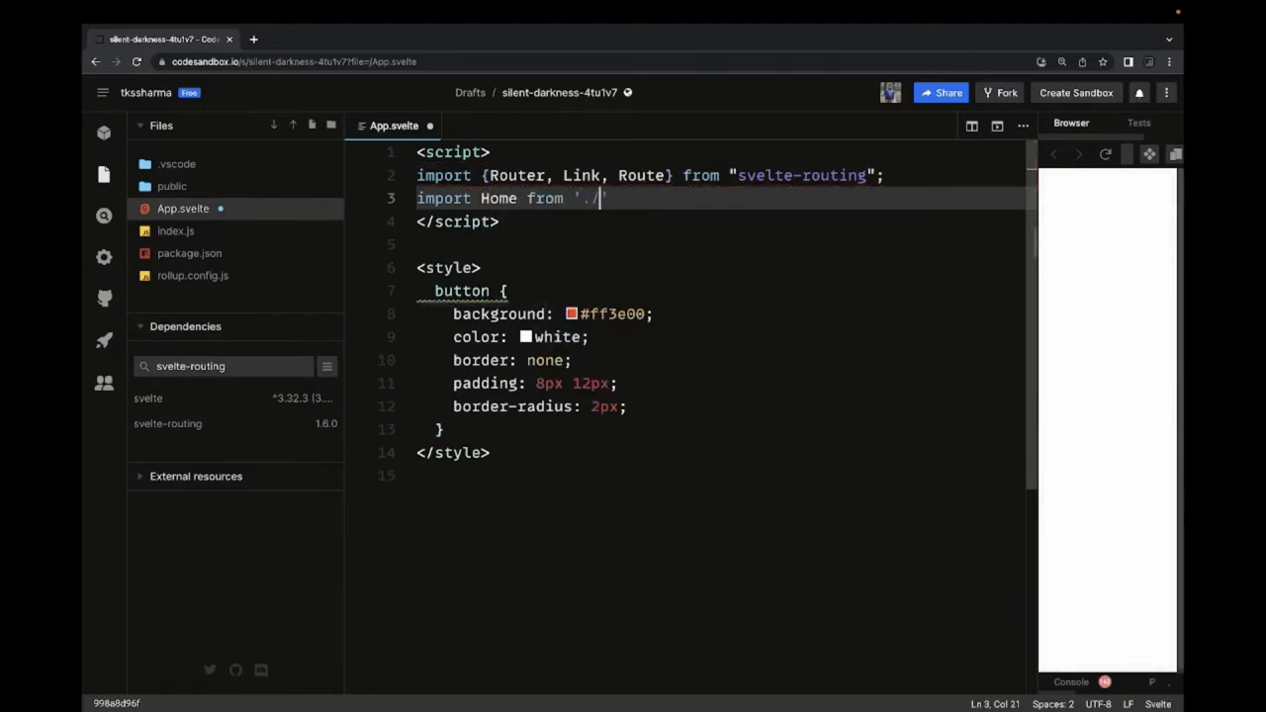
type("routes")
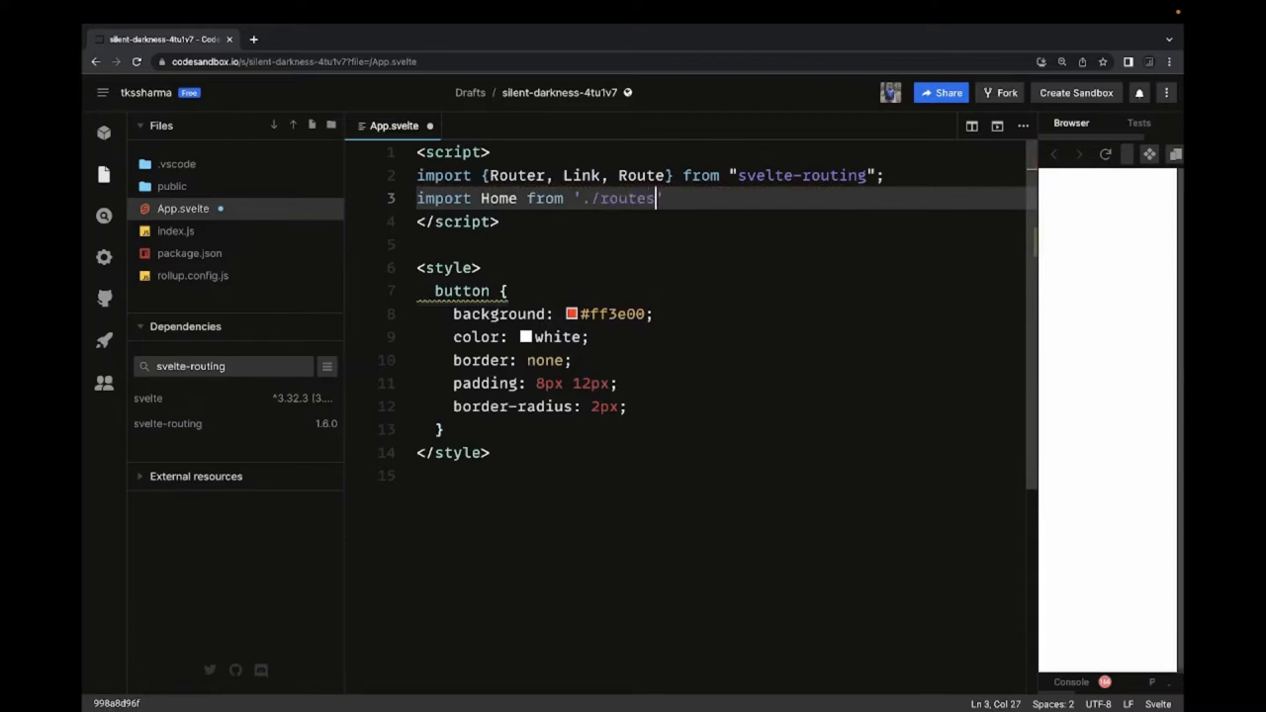
type("/")
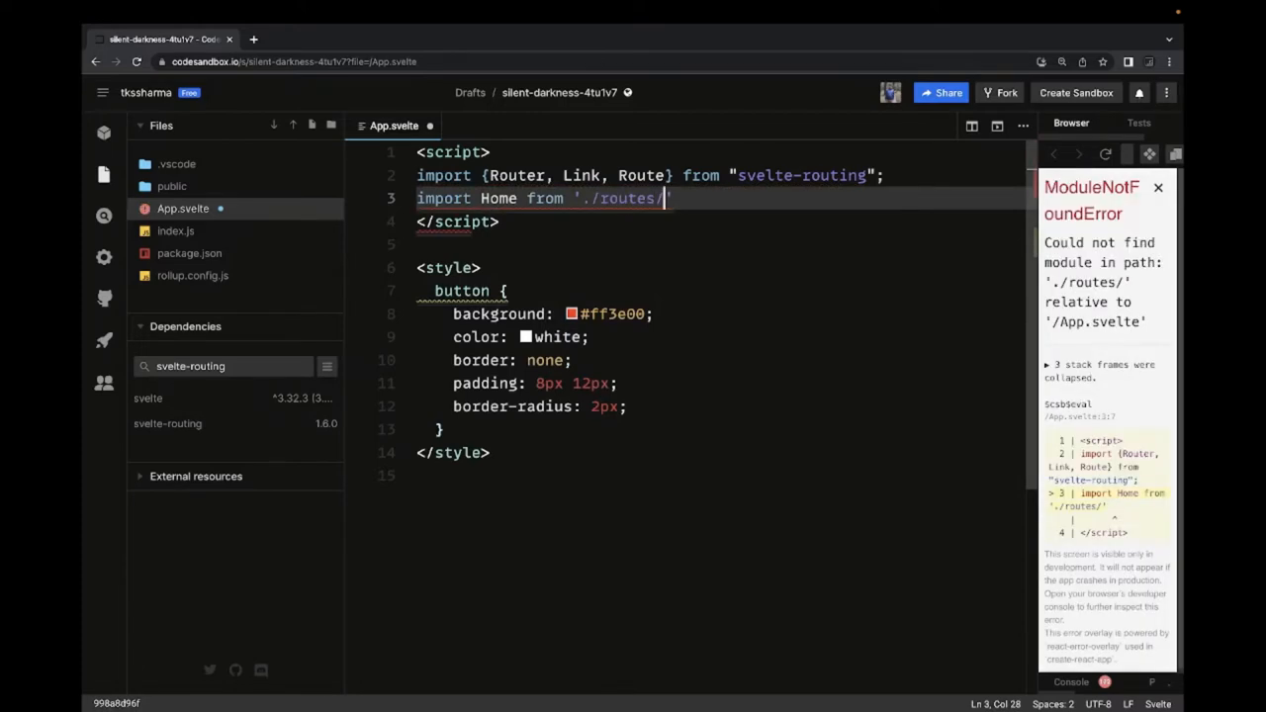
type("home.sevelte")
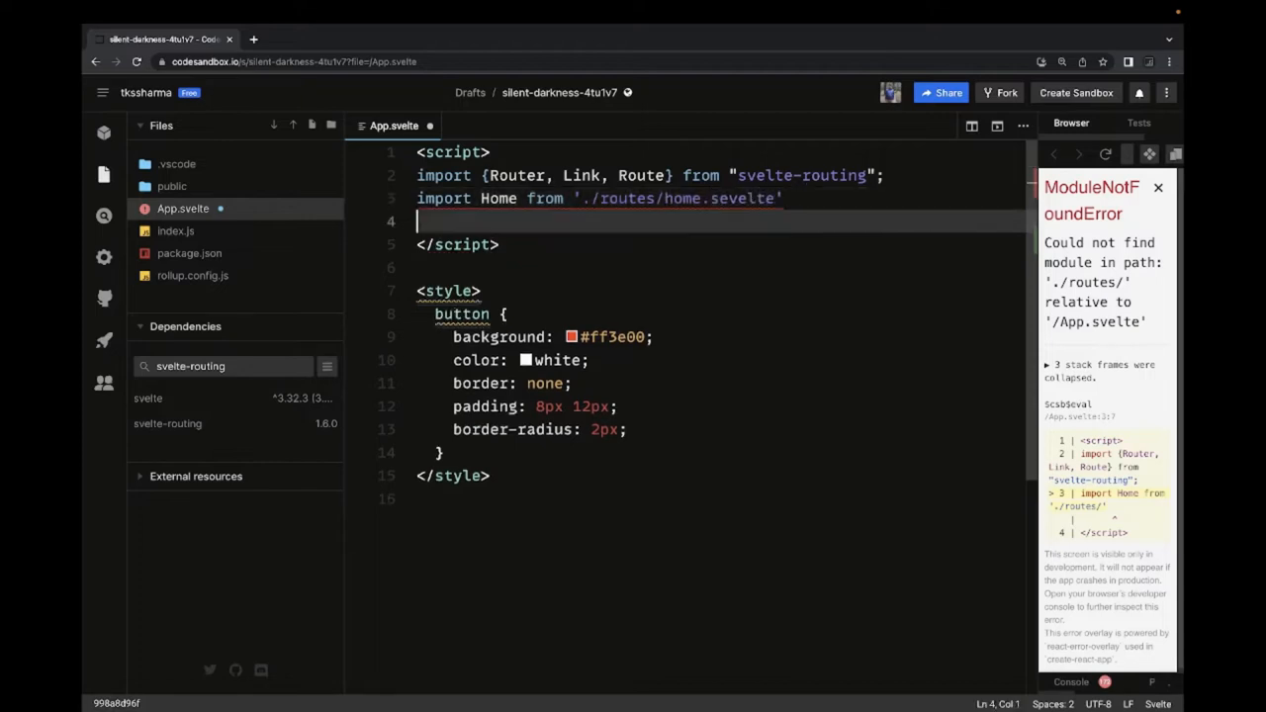
type("import")
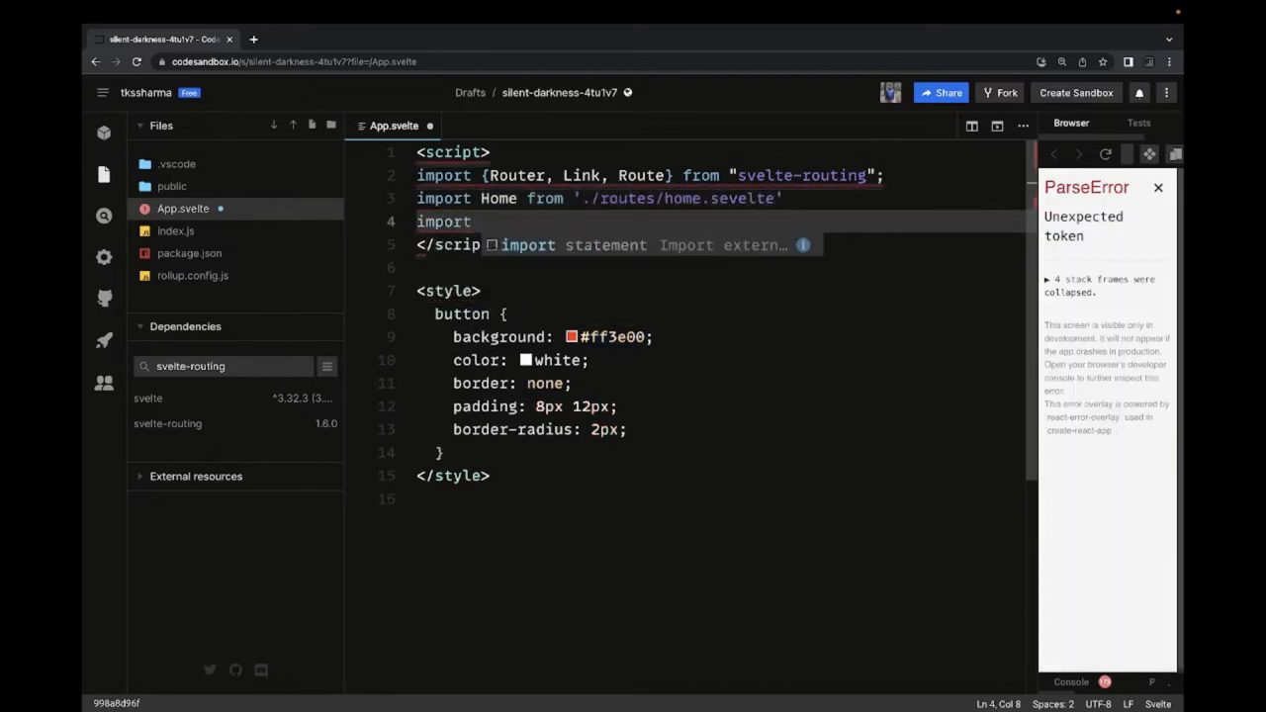
type("About")
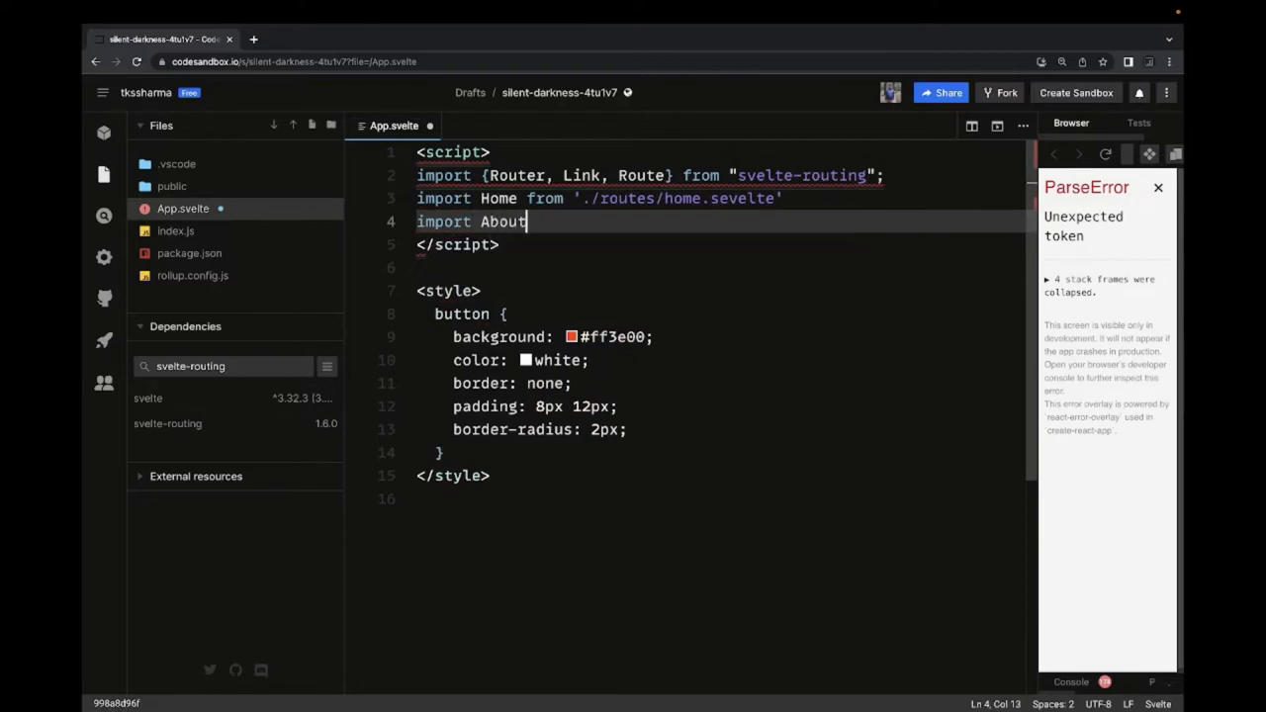
type("from './routes/about.sevelte'")
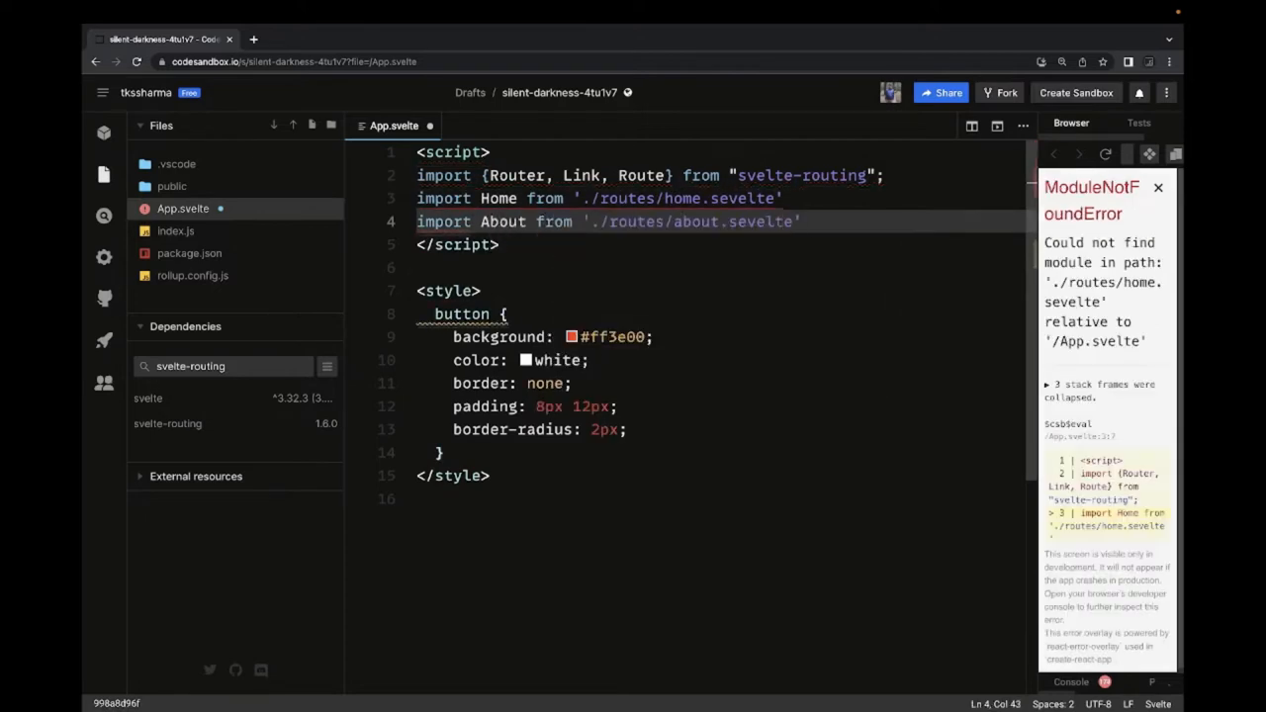
Declare export let url = "" below the imports.
type("let")
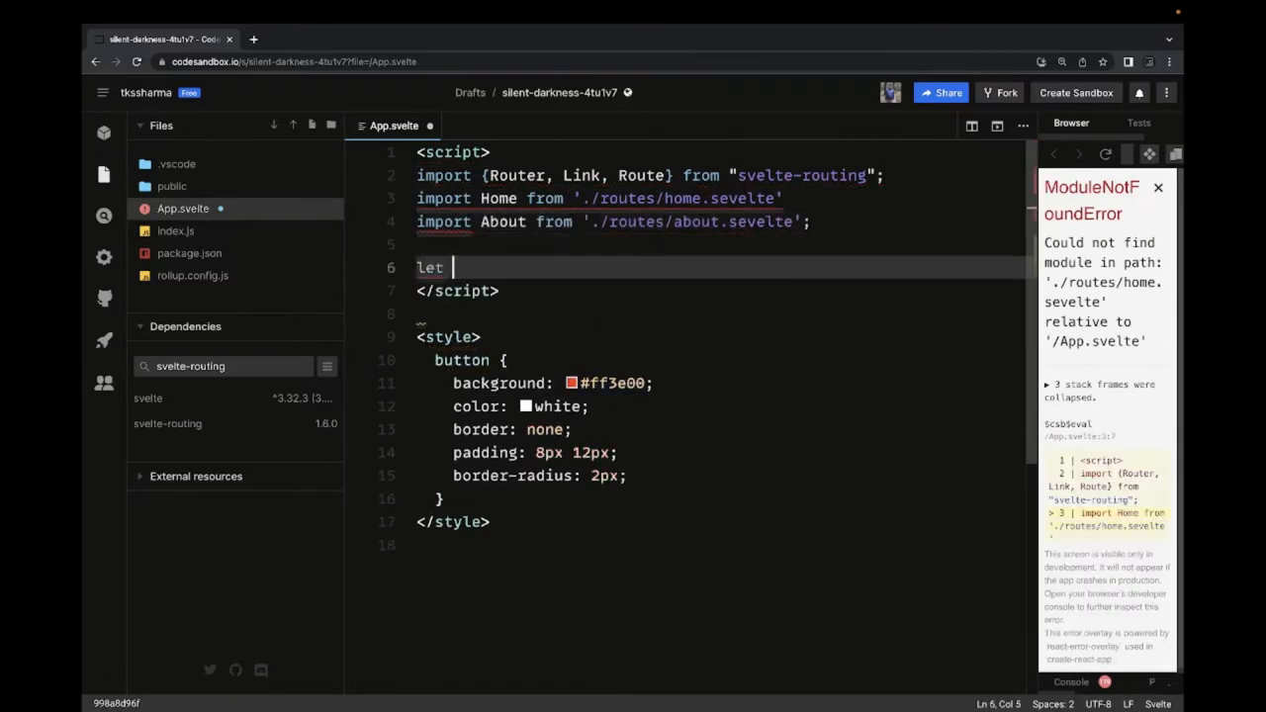
type("url =\"\"")
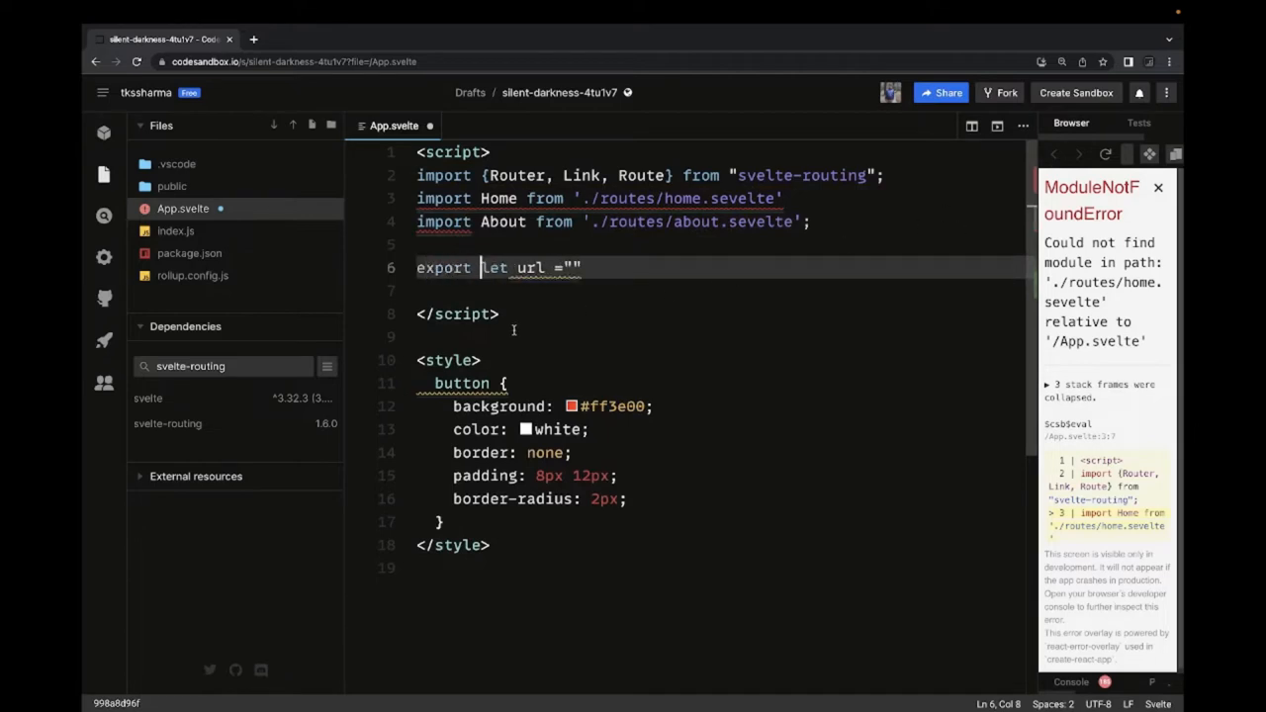
mouse_move(526, 324)
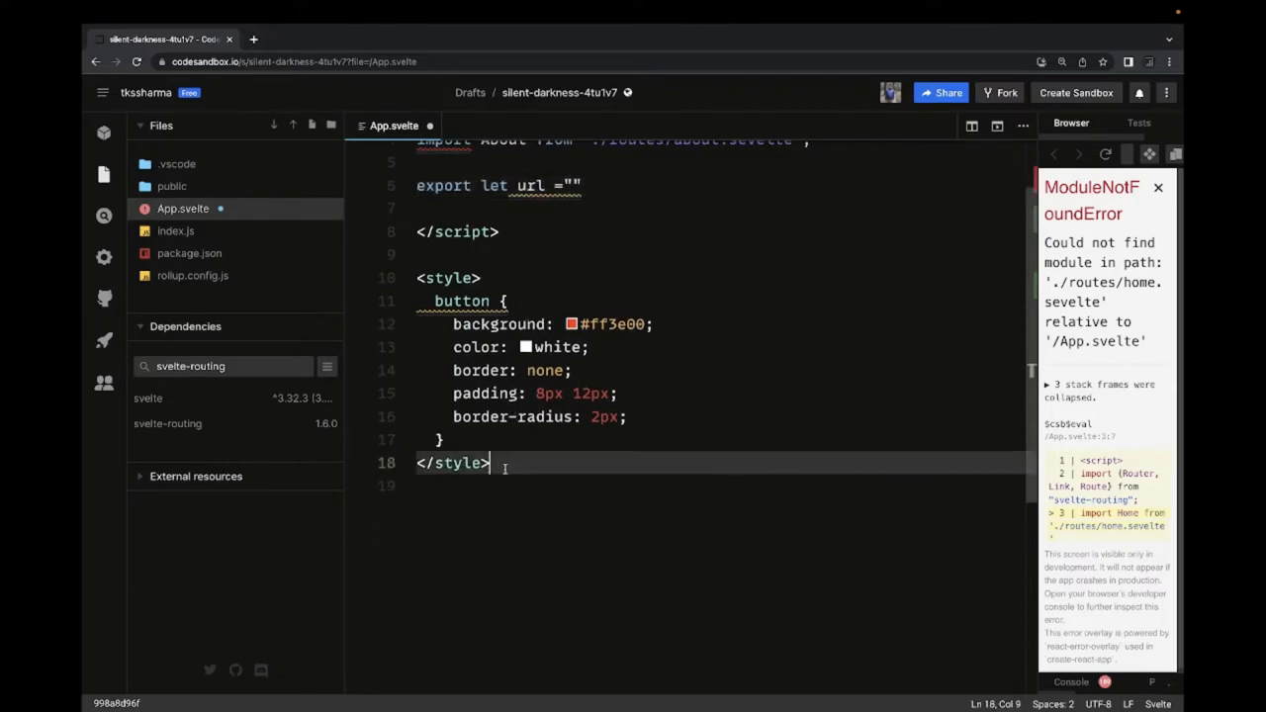
Add a <Router url={url}> wrapper in App.svelte's markup.
type("<Router")
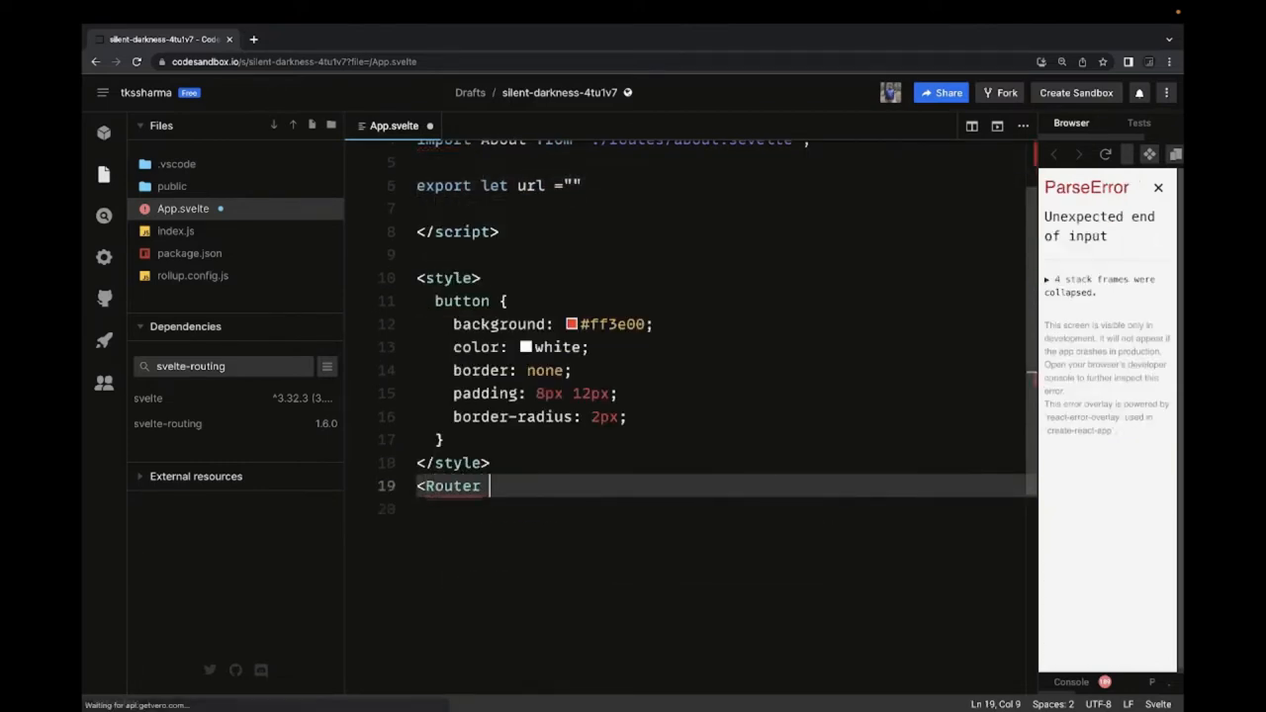
type("url={}")
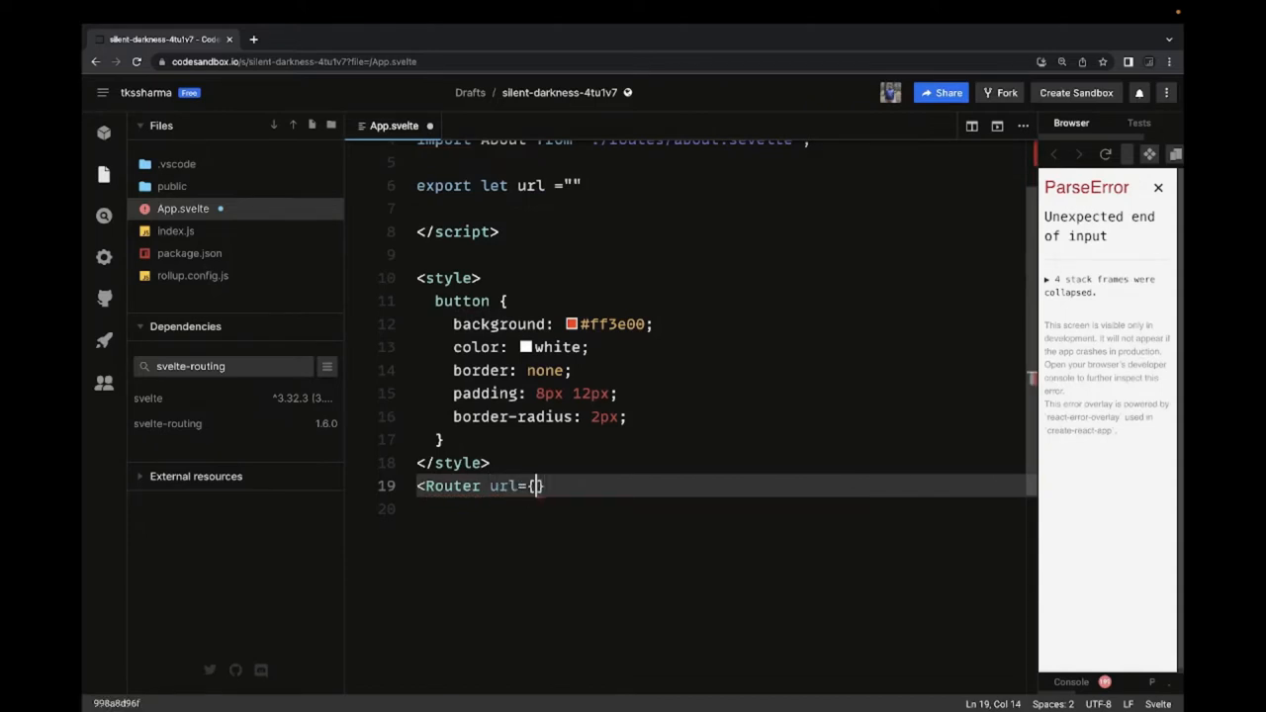
type("url}")
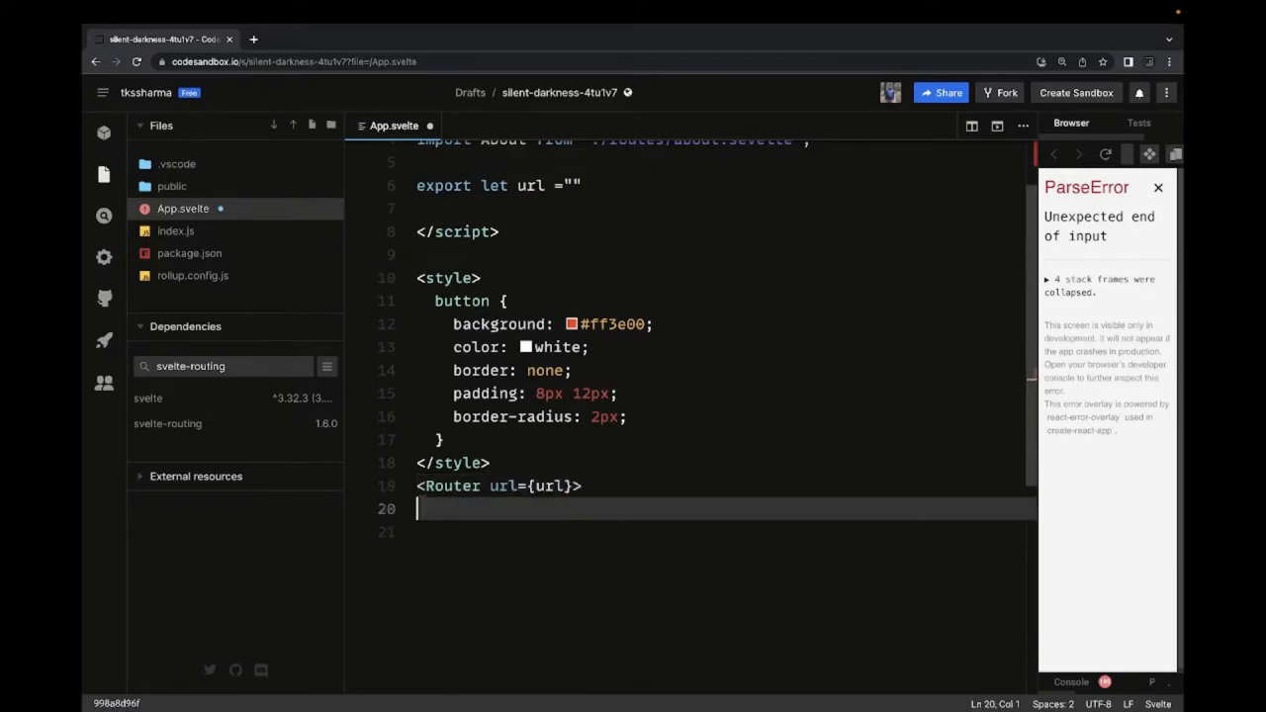
Add Routes for path "/" with component Home and "/about" with component About.
type("<R")
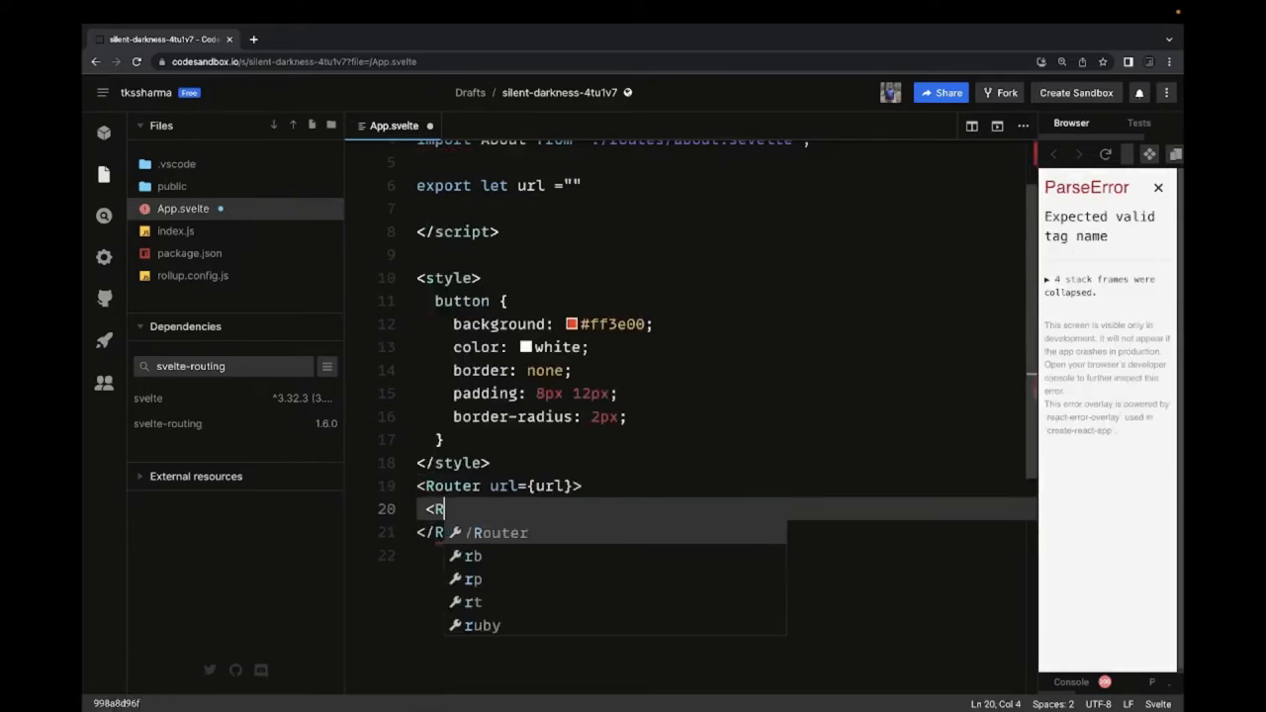
type("oute")
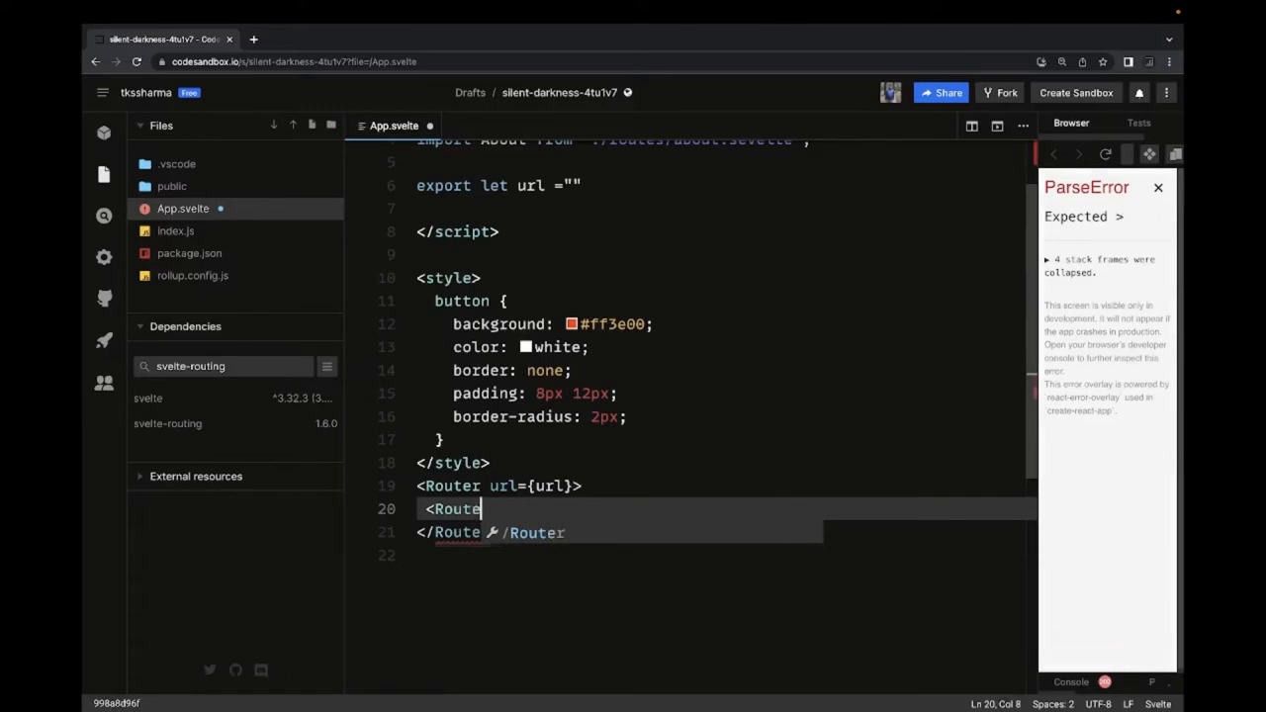
type("path=")
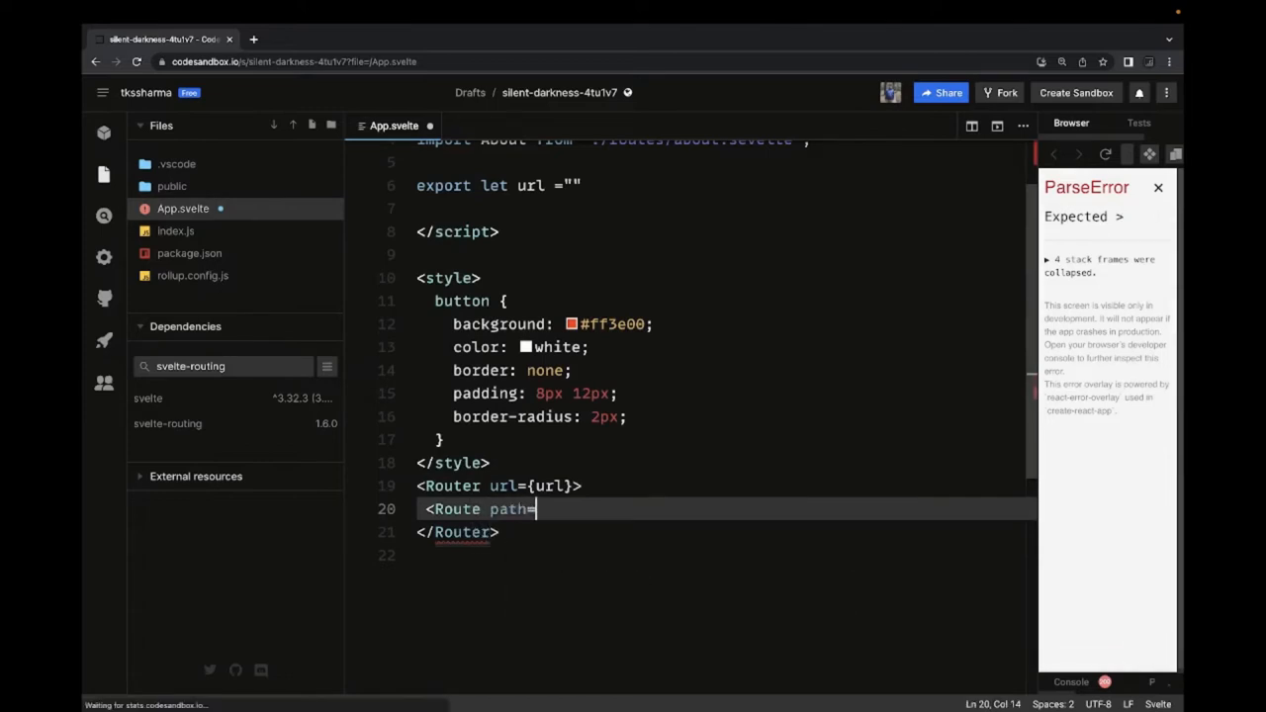
type("\"/\"")
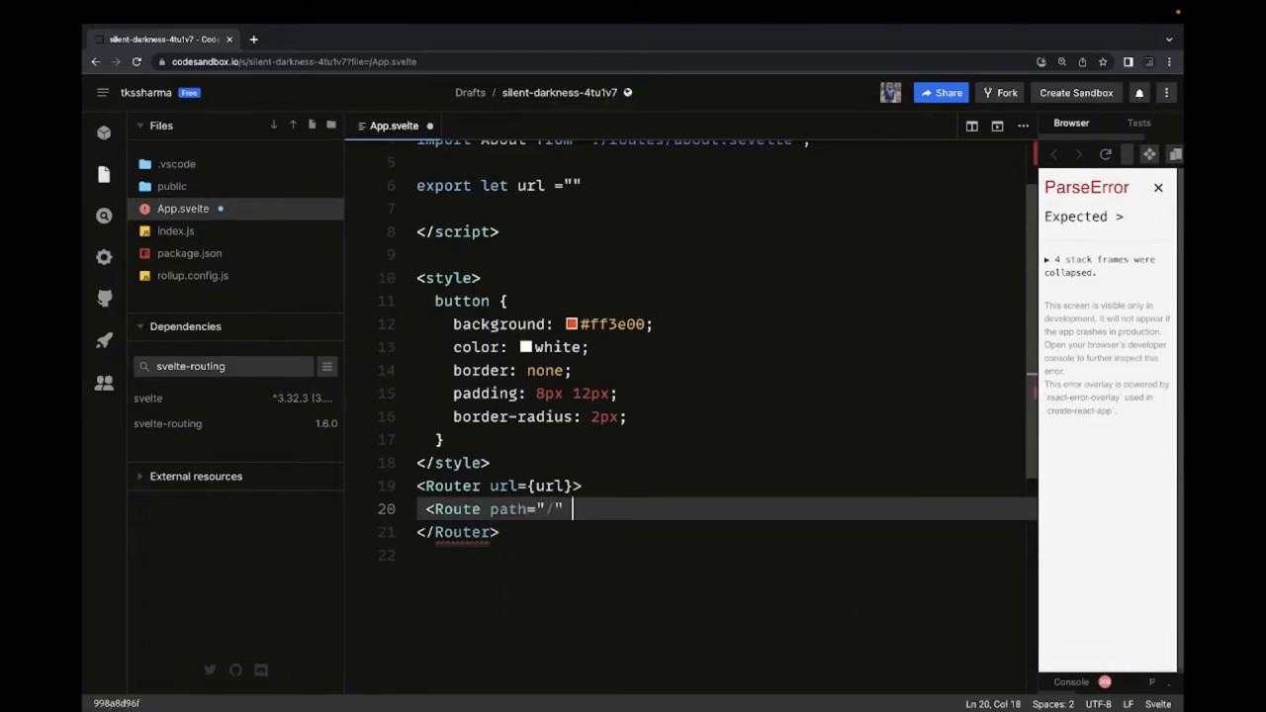
type("component={}")
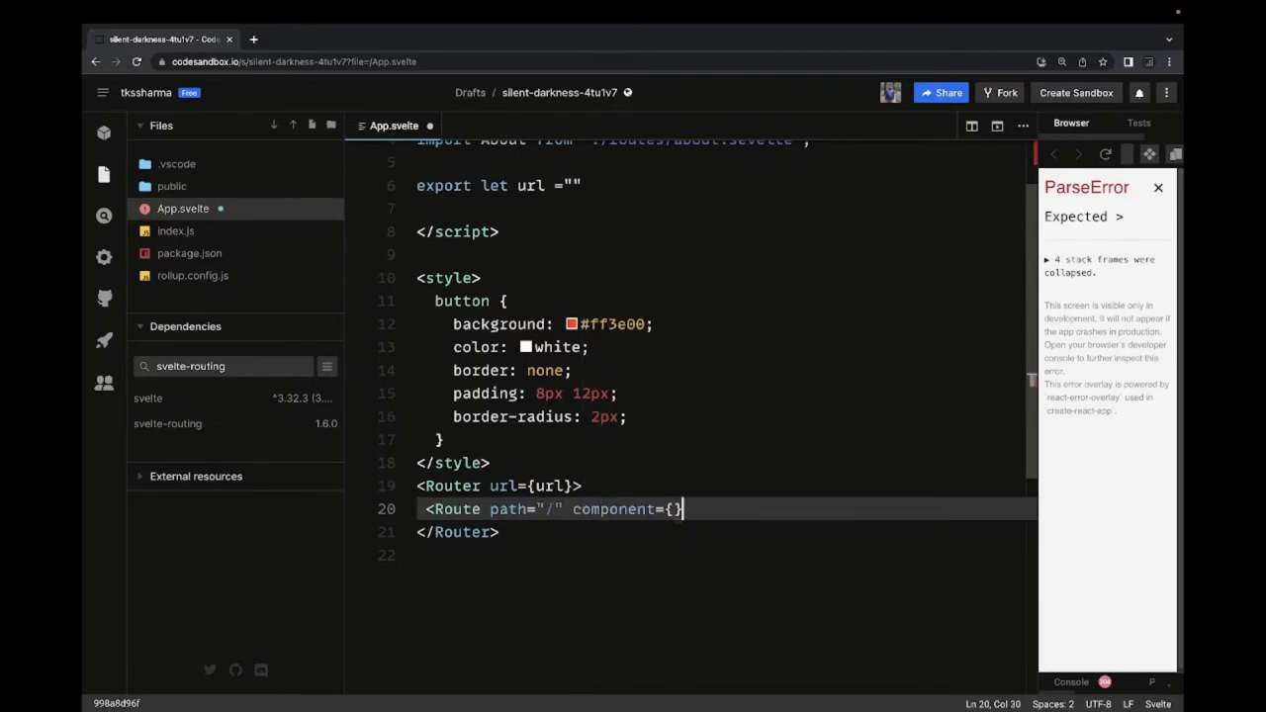
type("h")
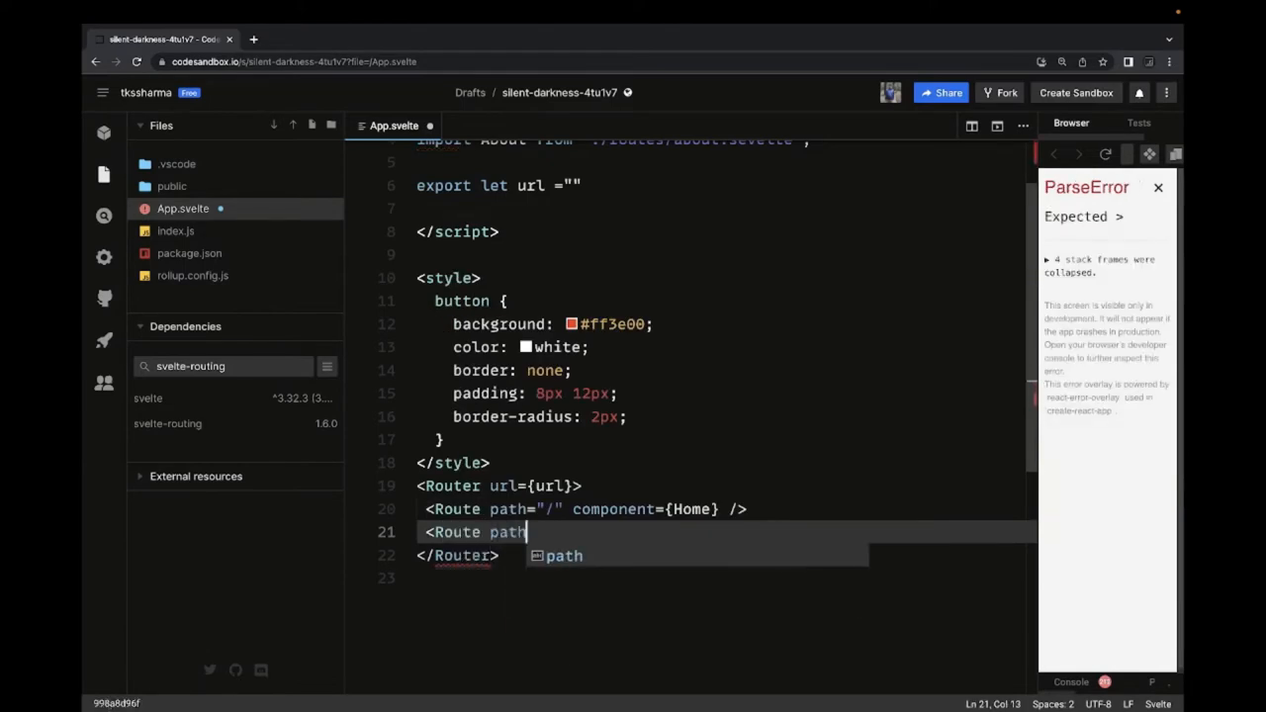
type("=\"/abo")
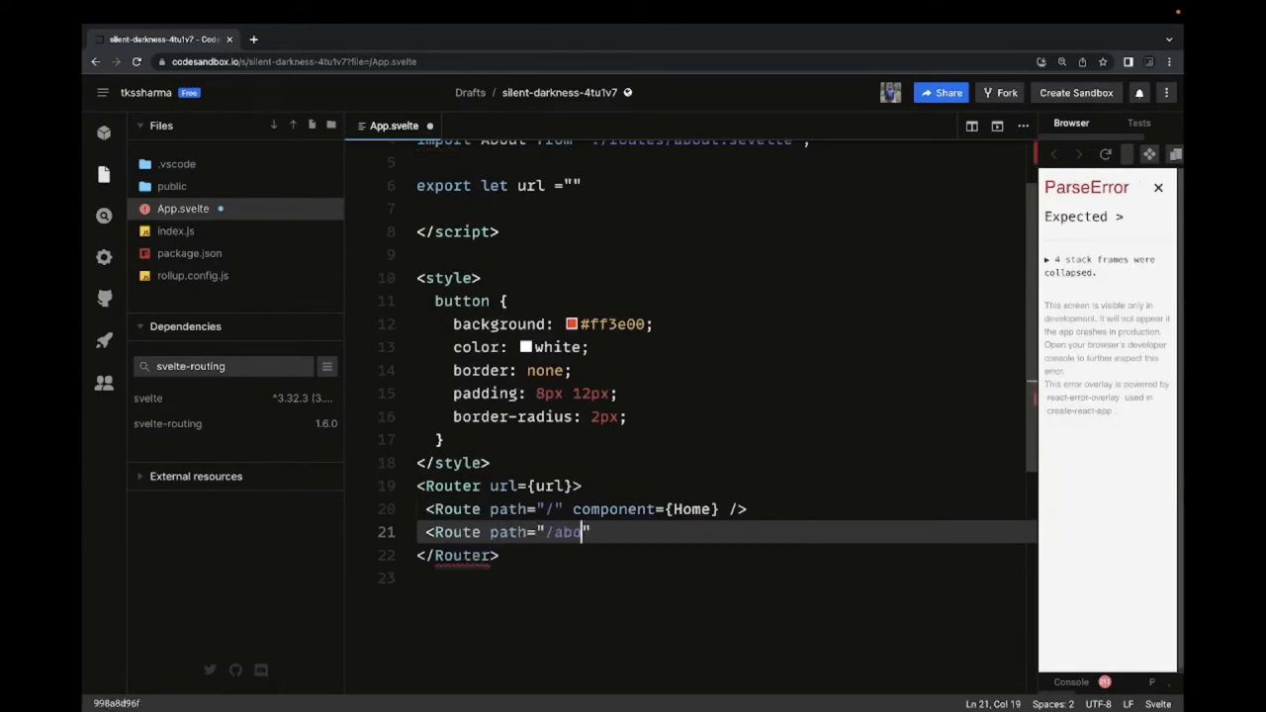
type("ut\" component ={}")
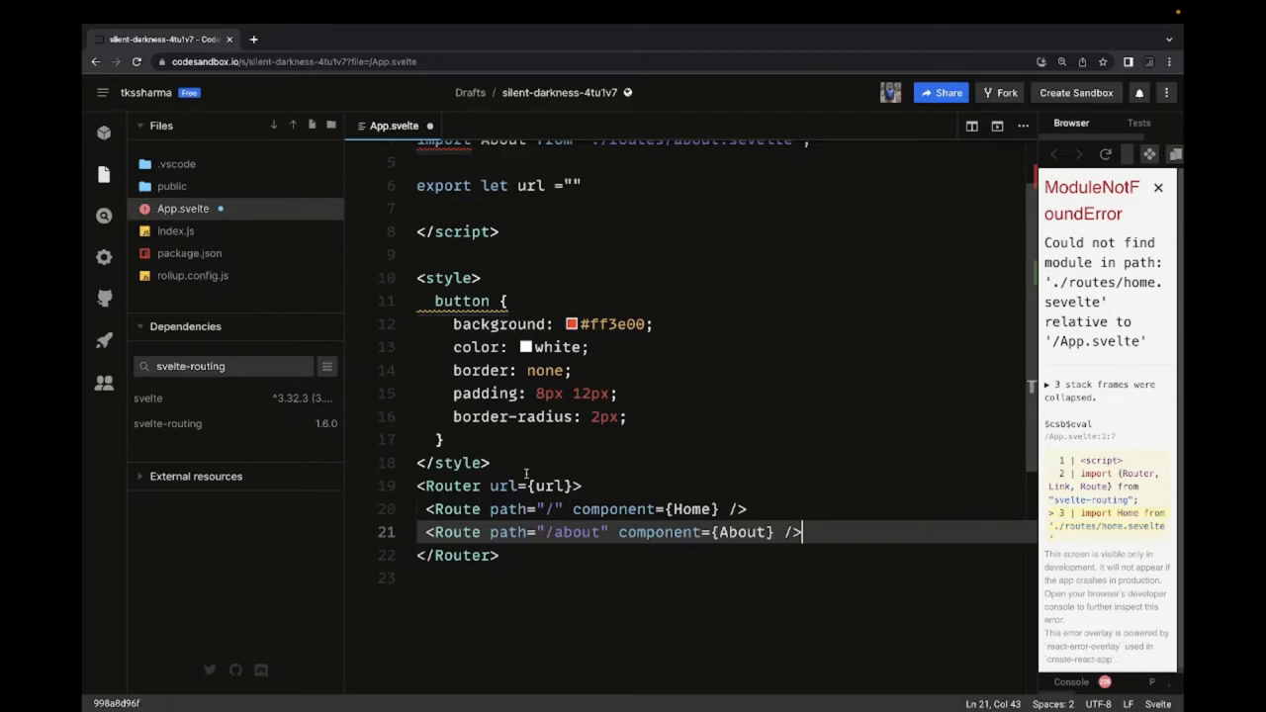
Insert an empty <nav></nav> block above the Route lines.
key("Enter")
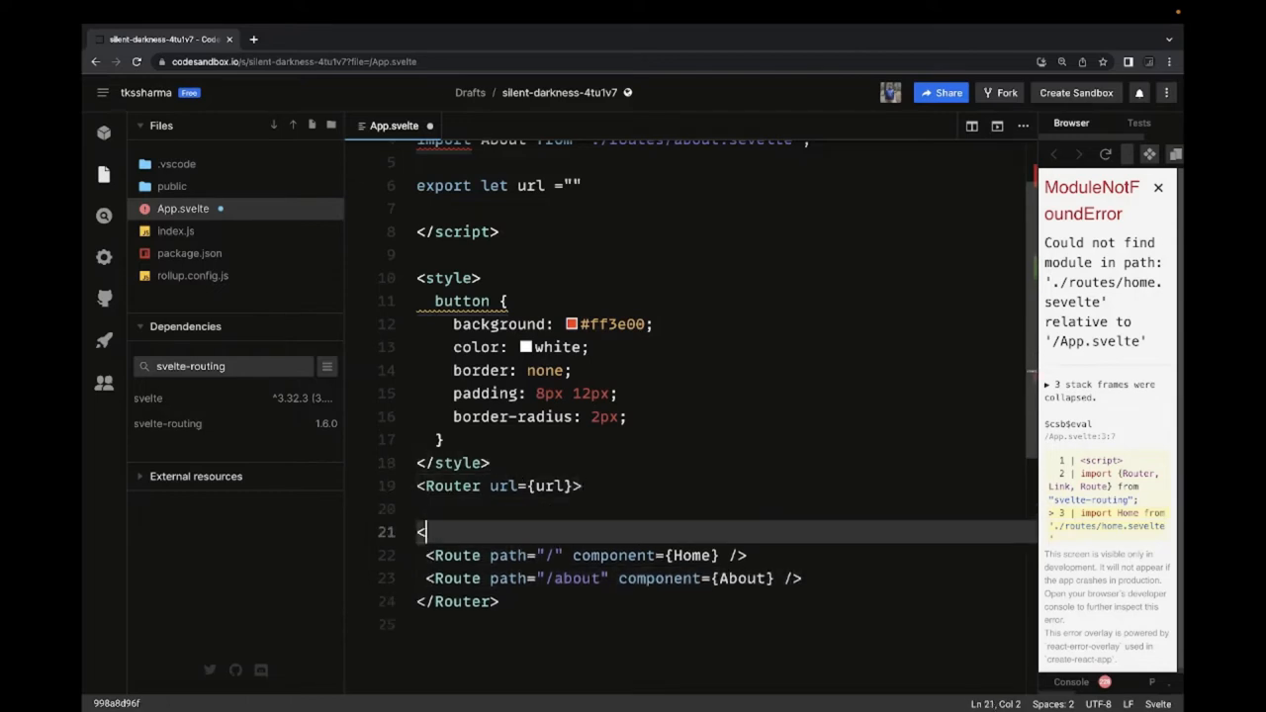
type("nav")
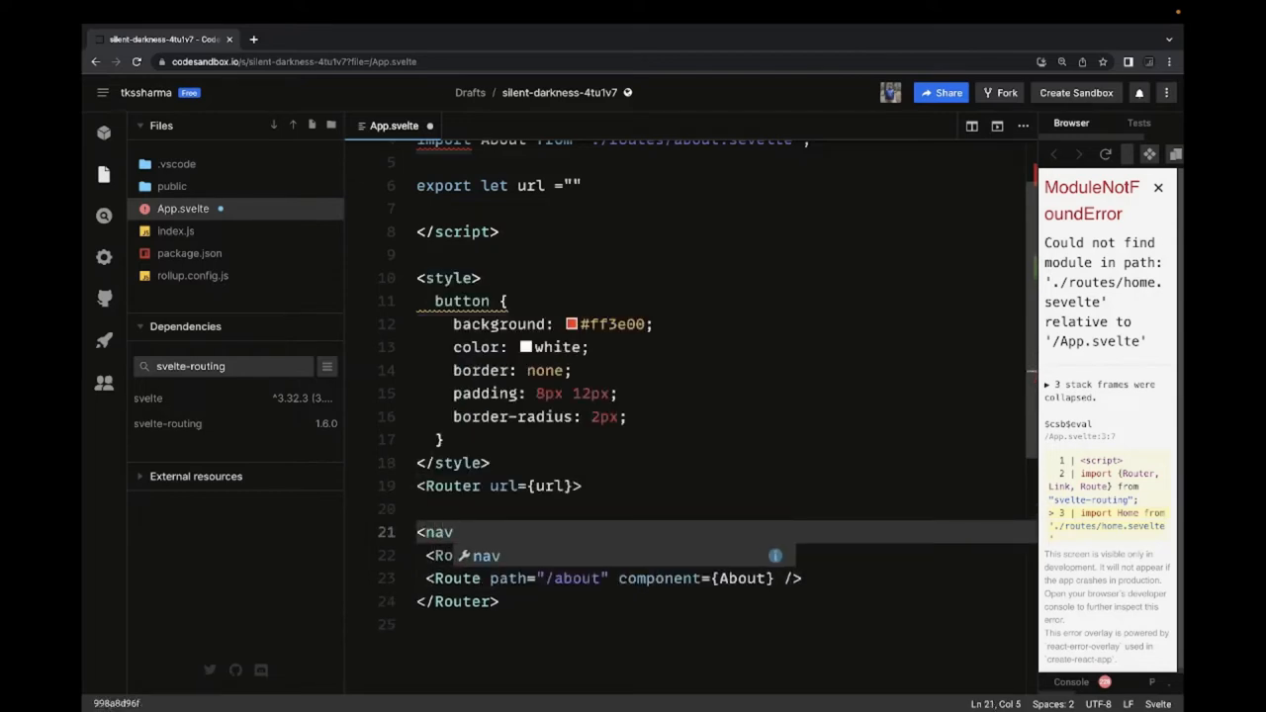
type("</nav>")
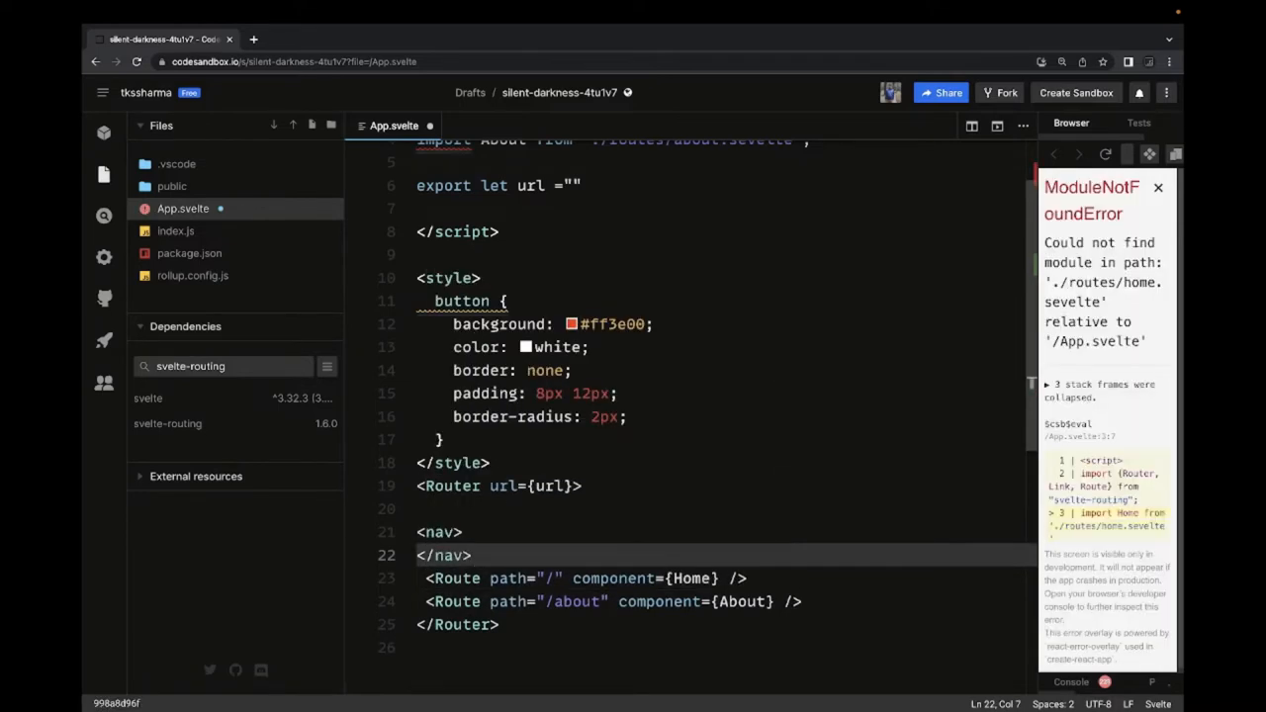
key("Enter")
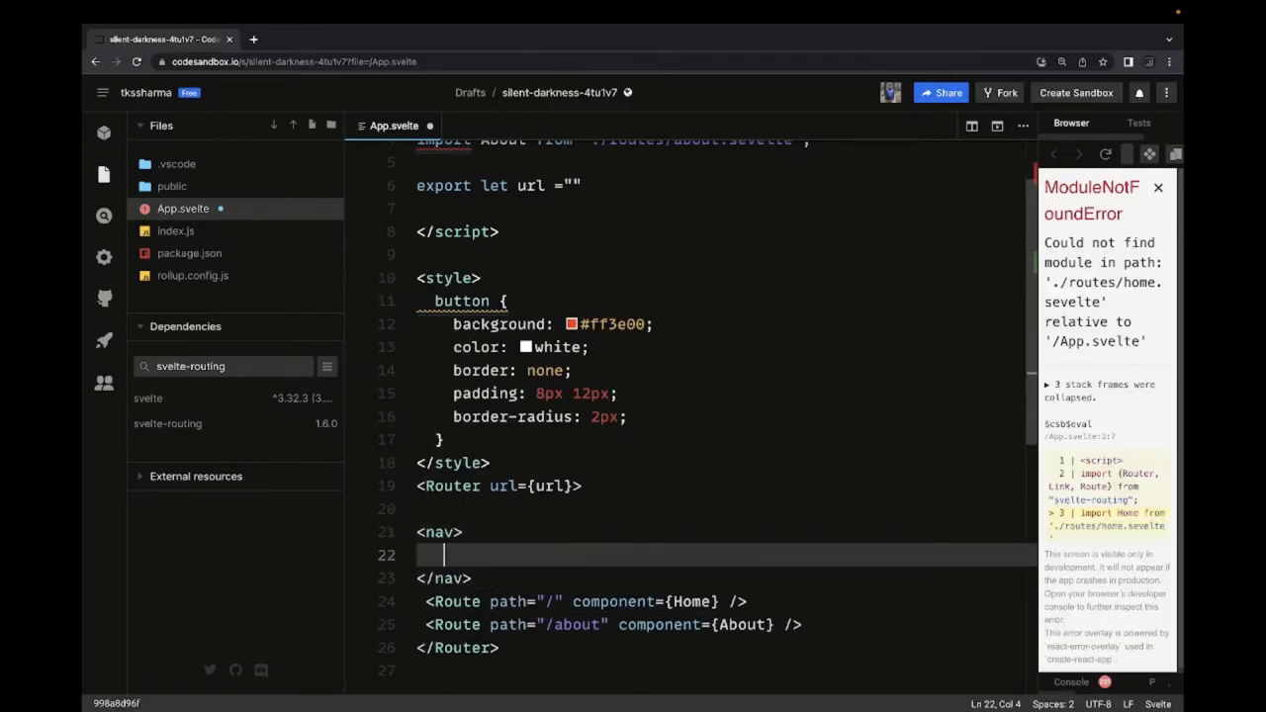
Add Links Home at "/" and About at "/about" in the nav, with a <main> element after it.
type("<Link")
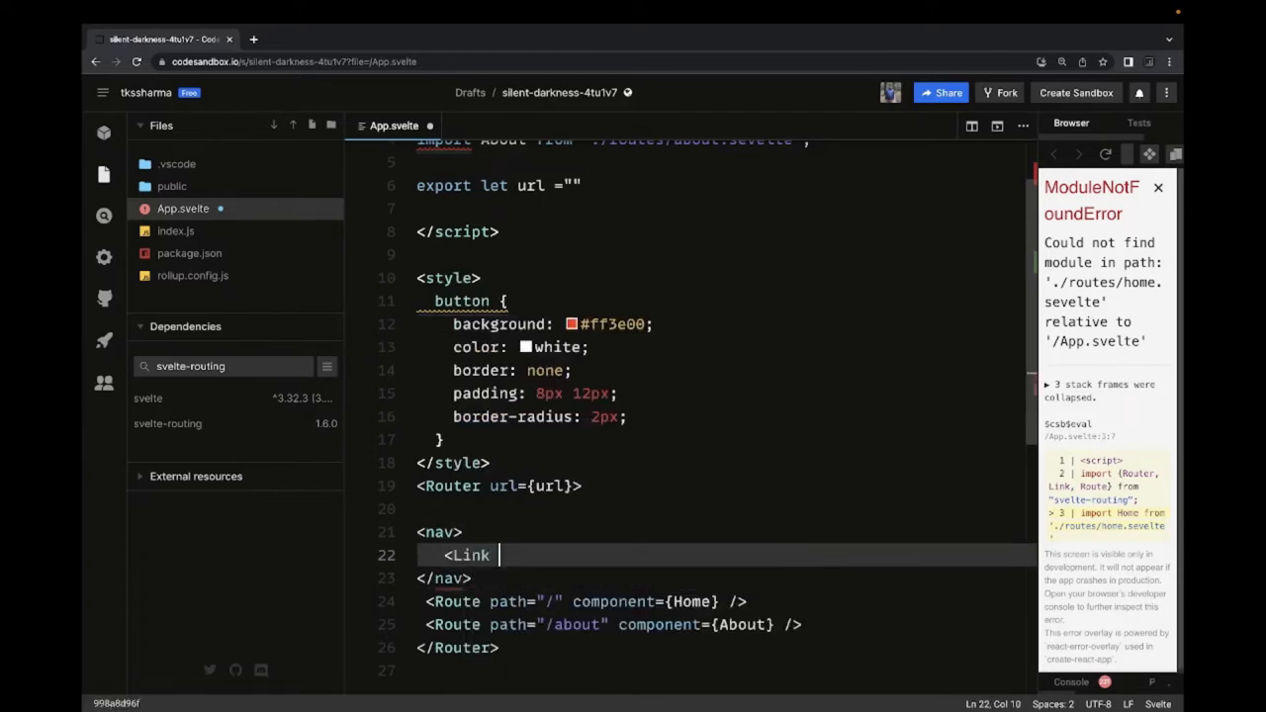
type("path")
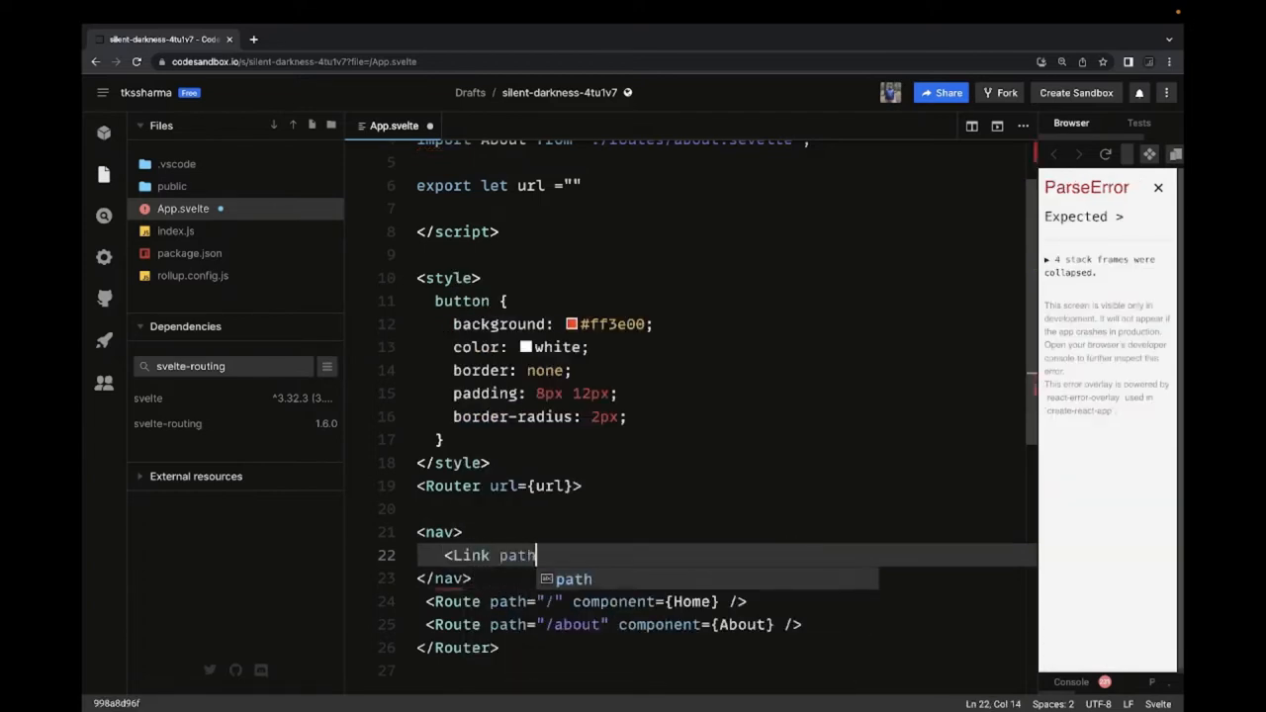
type("=\"/\" ></Link>")
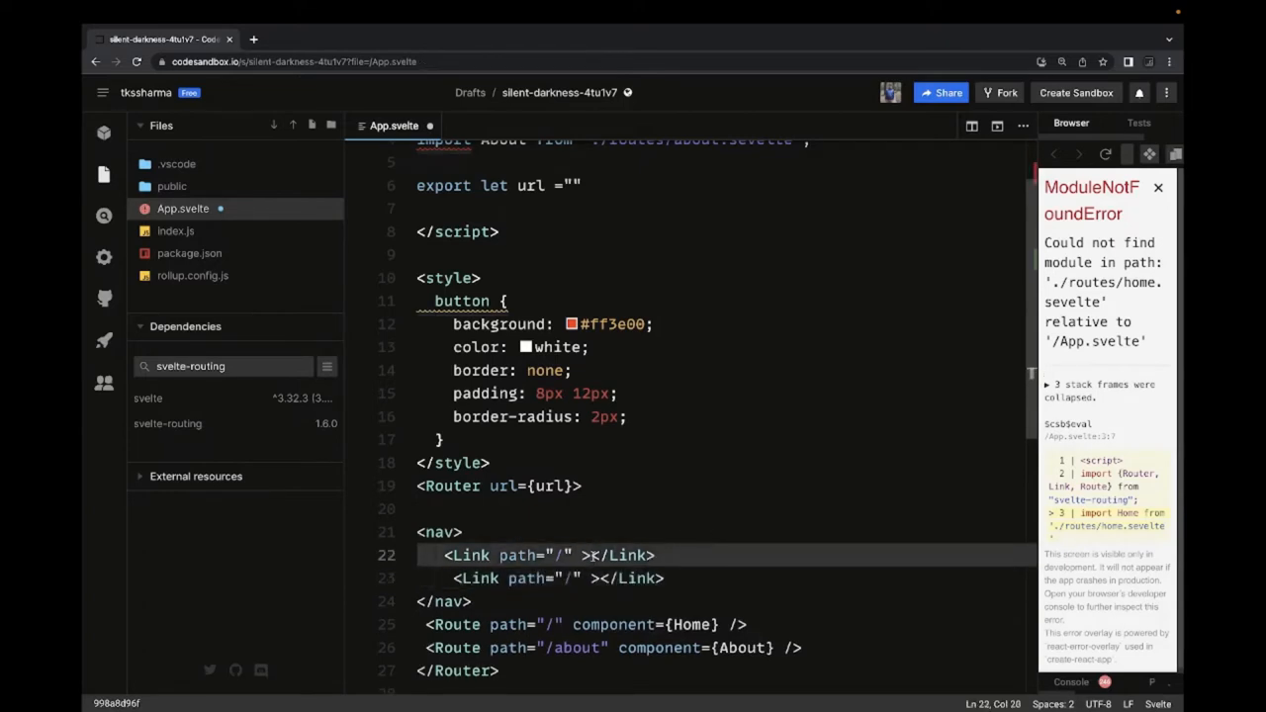
type("Home")
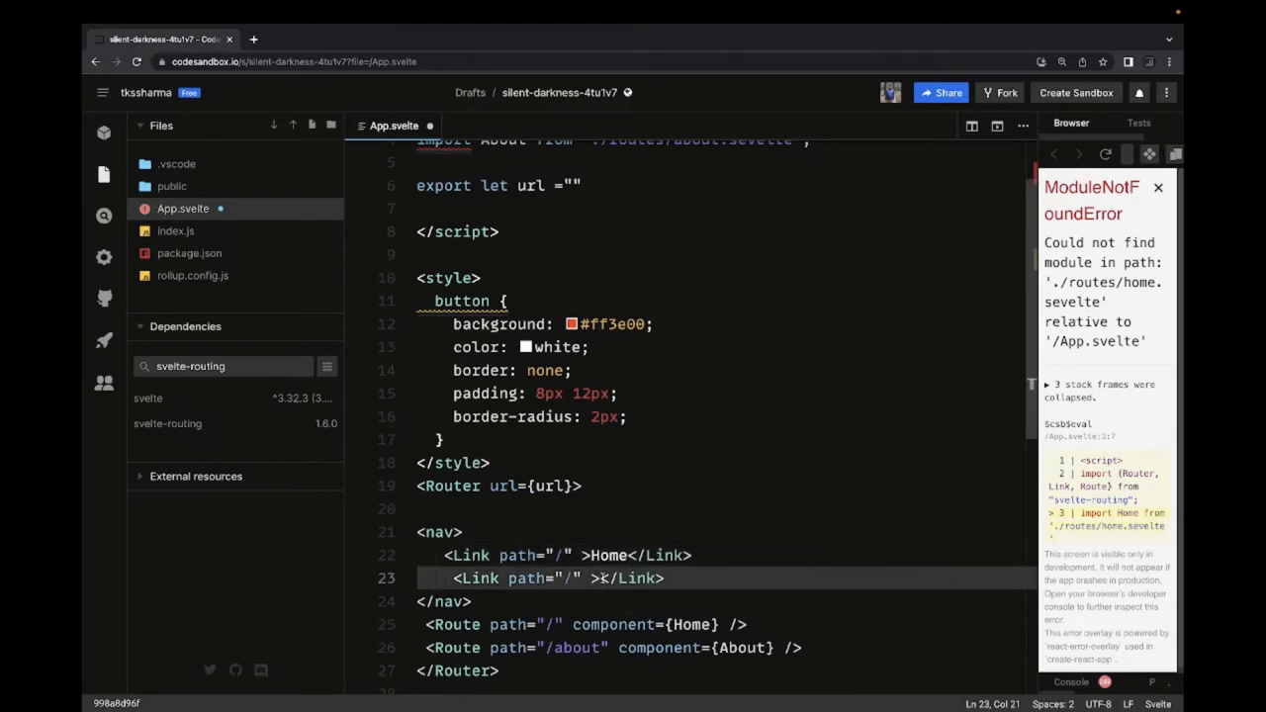
type("About")
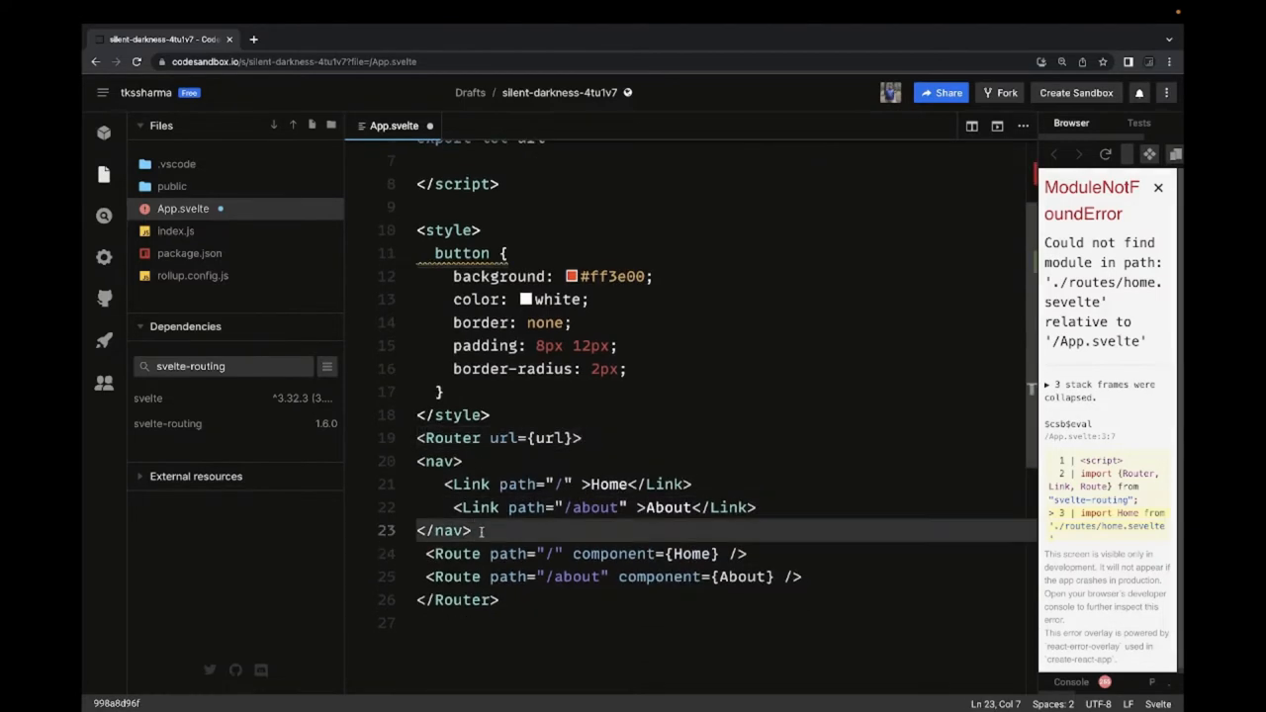
type("<main>")
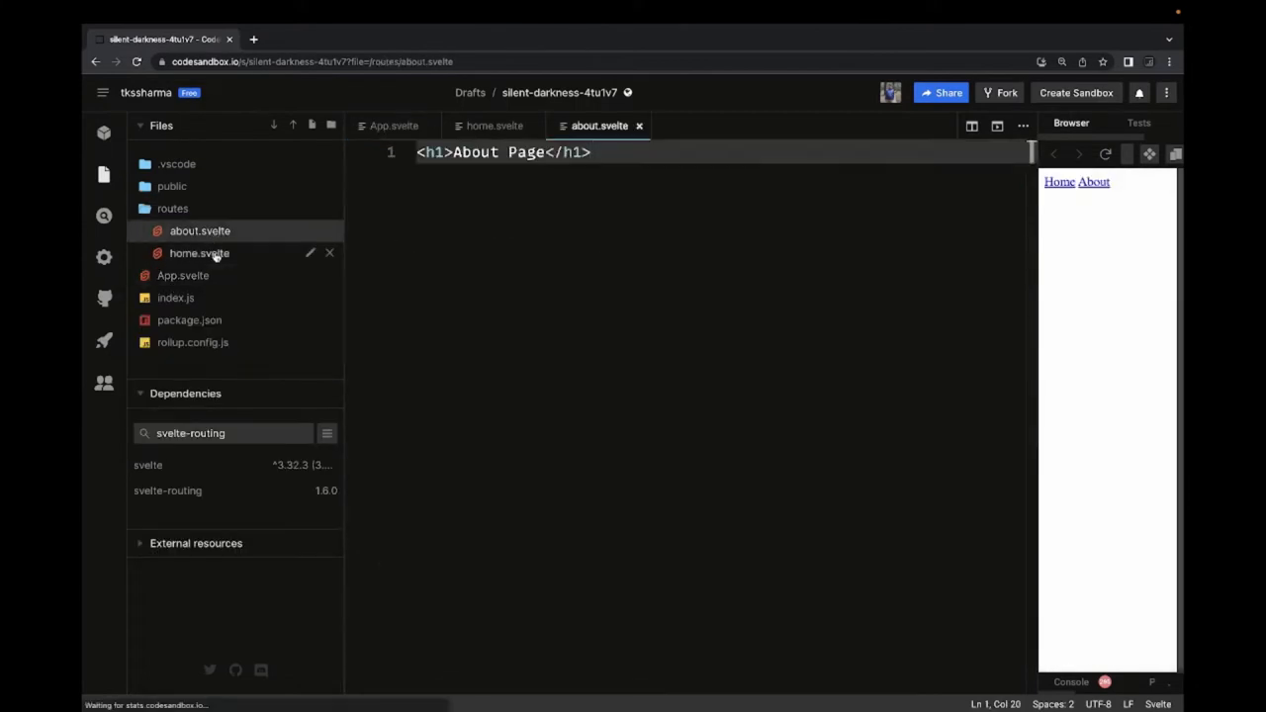
In routes/home.svelte, declare let pokemon = "" inside the script block.
left_click(198, 254)
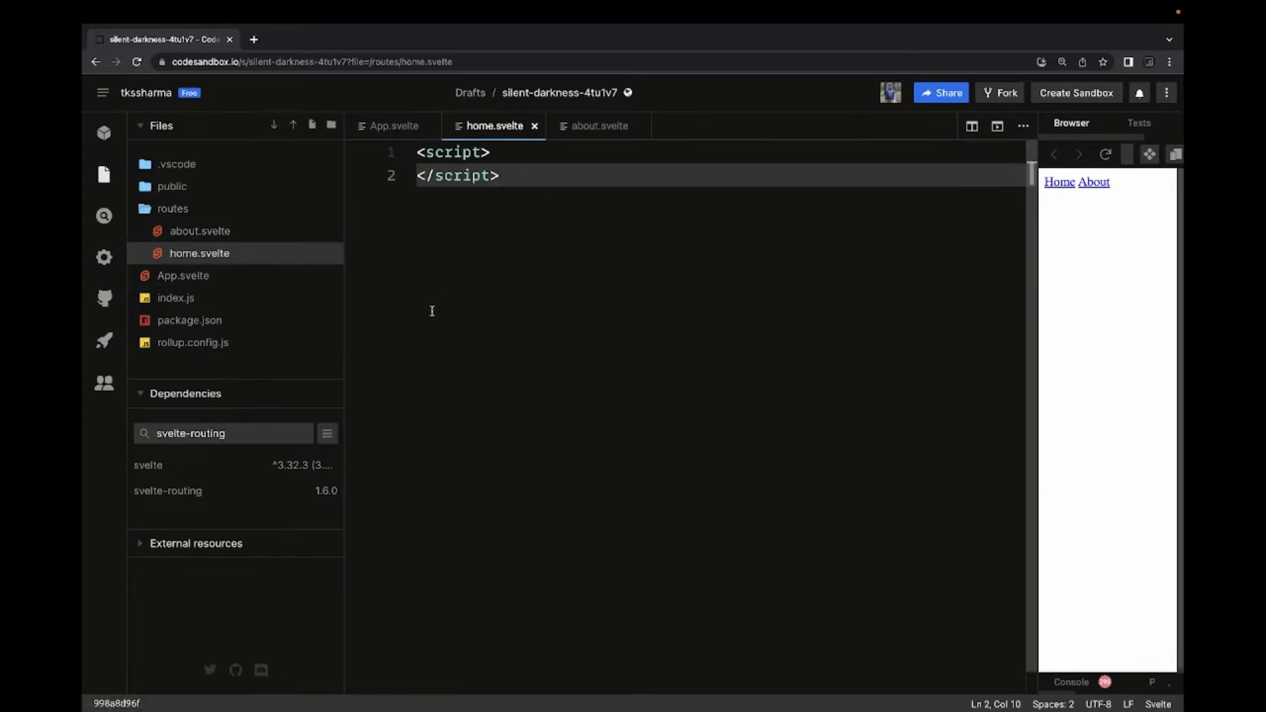
key("Enter")
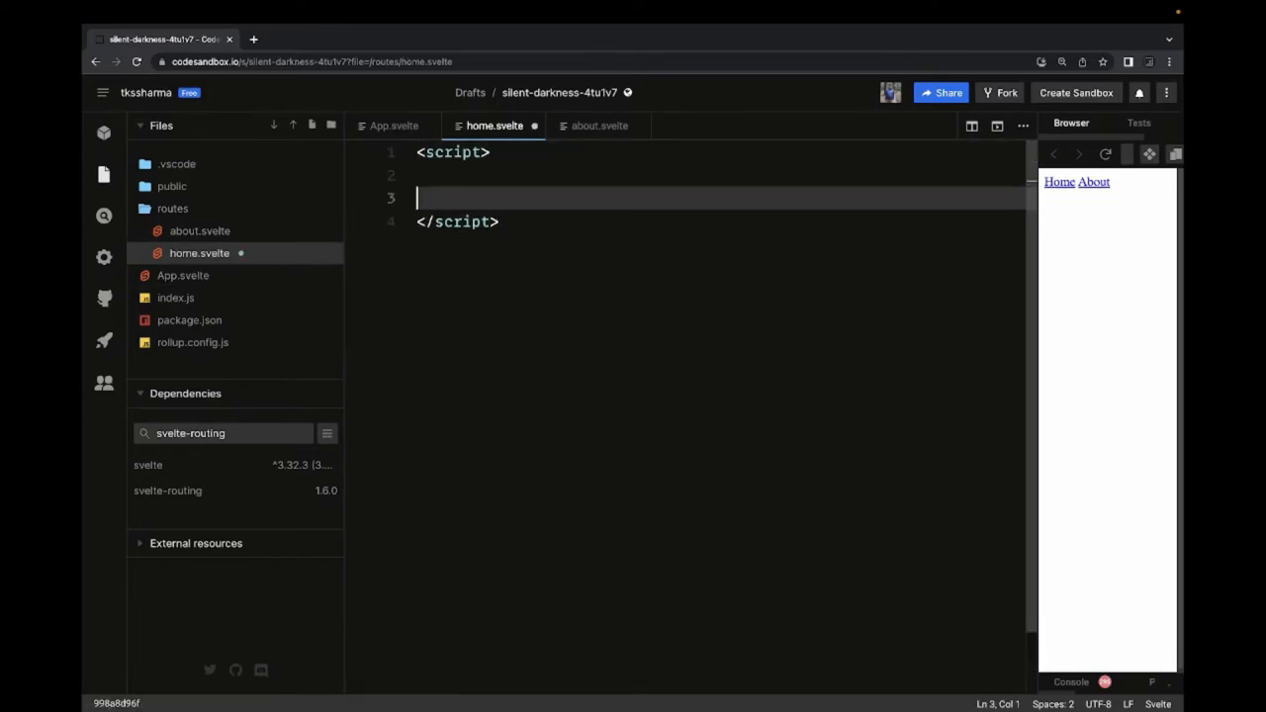
type("let")
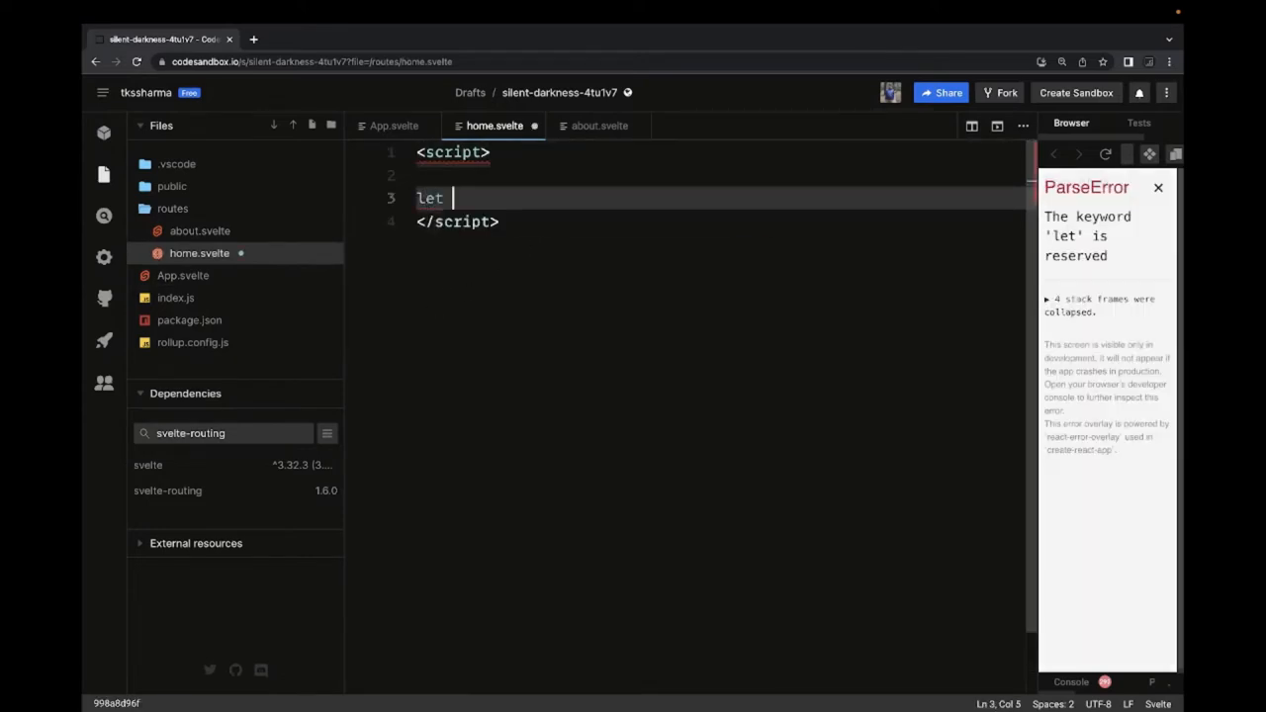
type("pokemon=\"\";")
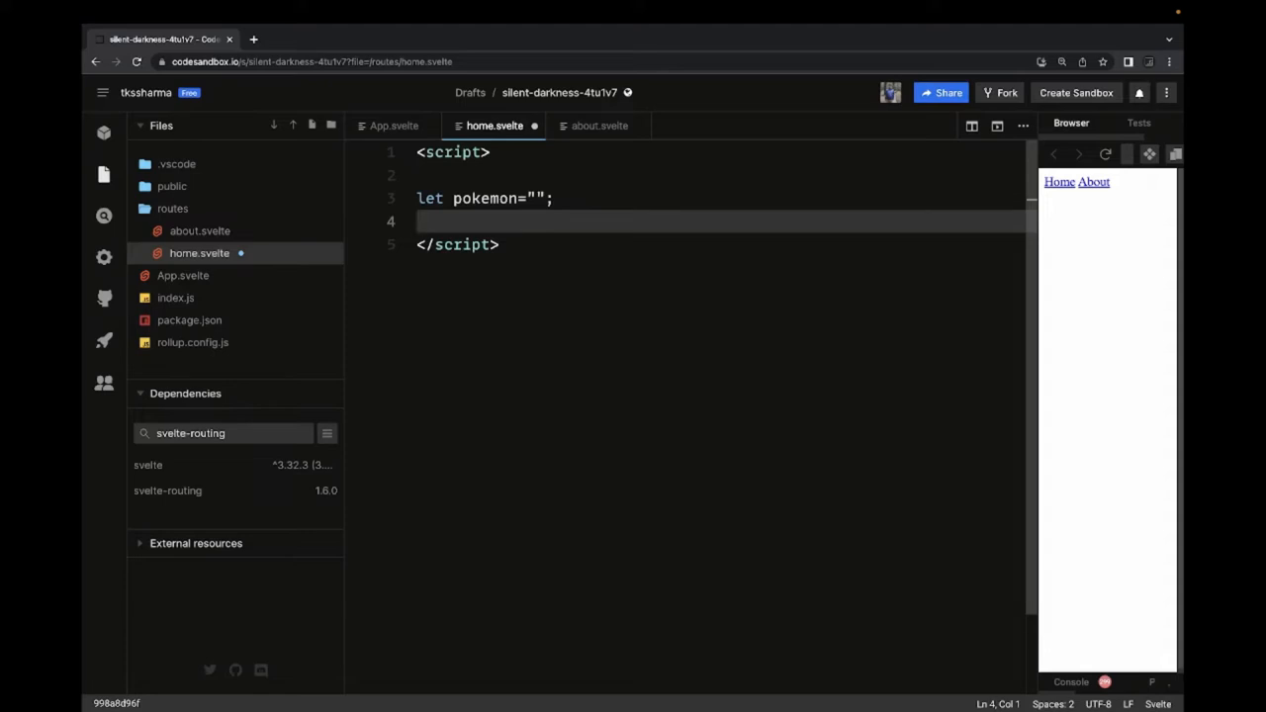
Start an empty async function fetchPokemon(){} below the pokemon variable.
key("enter")
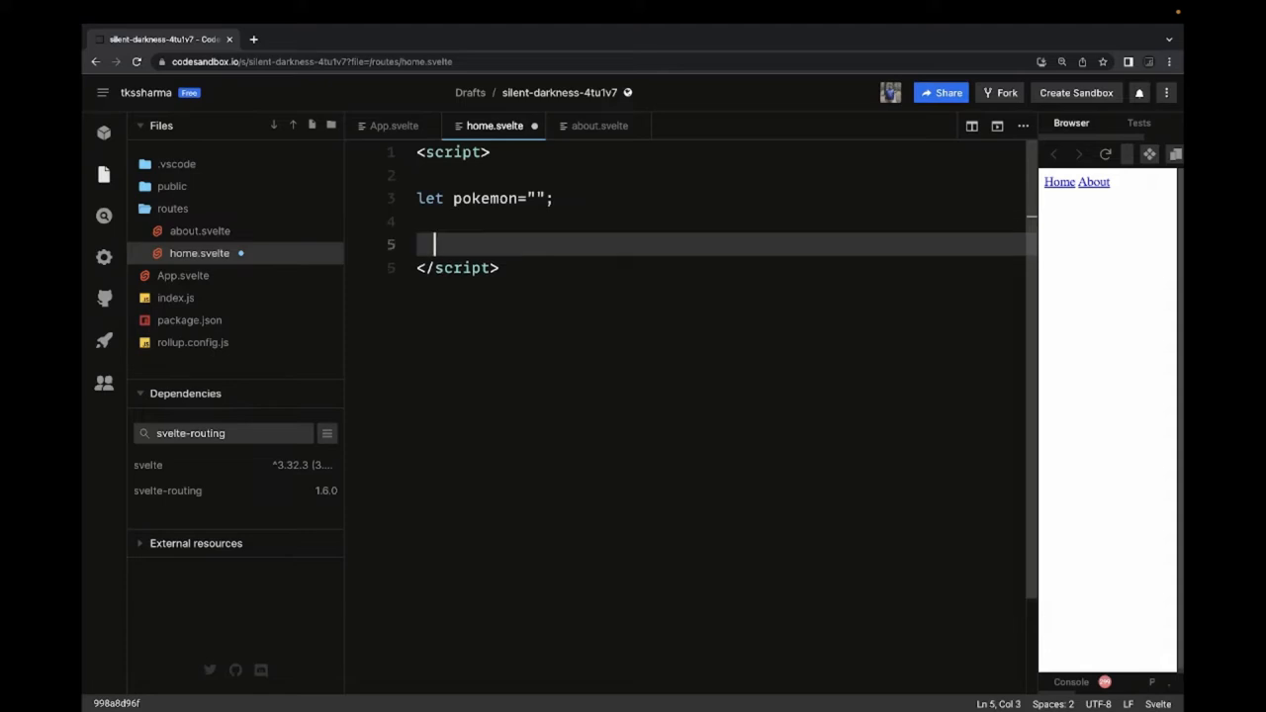
type("async")
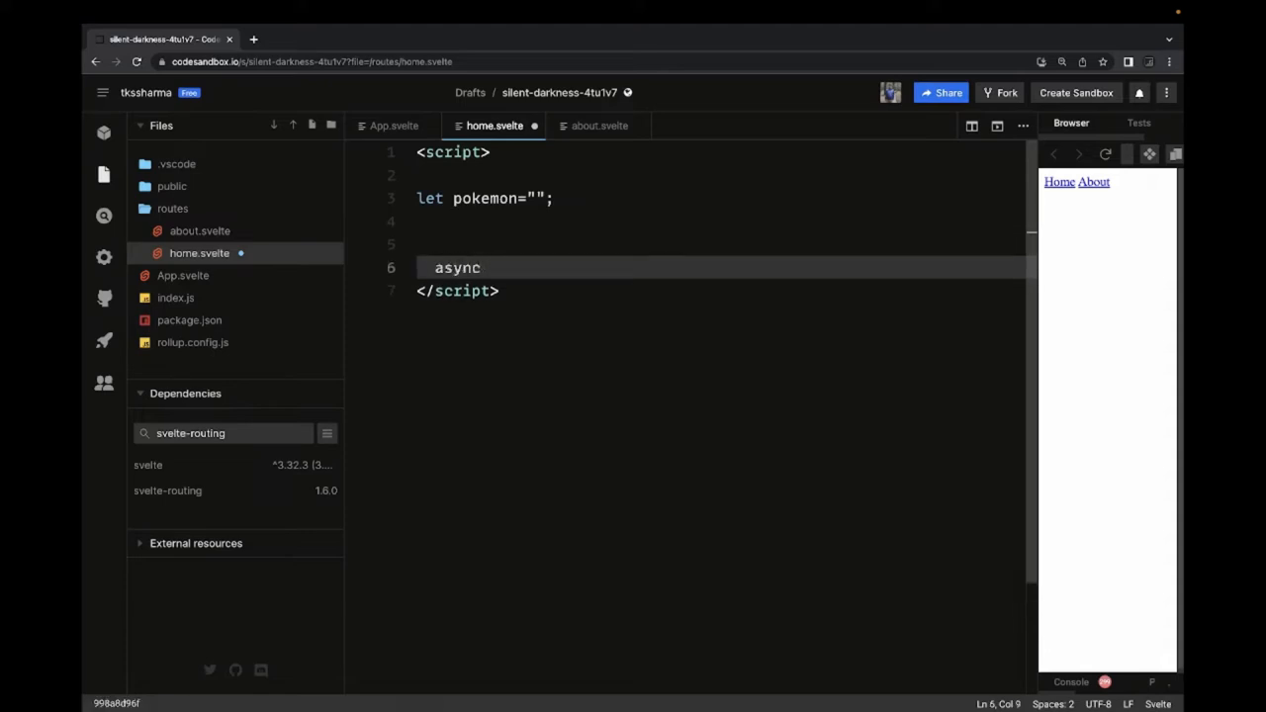
type("function")
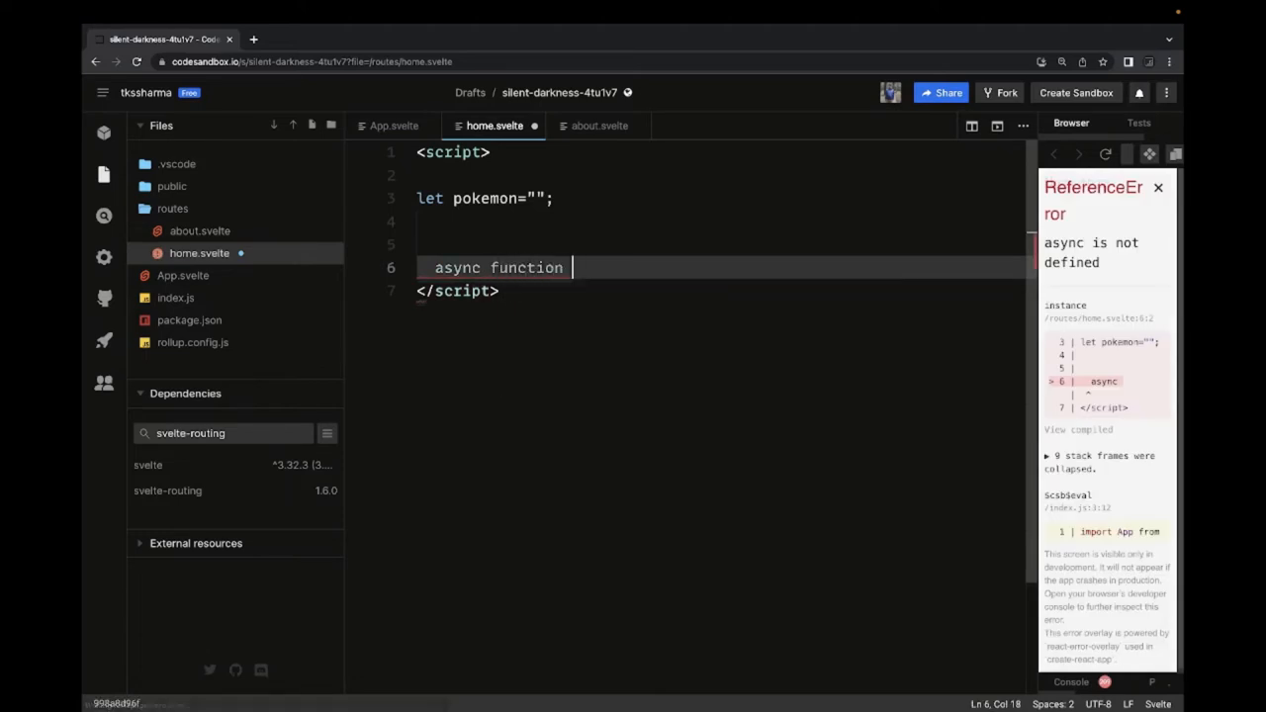
type("fetchPokemo")
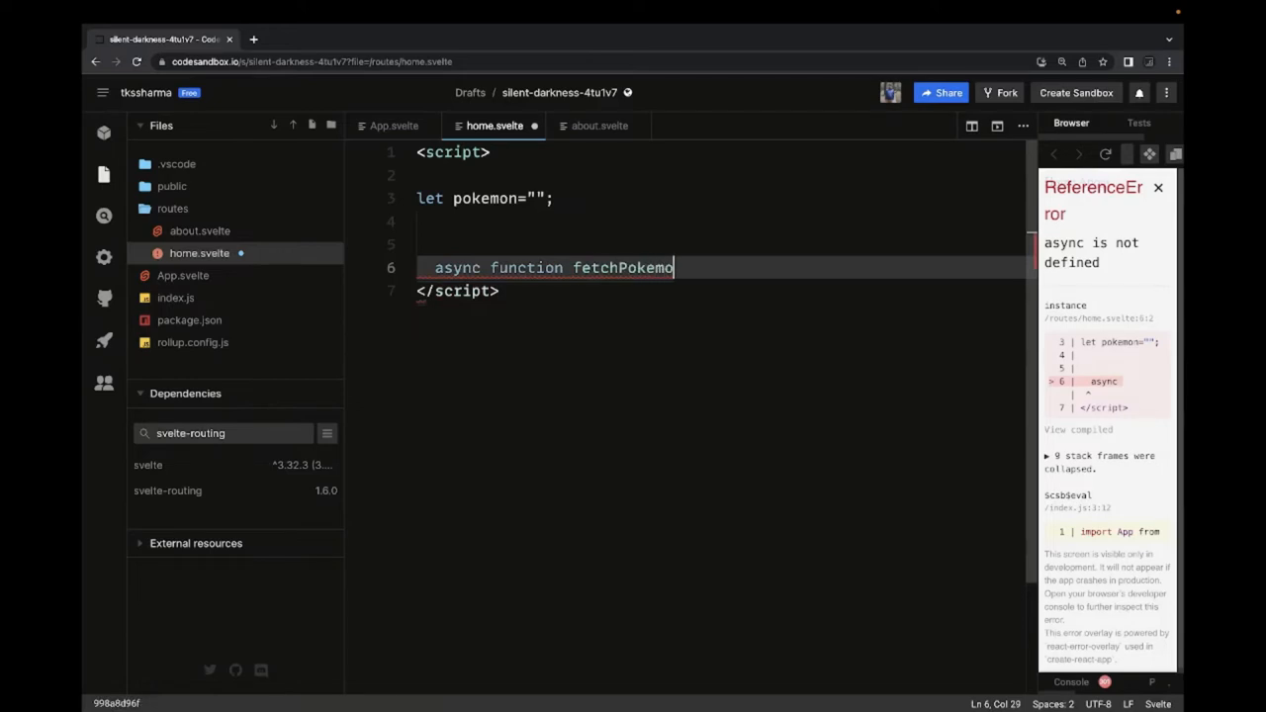
type("(){}")
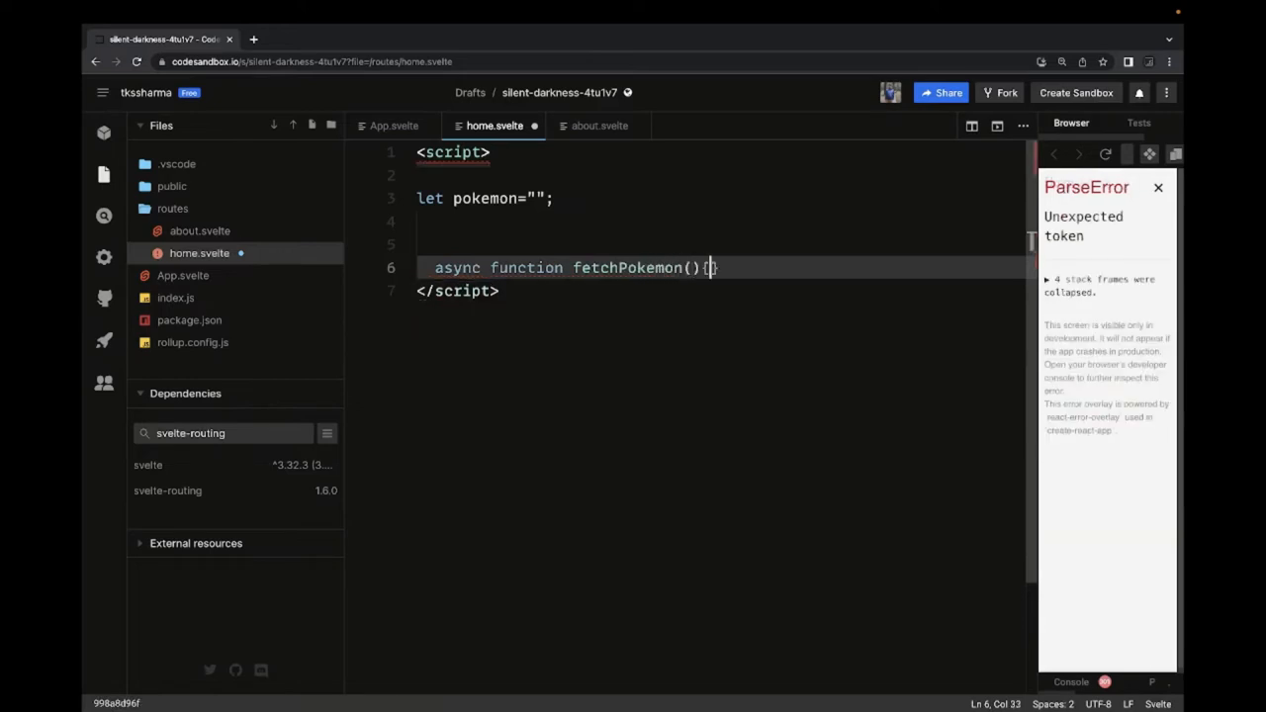
type("}")
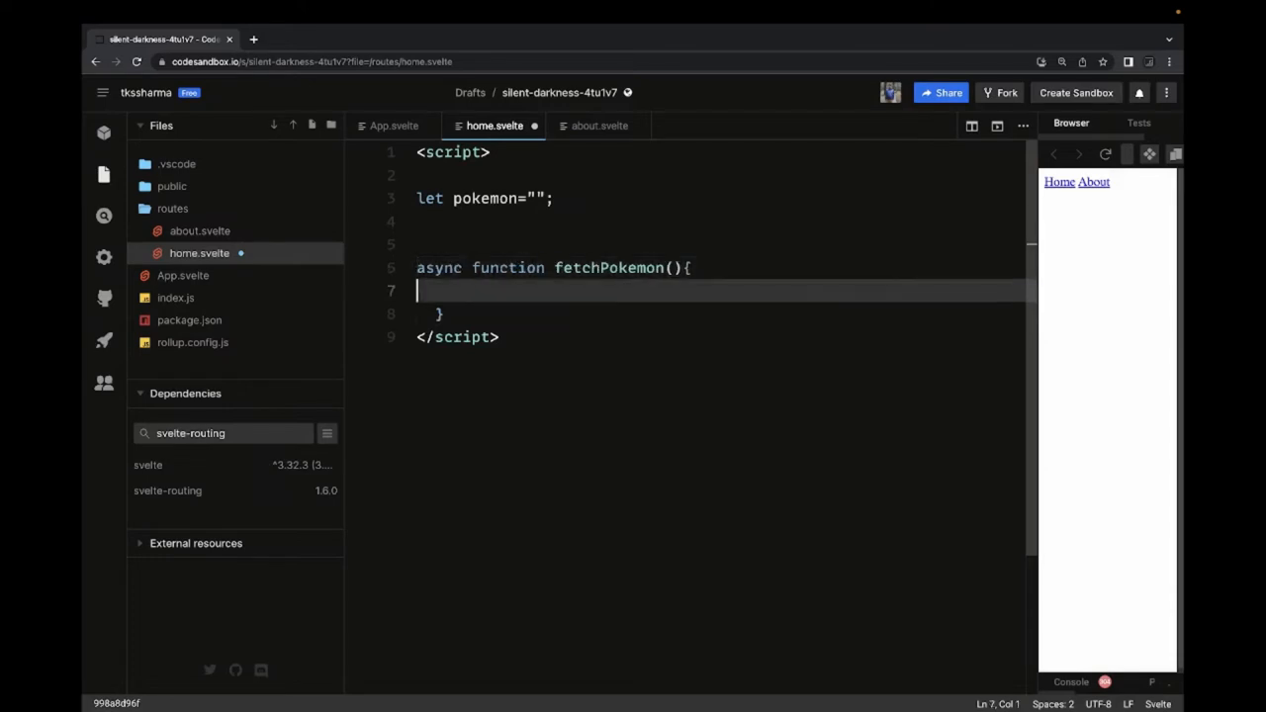
Declare let showPokemon = fetchPokemon(), reusing the copied function name.
key("Backspace")
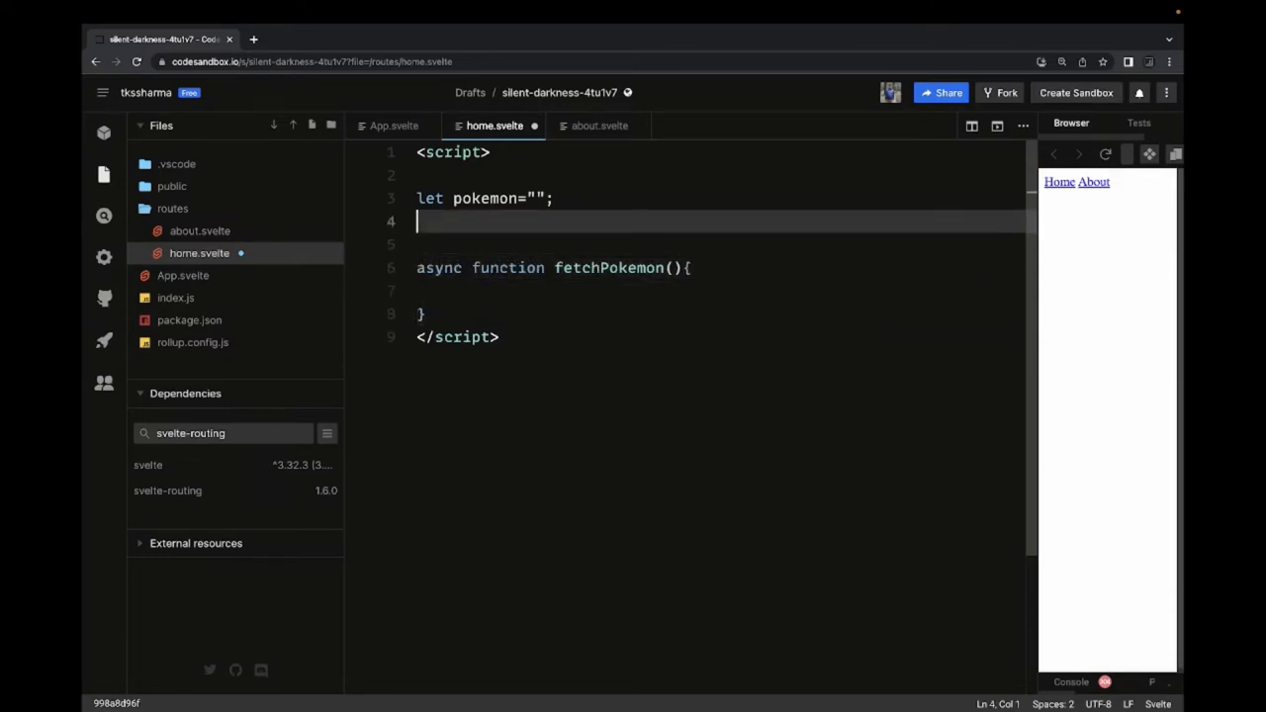
type("let showPo")
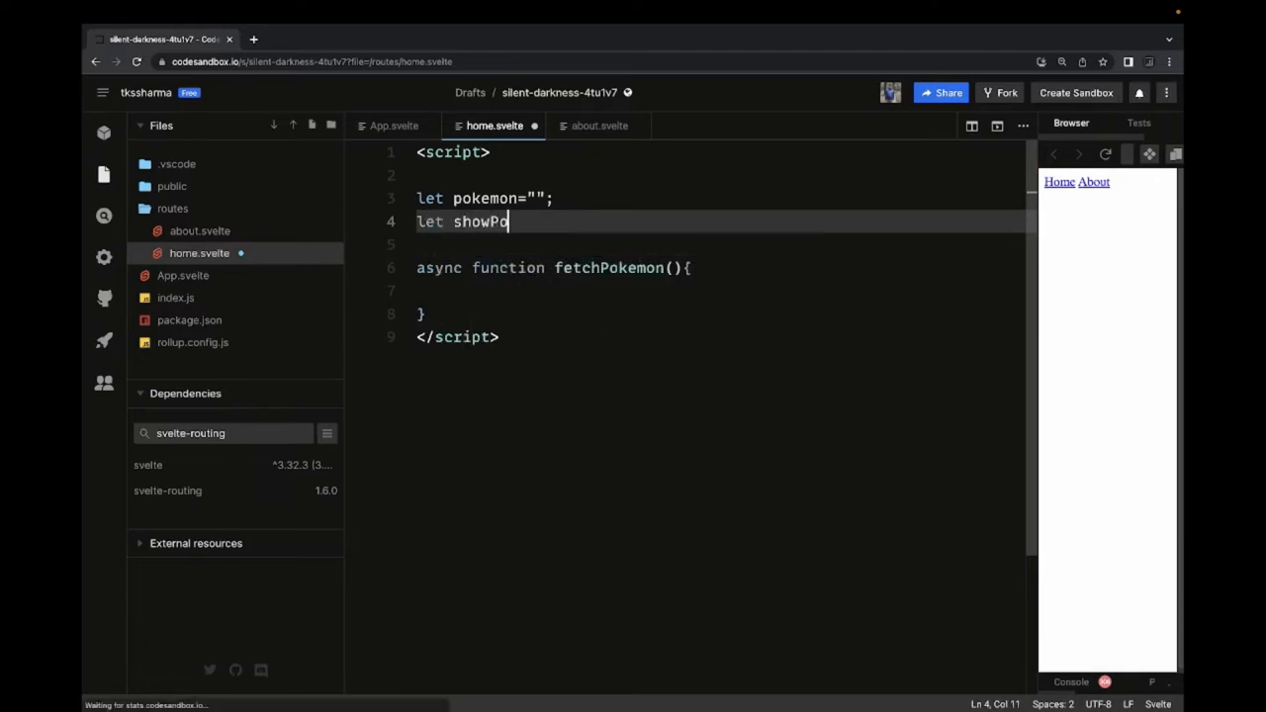
type("kemon")
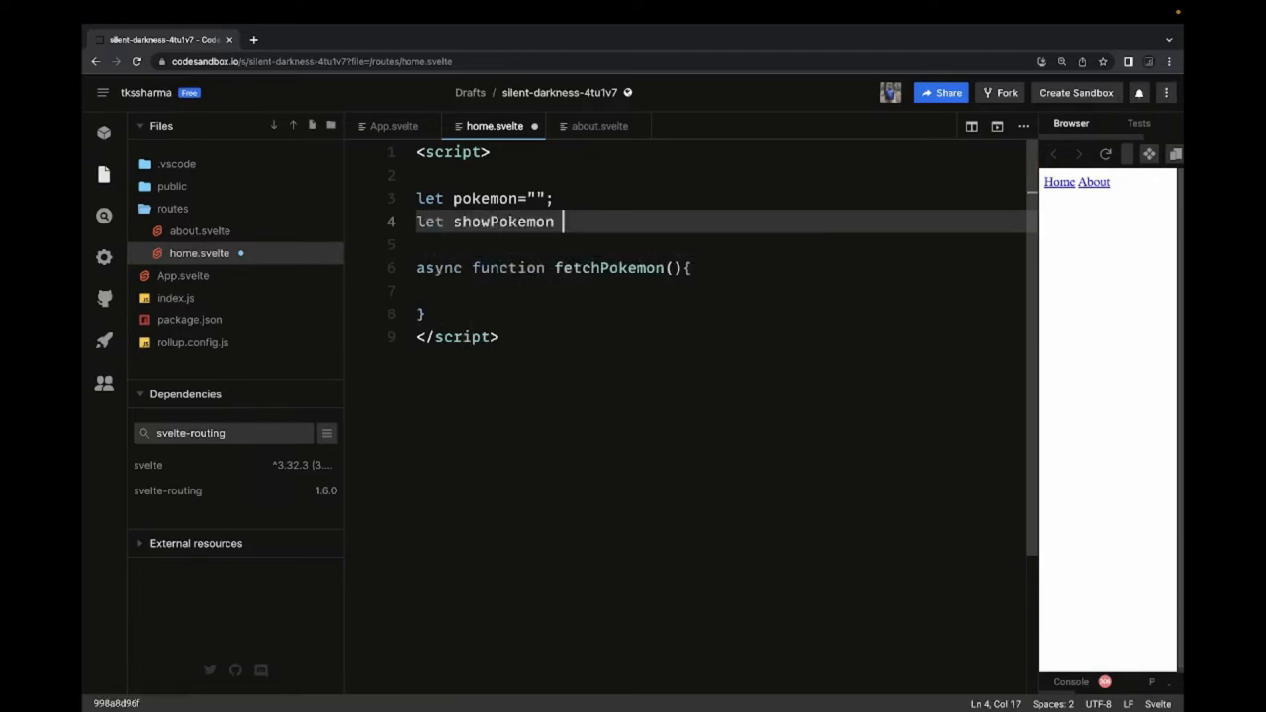
type("=")
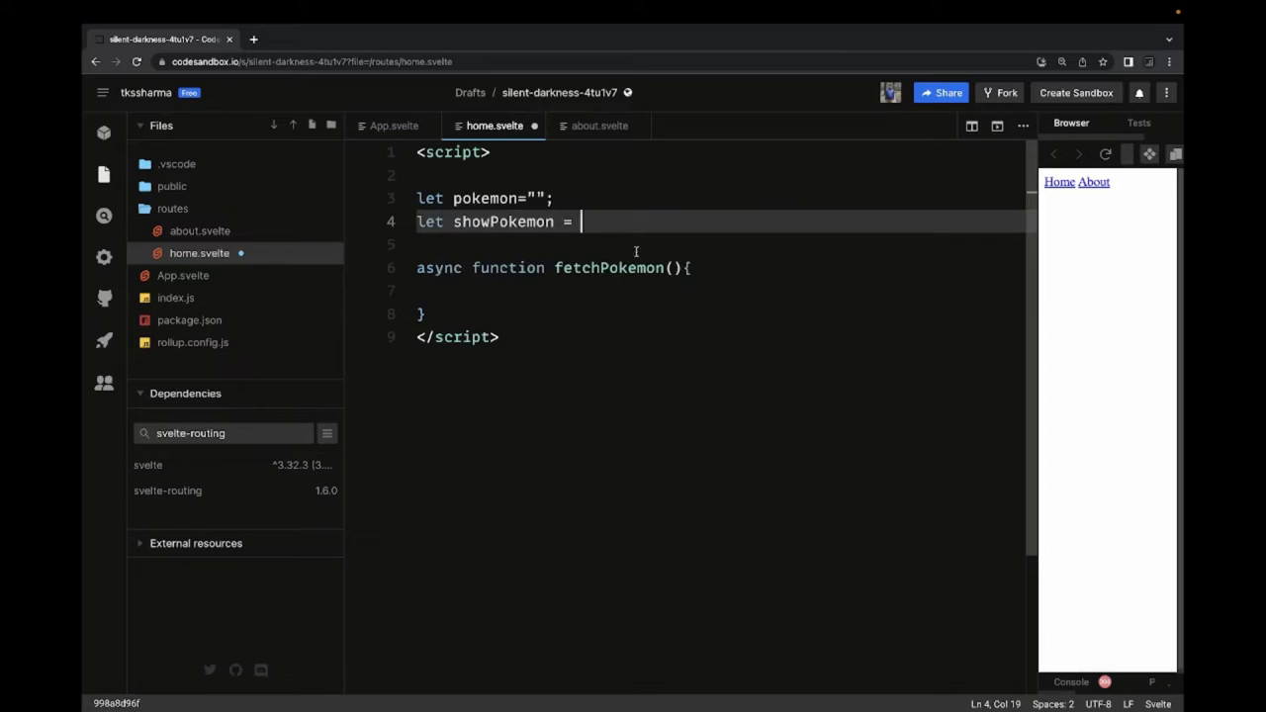
double_click(609, 267)
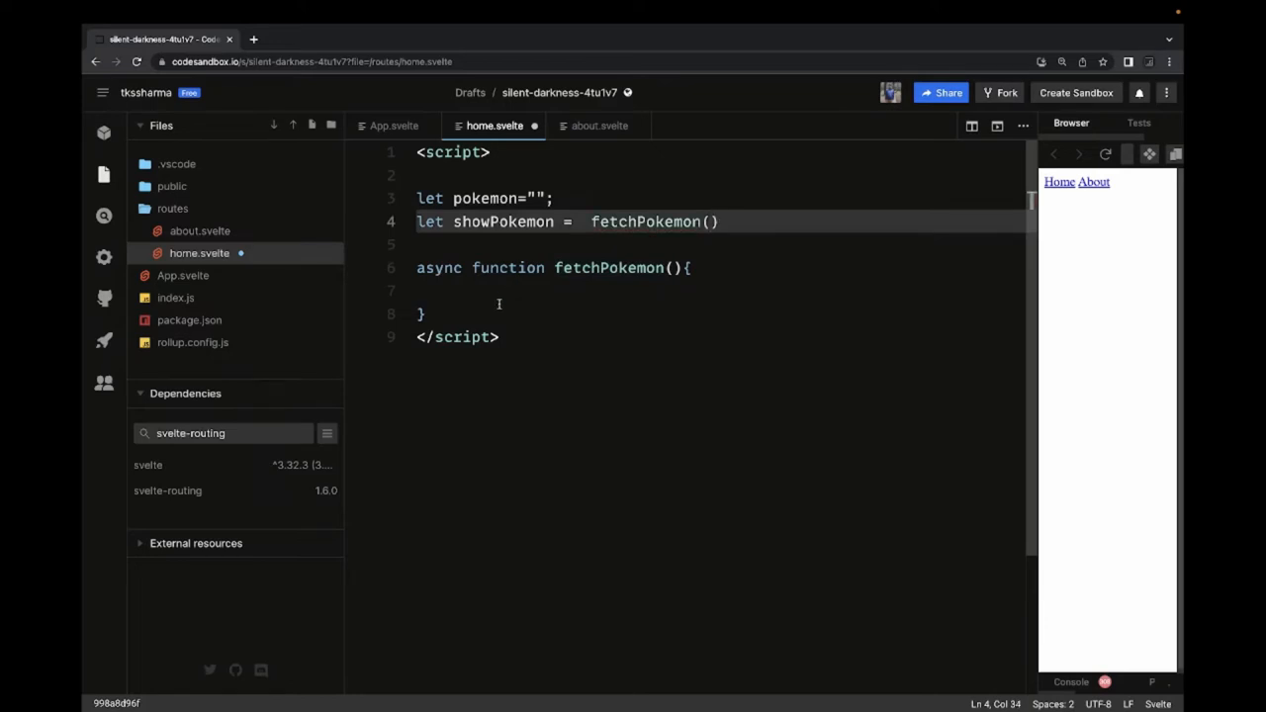
mouse_move(496, 376)
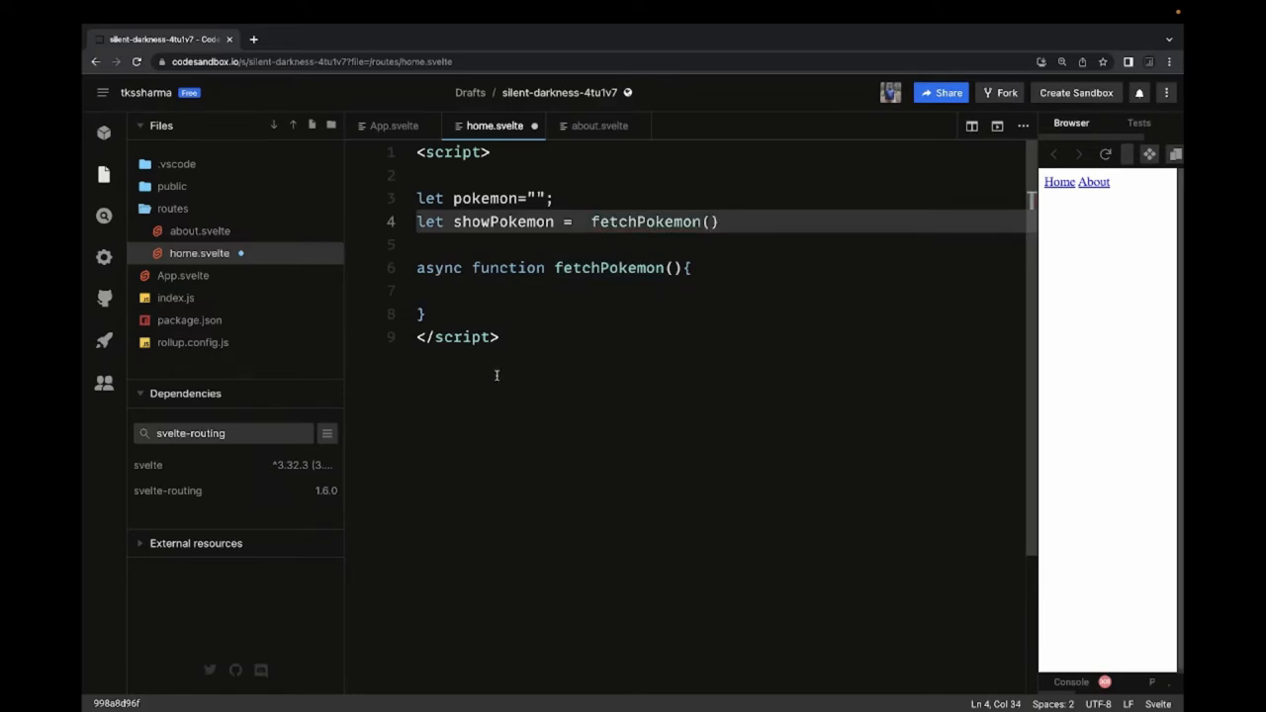
Add the {#await showPokemon}, {:then pokemon}, {:catch error} and {/await} block skeleton below the script.
type("{}")
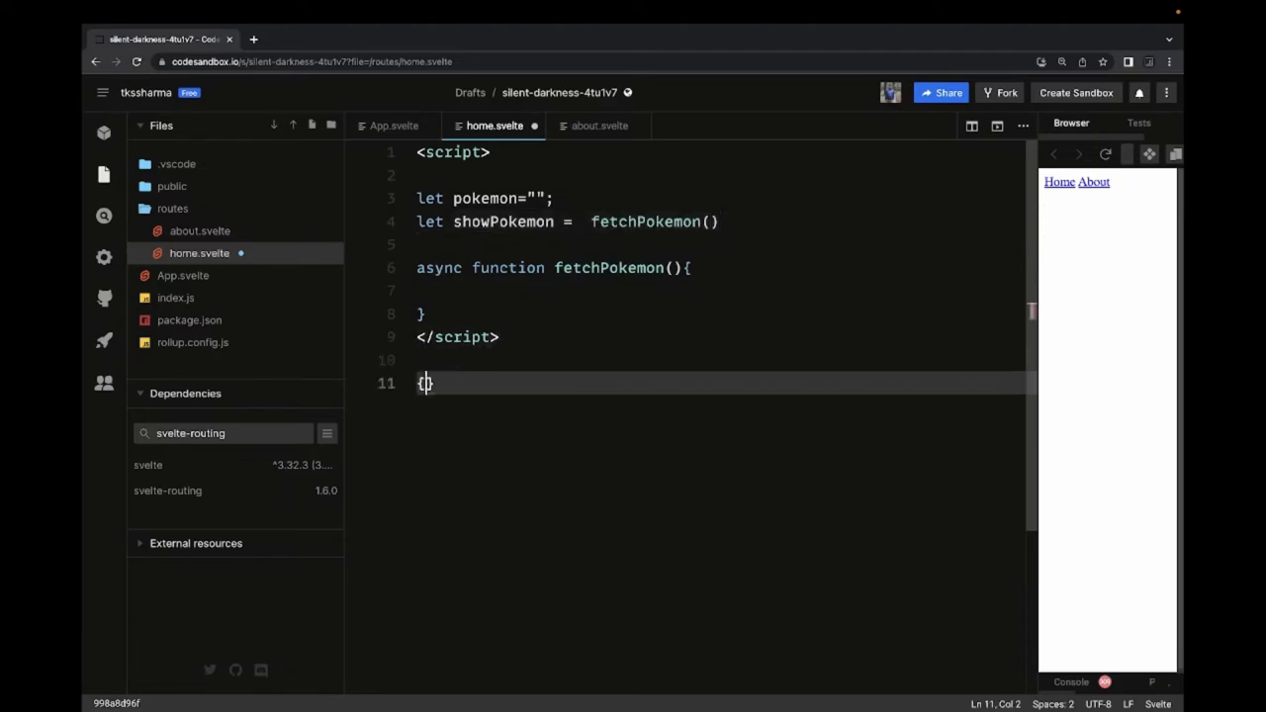
type("#await")
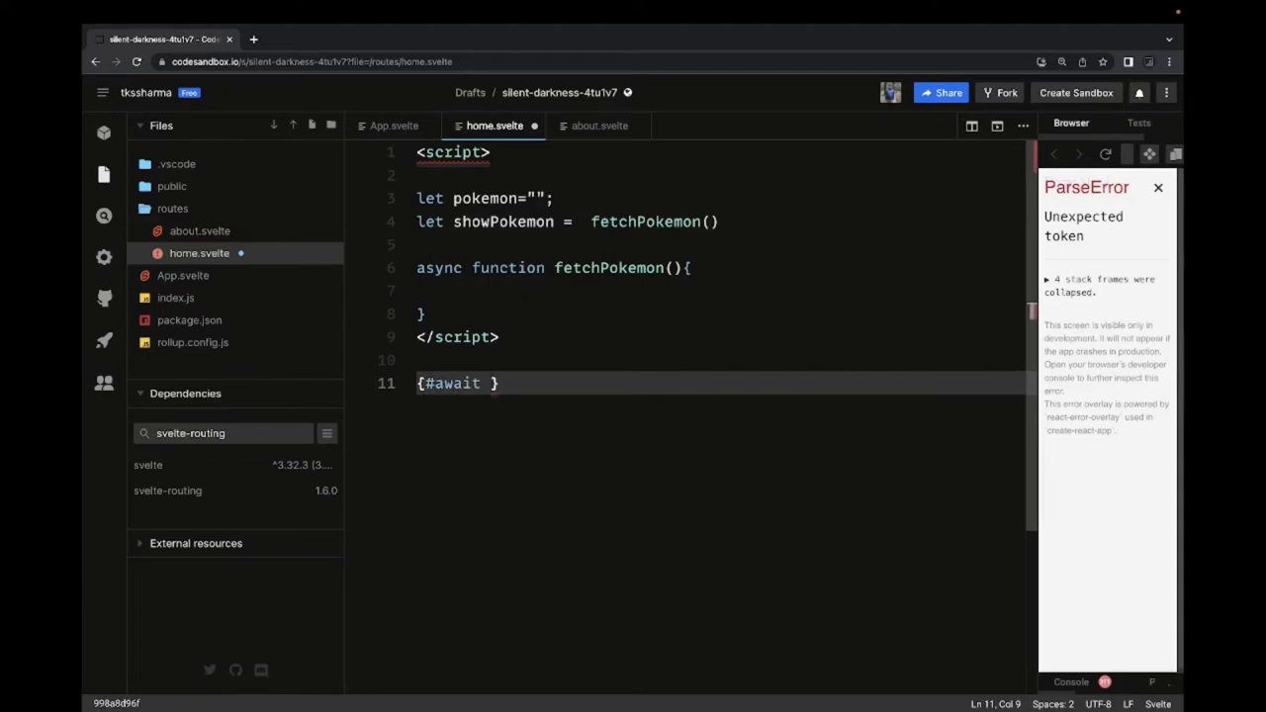
double_click(504, 222)
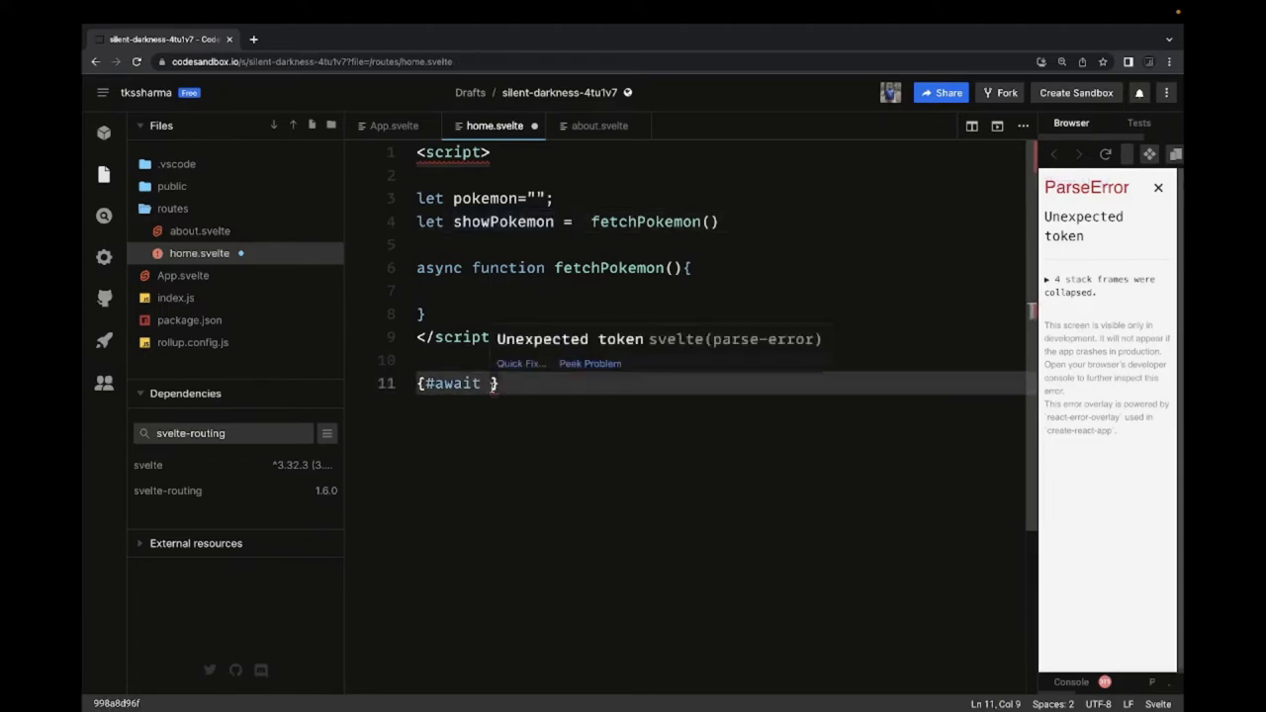
type("showPokemon")
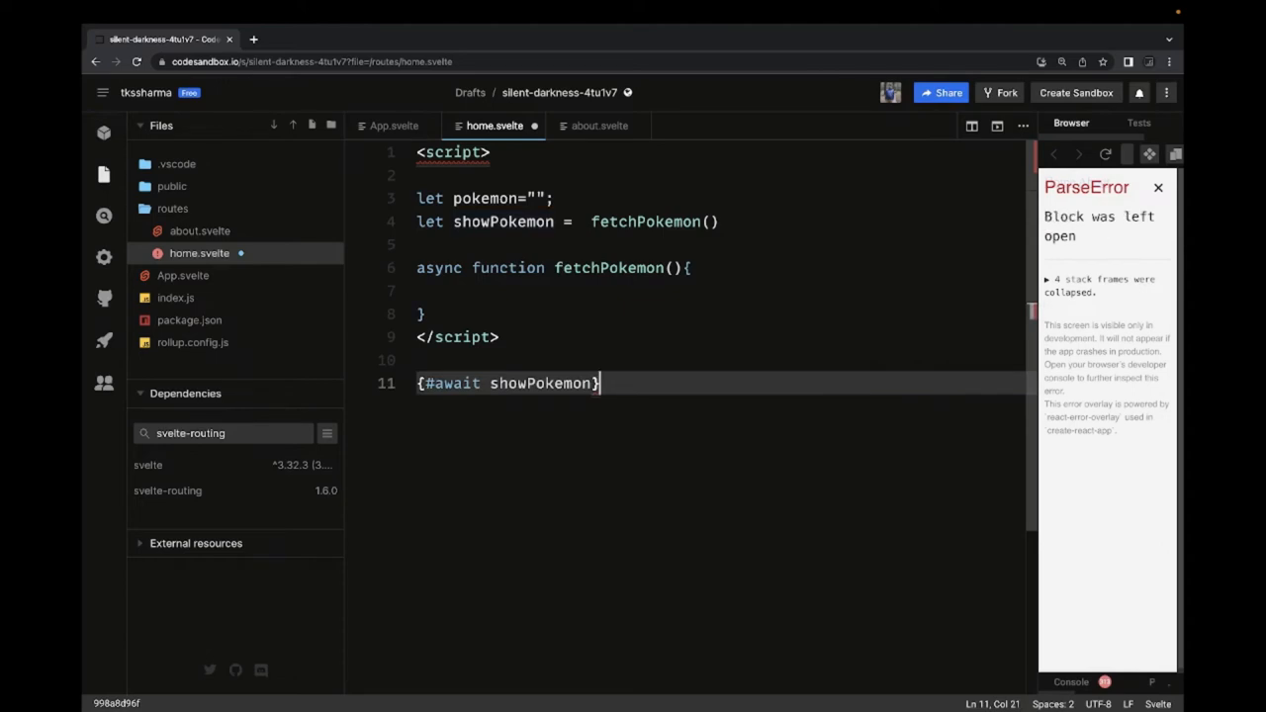
type("{")
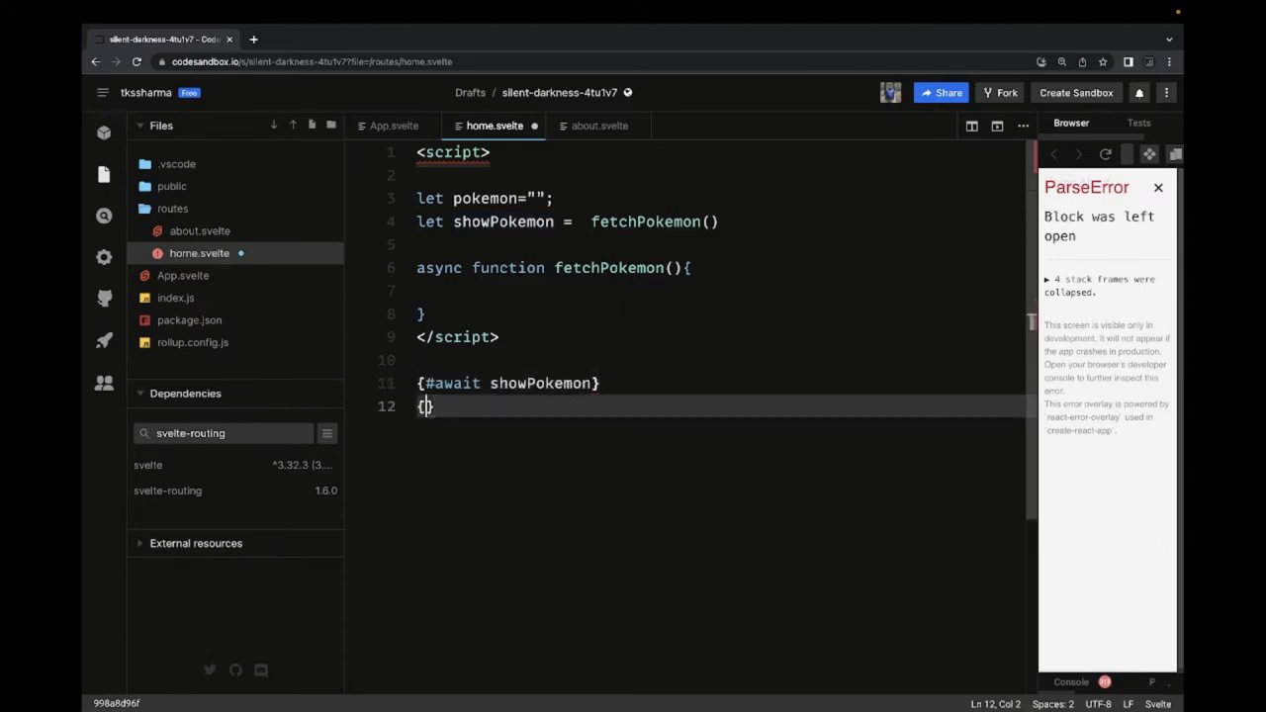
type(":t")
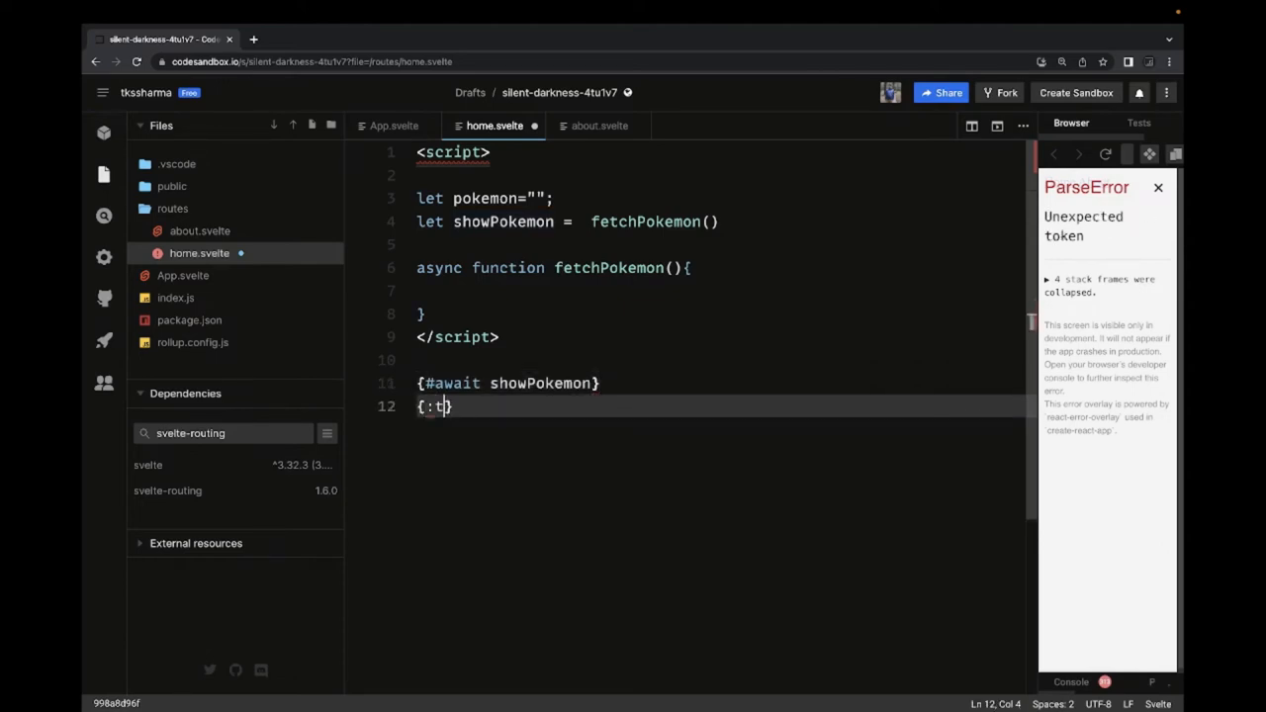
type("hen")
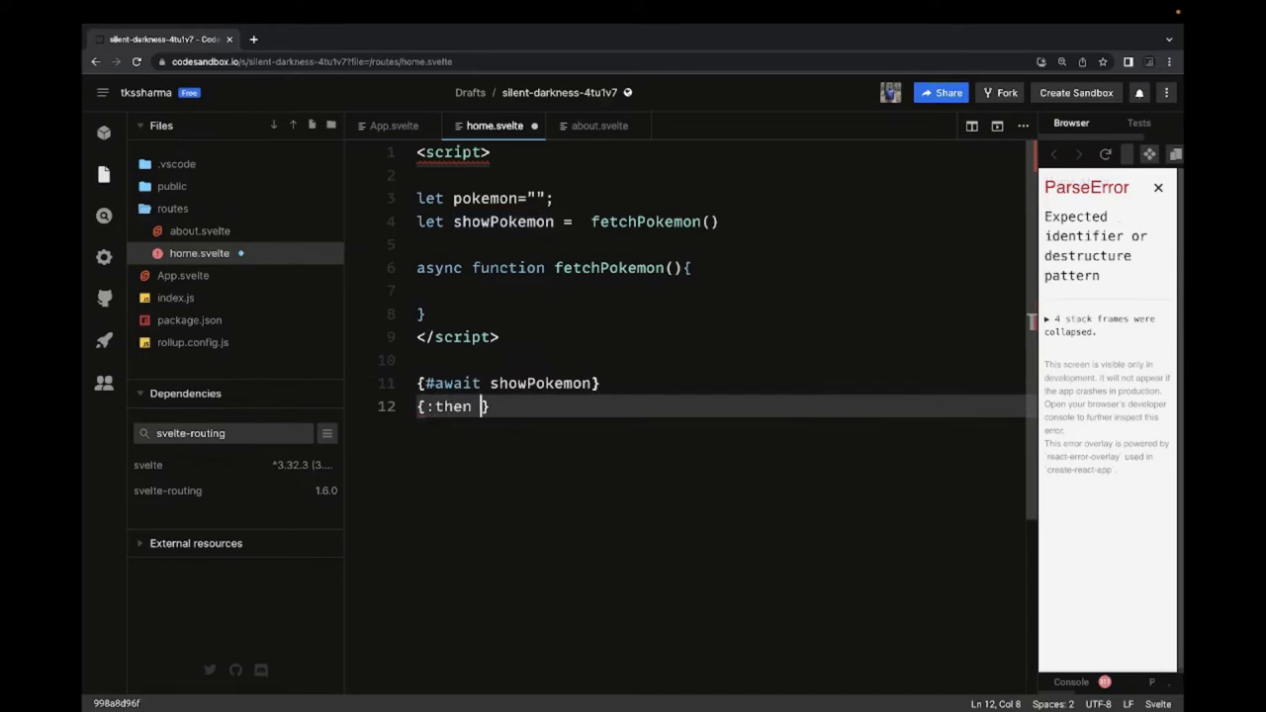
type("pokemon")
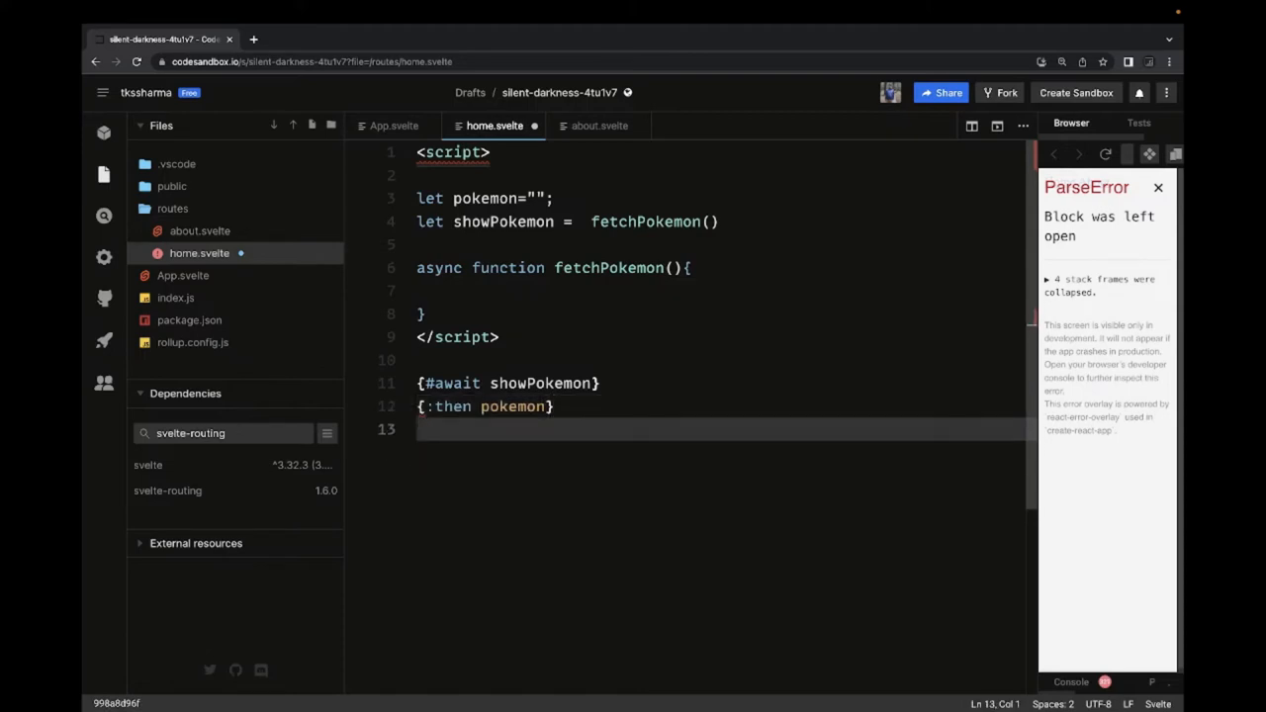
type("{")
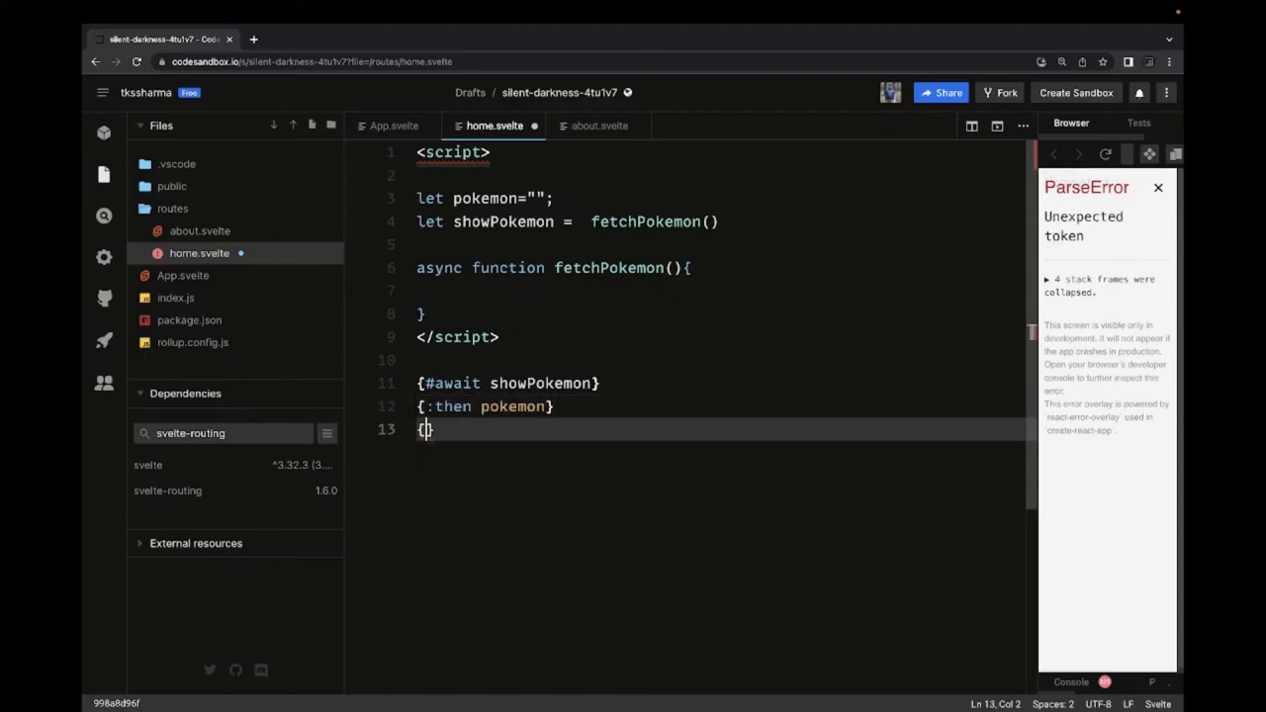
type("ca")
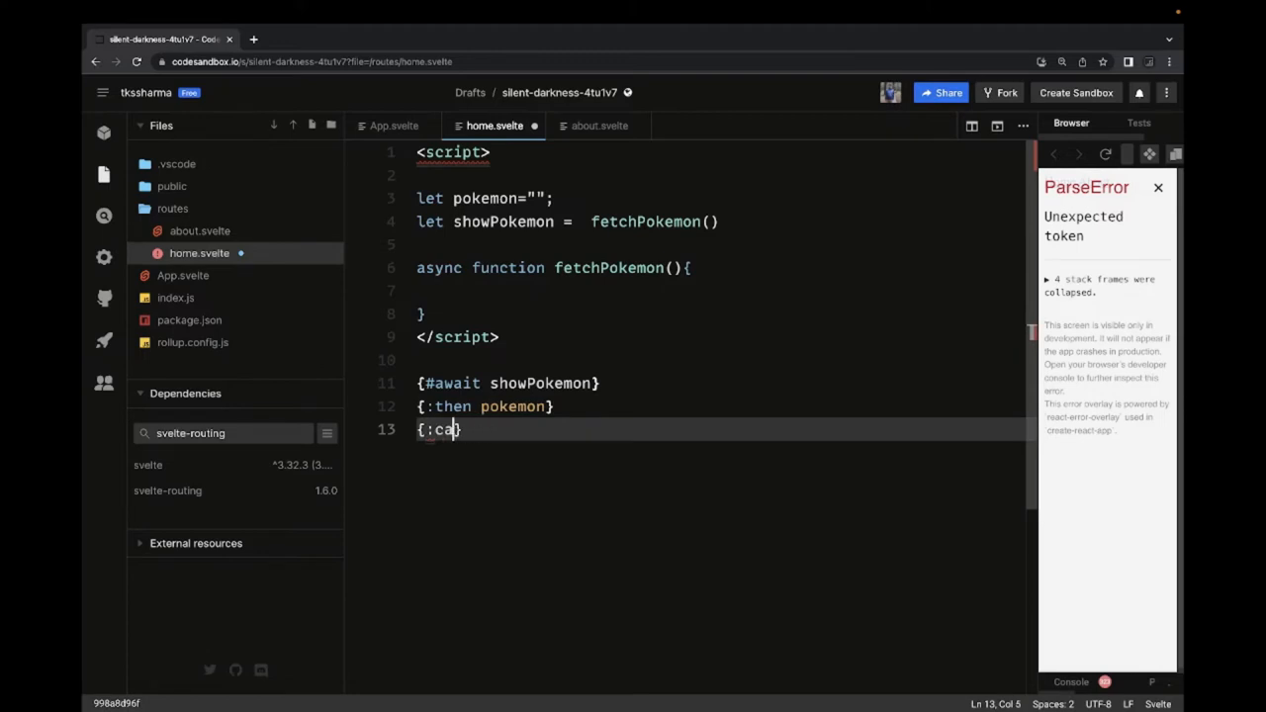
type("tch e")
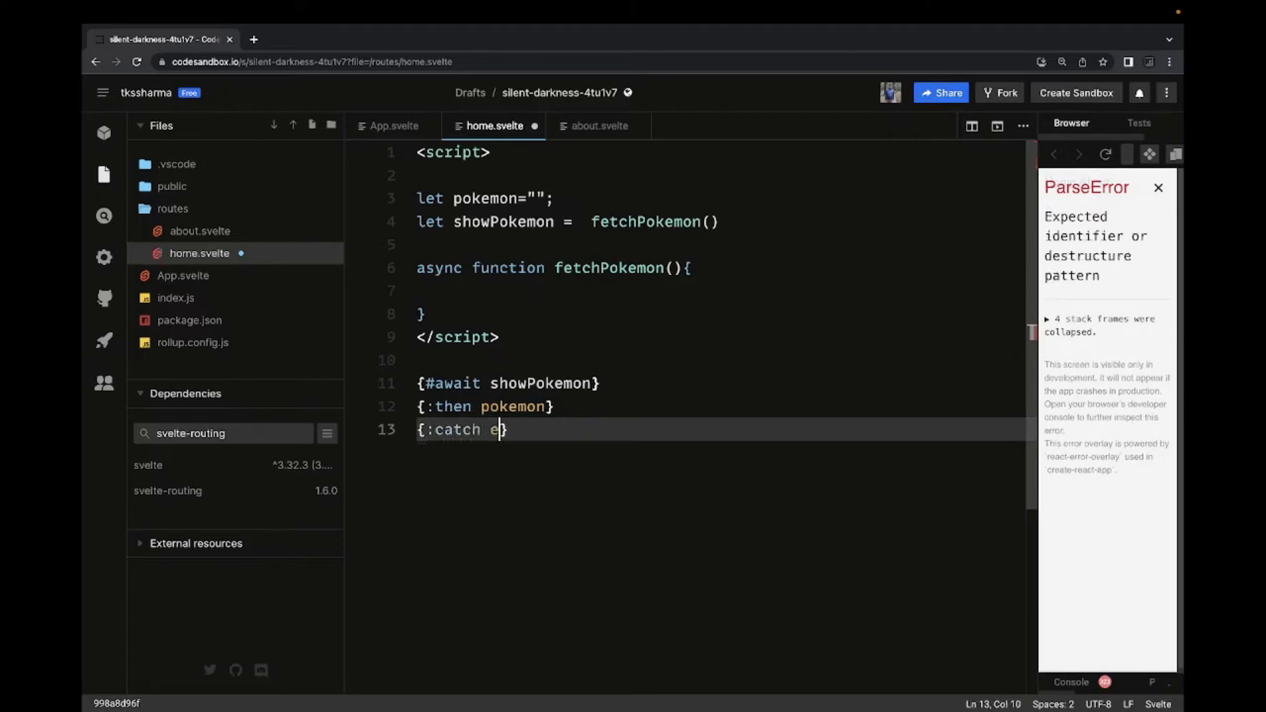
type("rror}")
type("{/await")
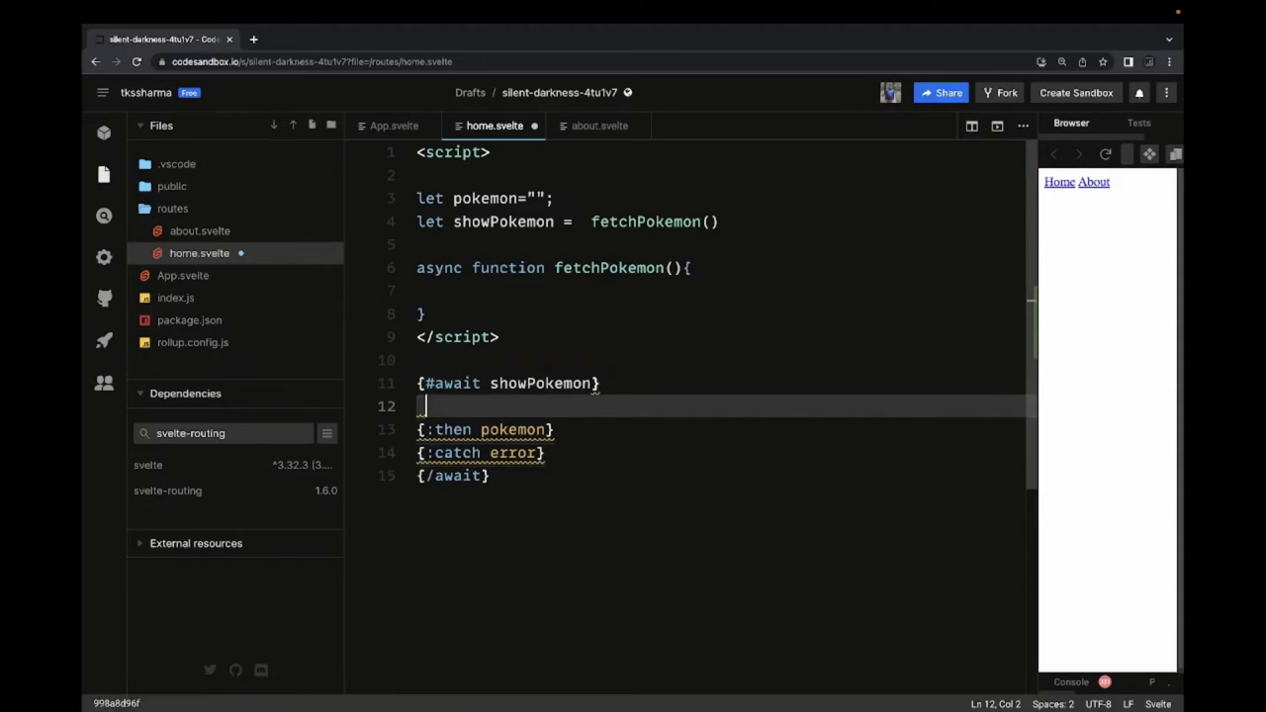
Fill the block with a 'making api call' paragraph, an img using pokemon.artwork, and an 'Error occured' paragraph.
type("<p>")
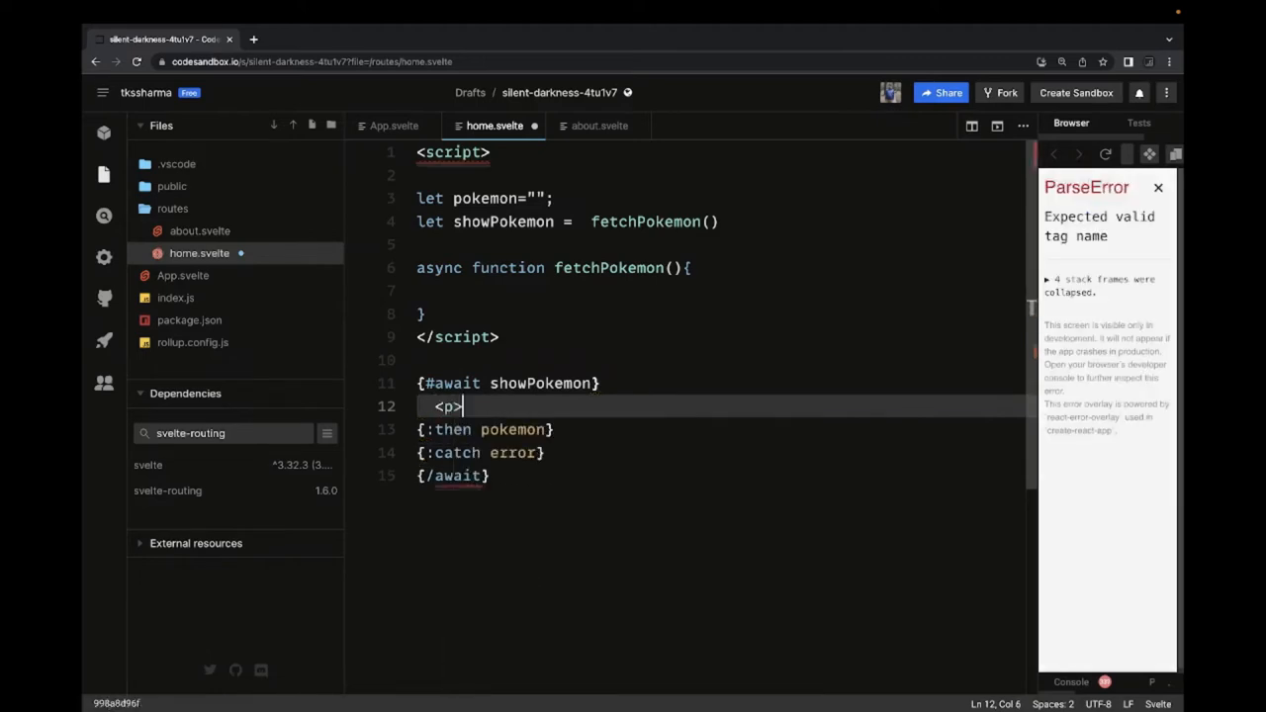
type("</p>")
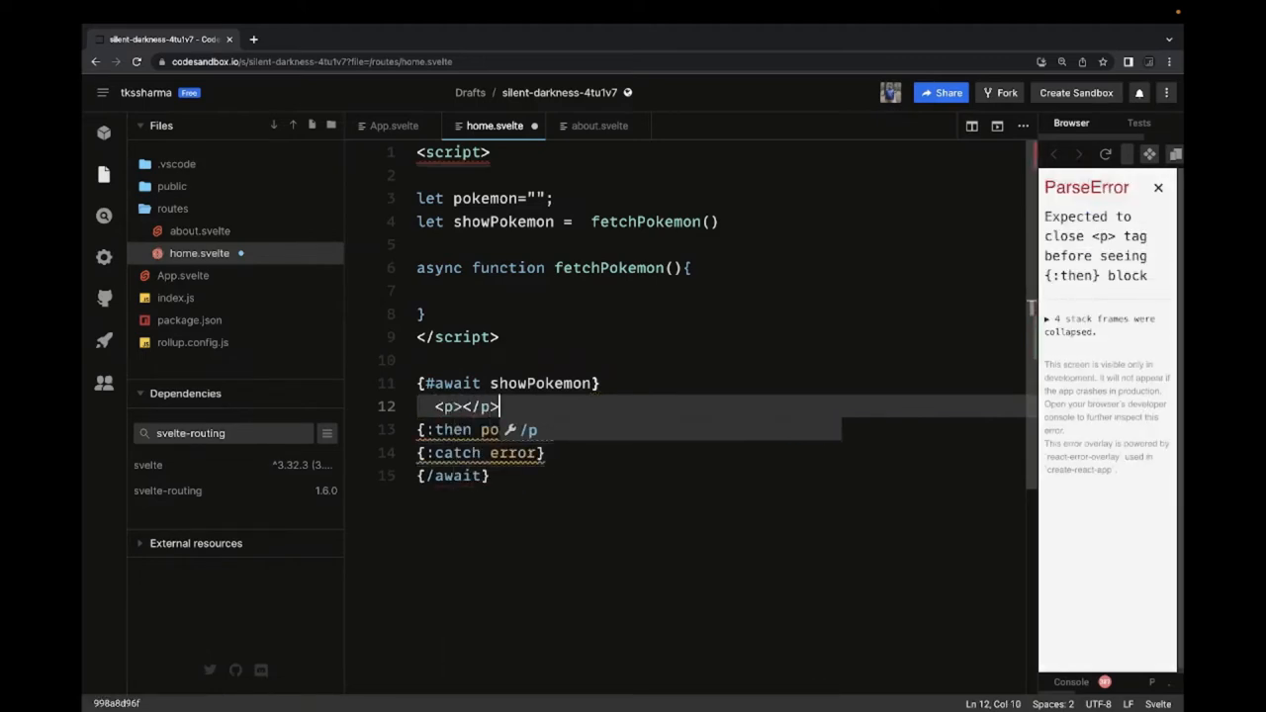
type("making api call....")
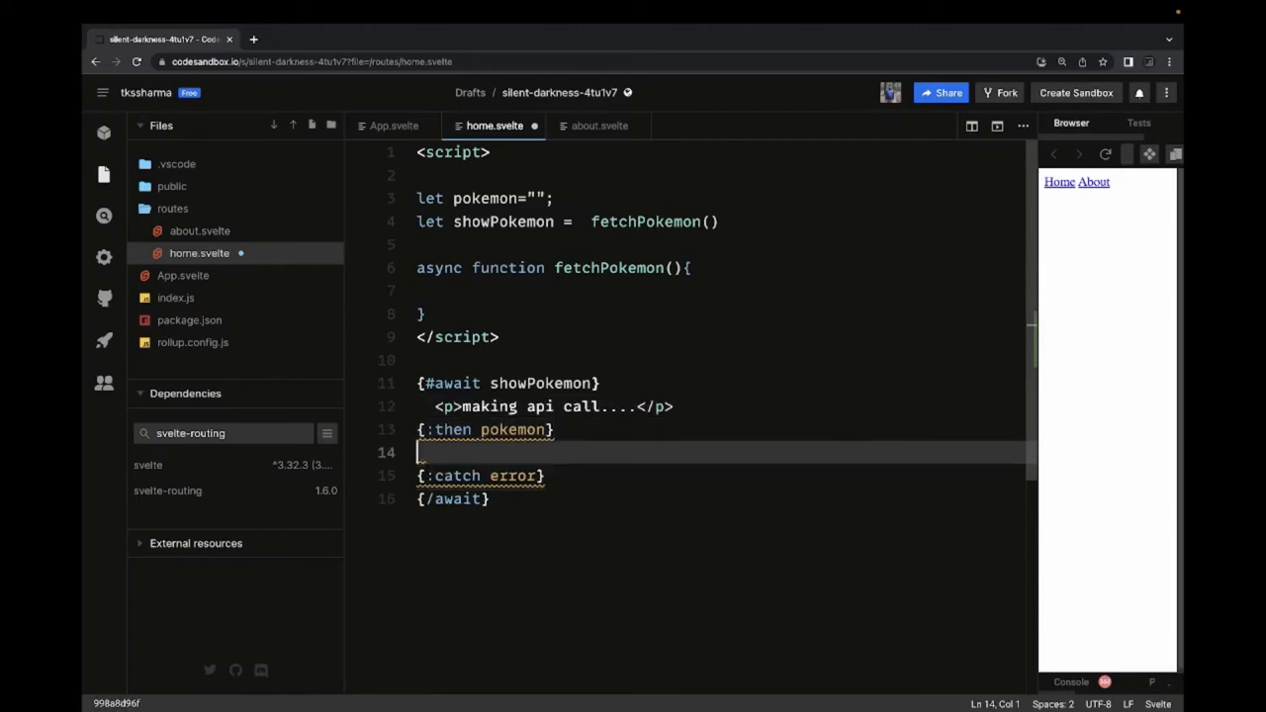
type("<img src")
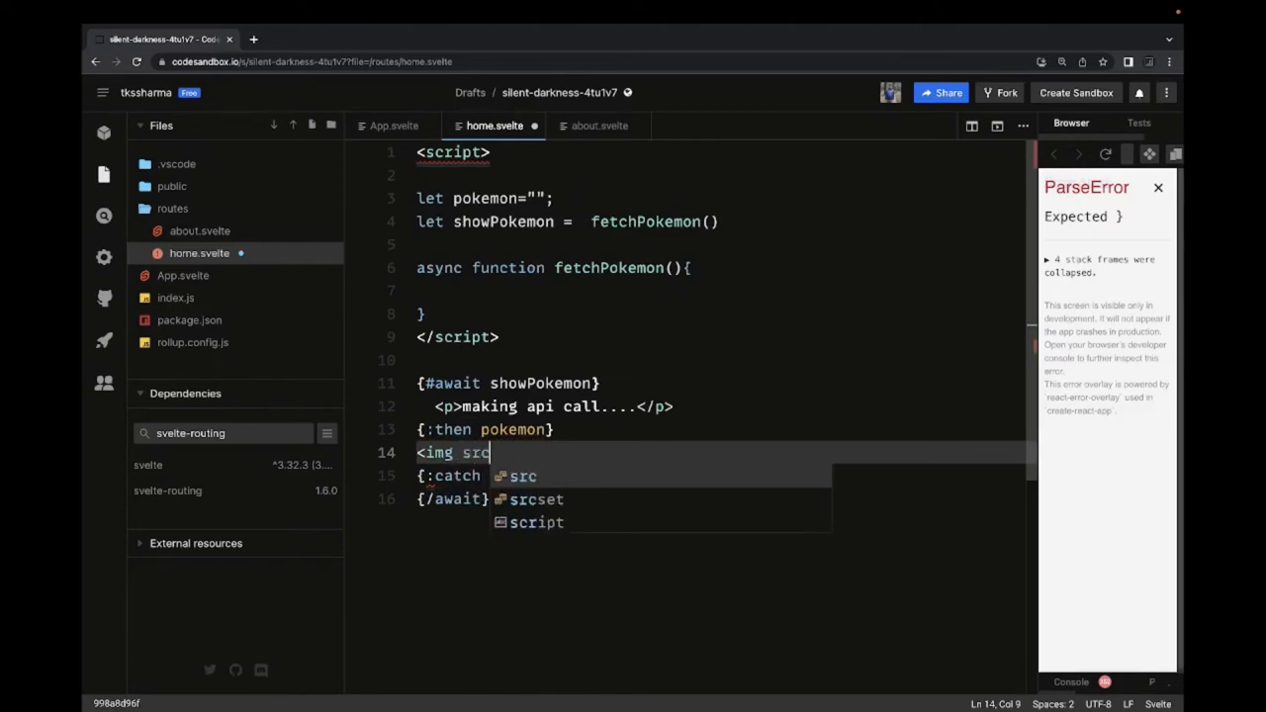
type("={}")
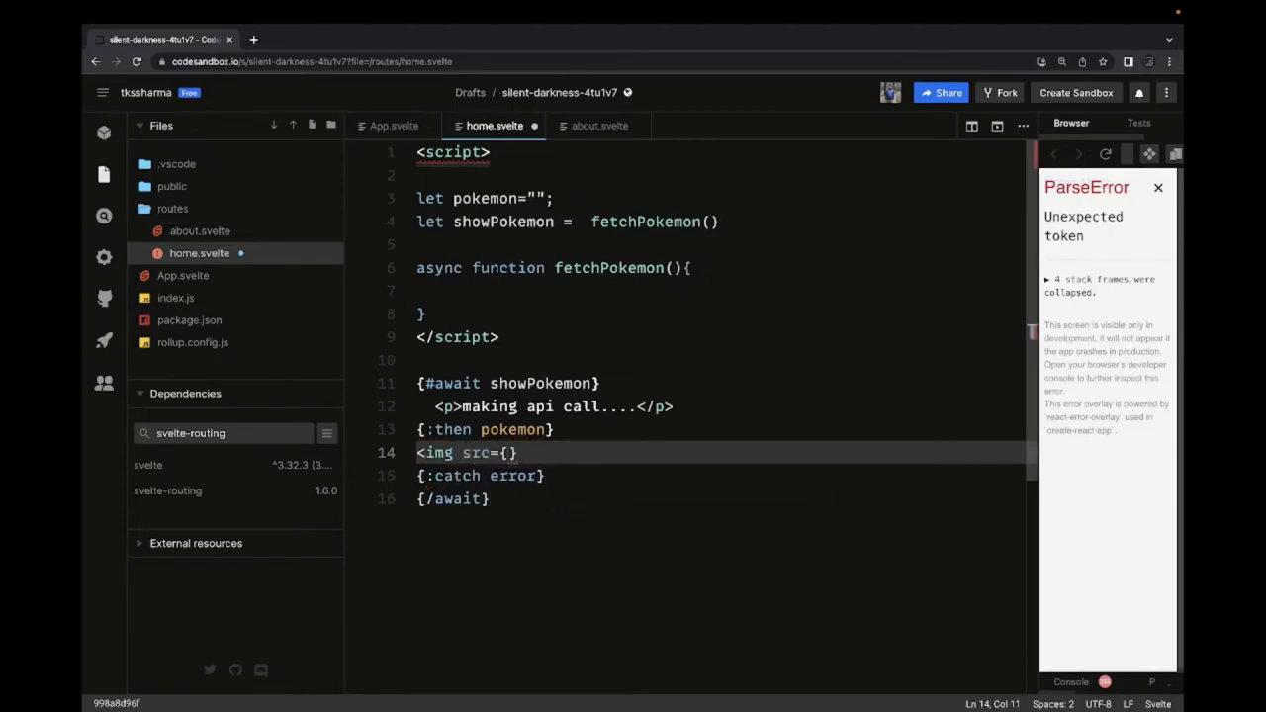
type("pokemo")
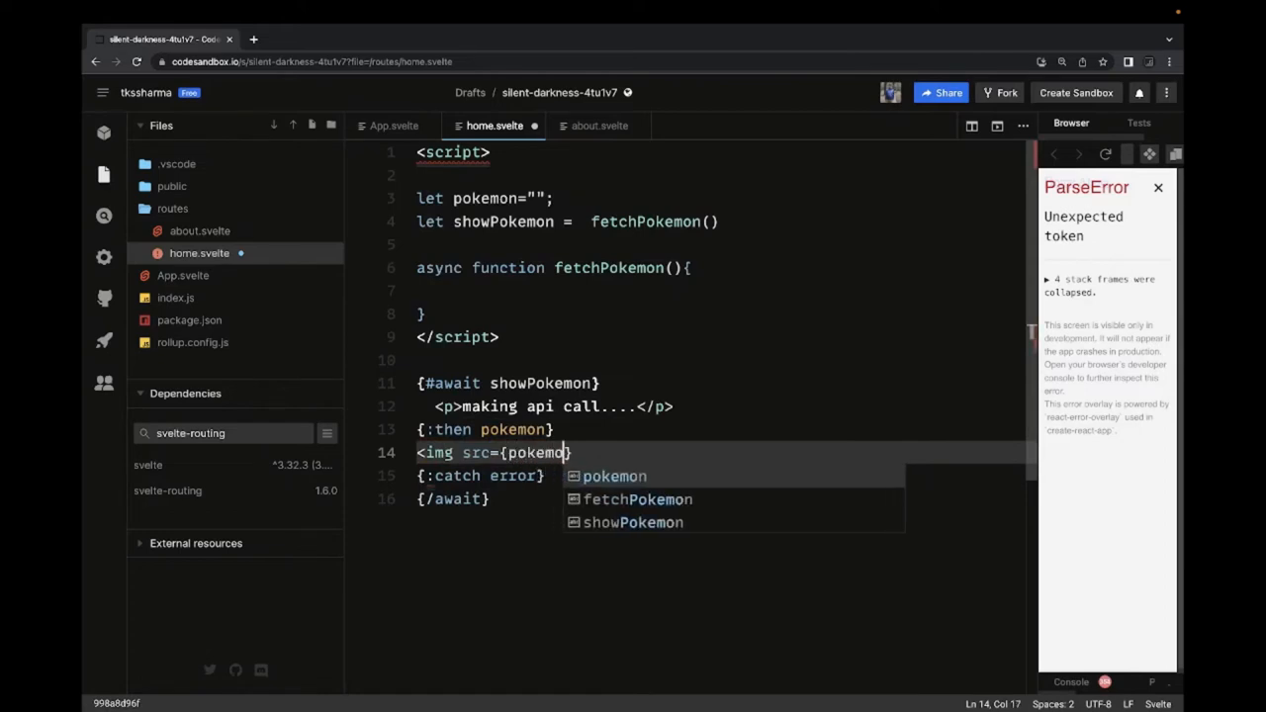
type(".a")
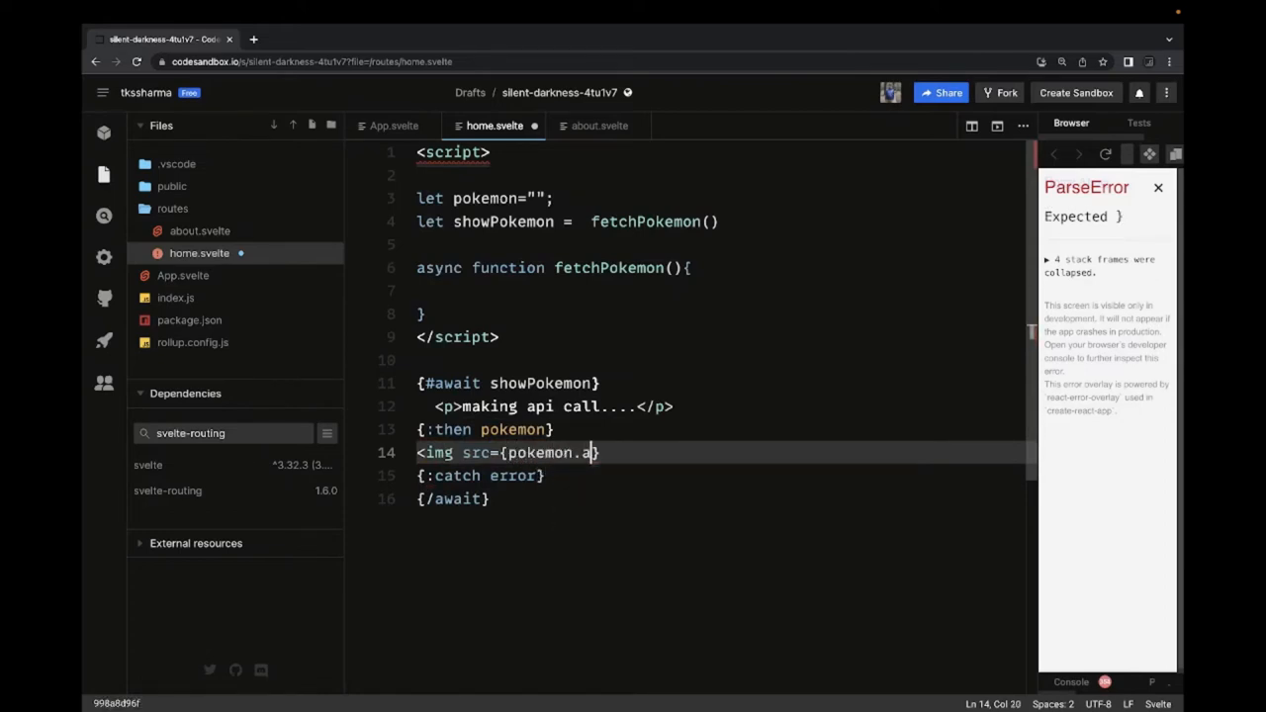
type("rtwork}")
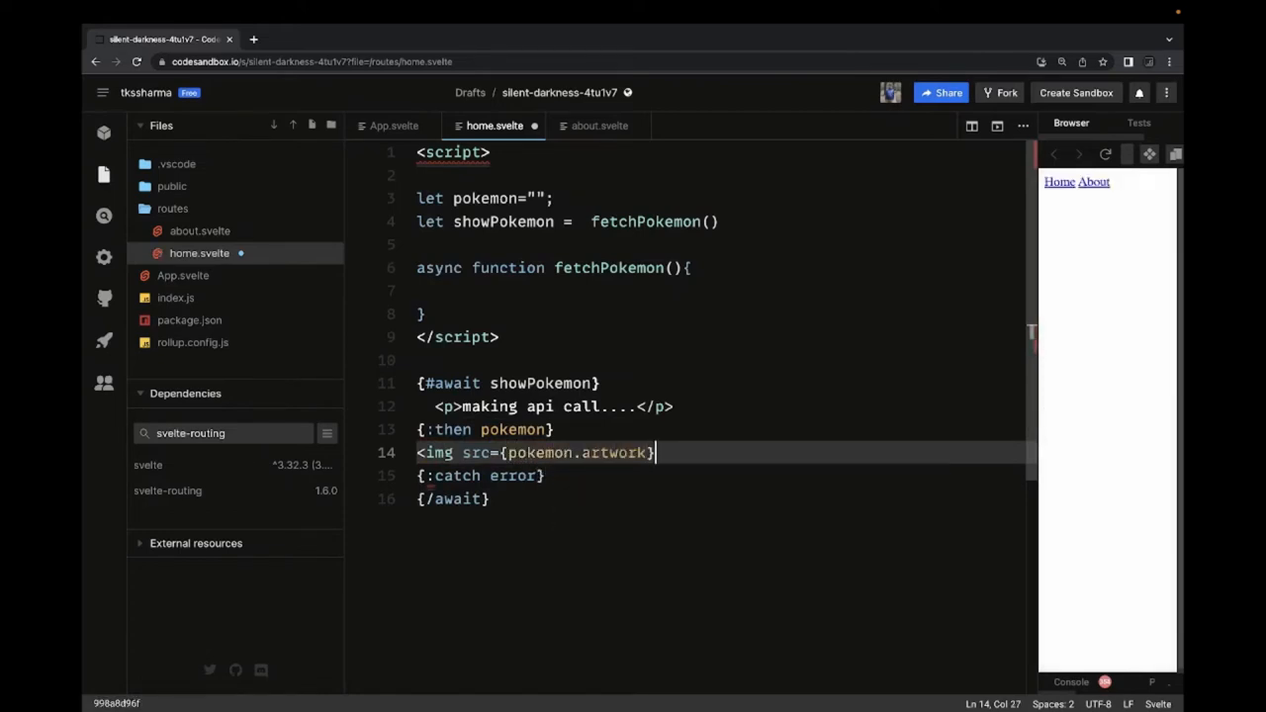
type("/>")
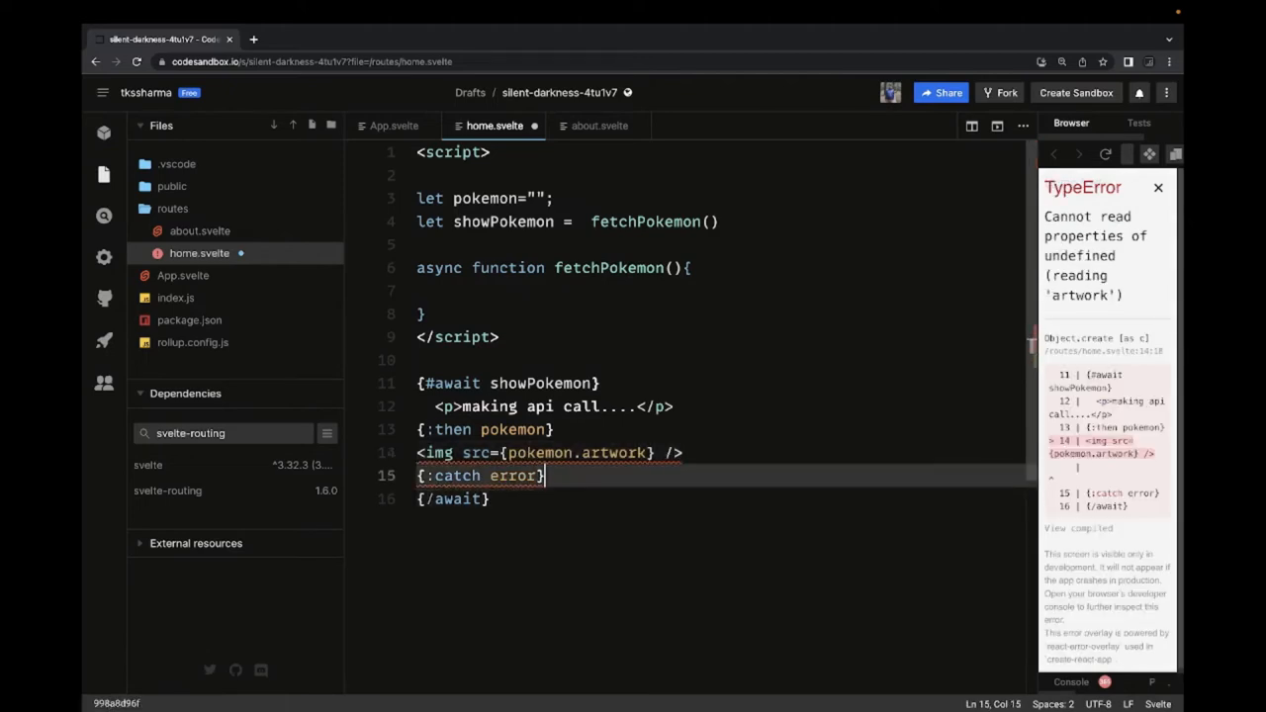
type("<p></p>")
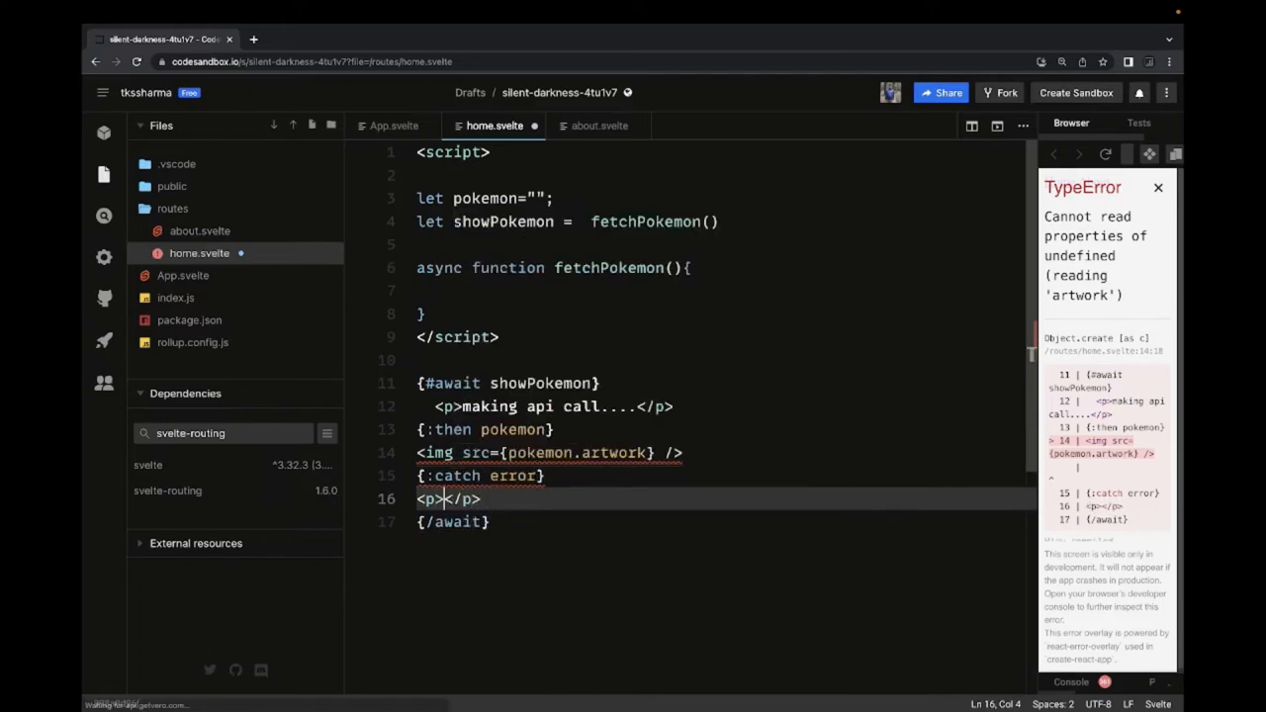
type("Error occured....")
left_click(550, 453)
type("alt={pokemon.name}")
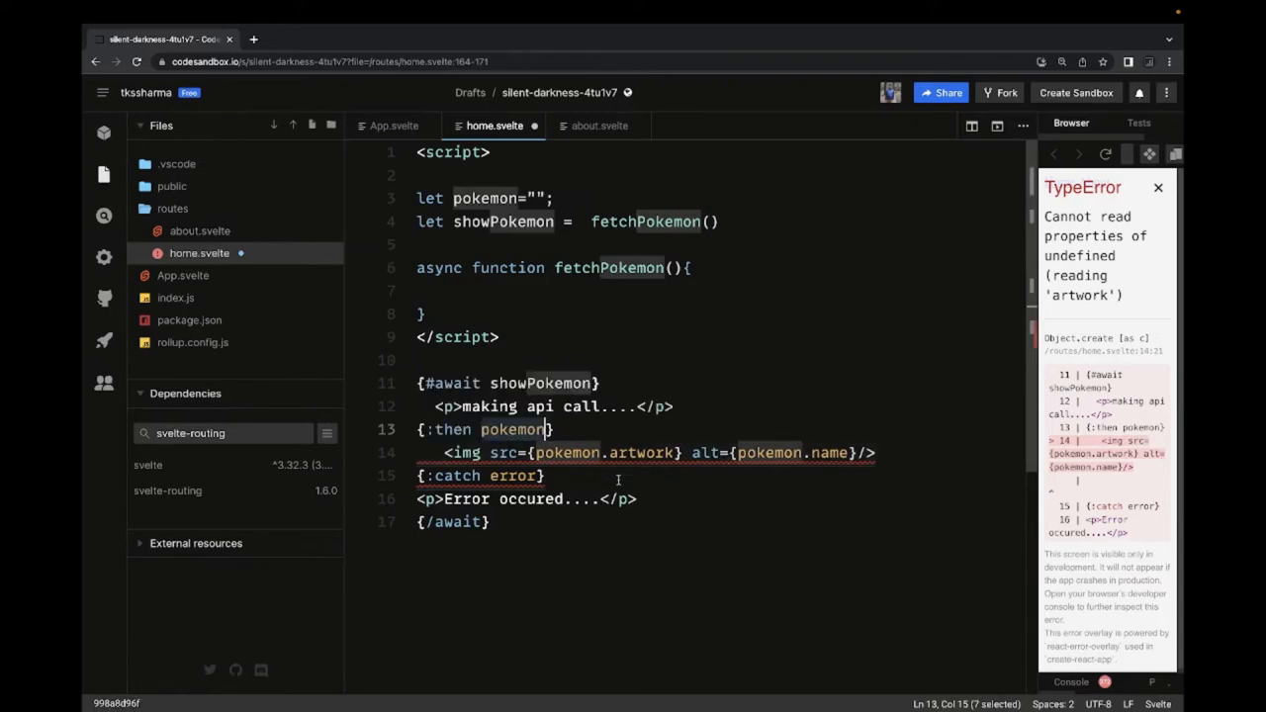
double_click(457, 475)
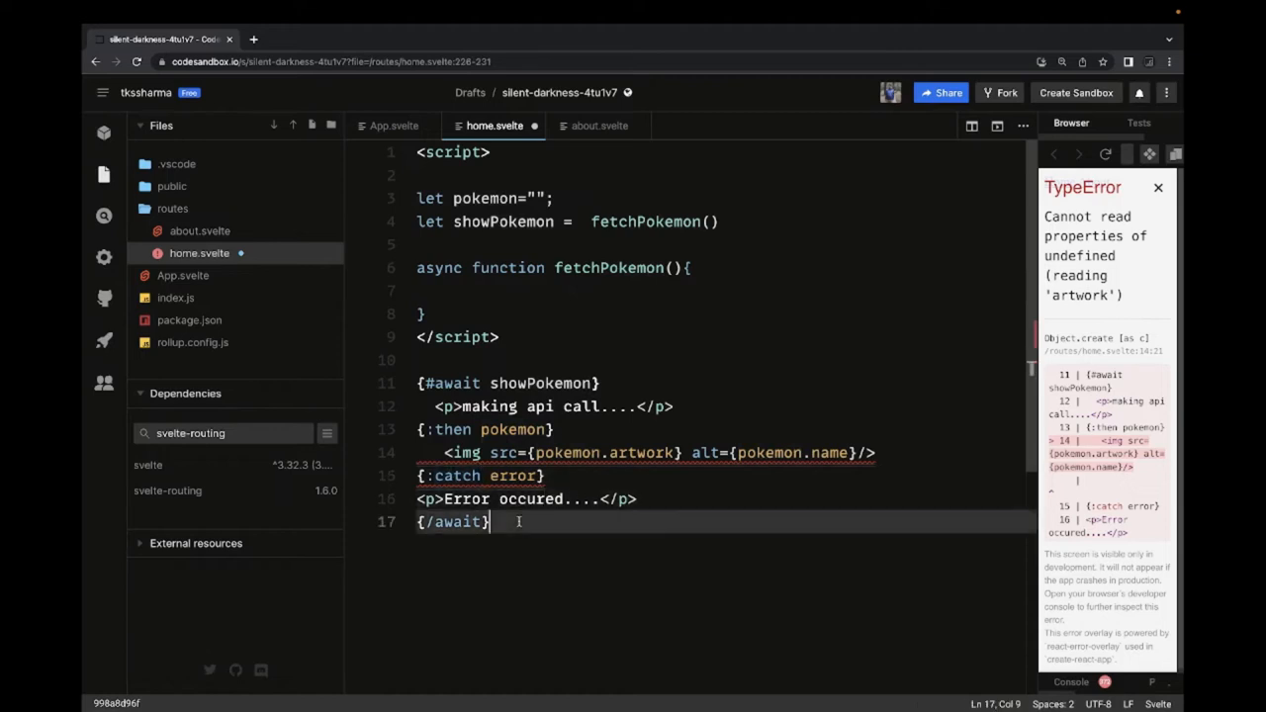
left_click(425, 289)
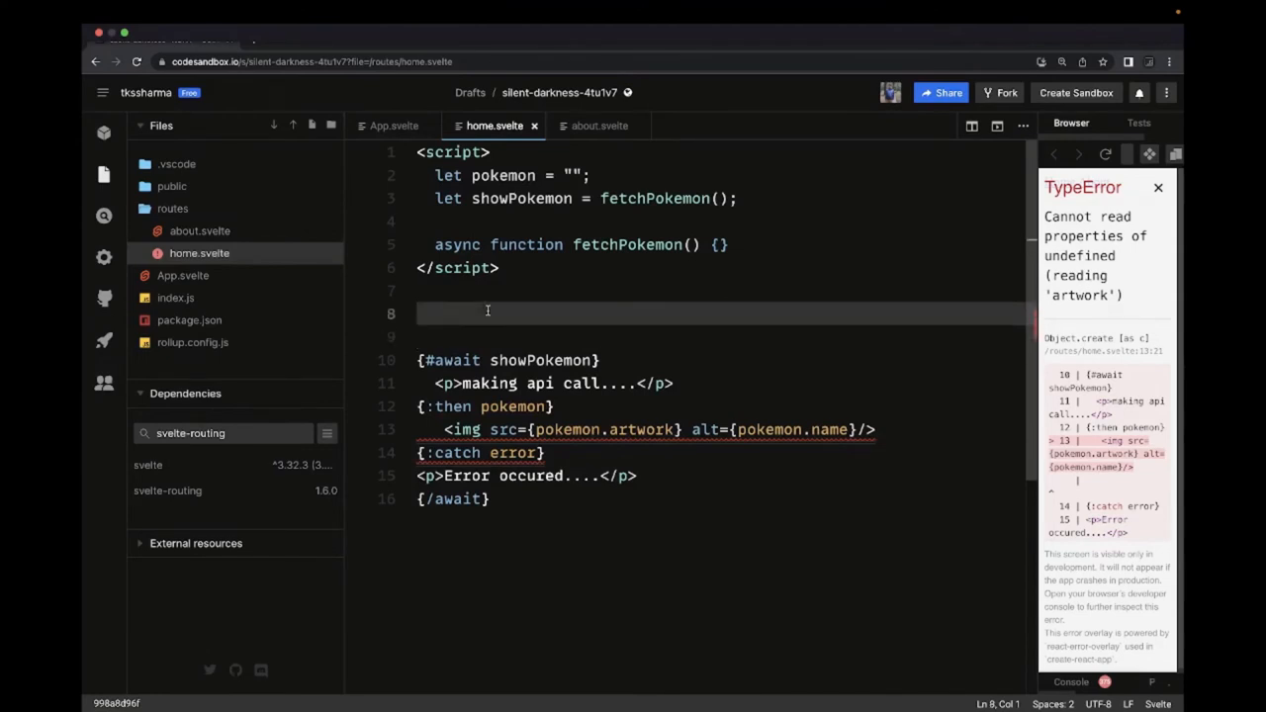
Add a Pokemon Fetcher heading and a form with a bind:value={pokemon} input and Search button.
type("<h1>Pokemon Fetcher</h1>")
type("<input type=\"text\" bind:value")
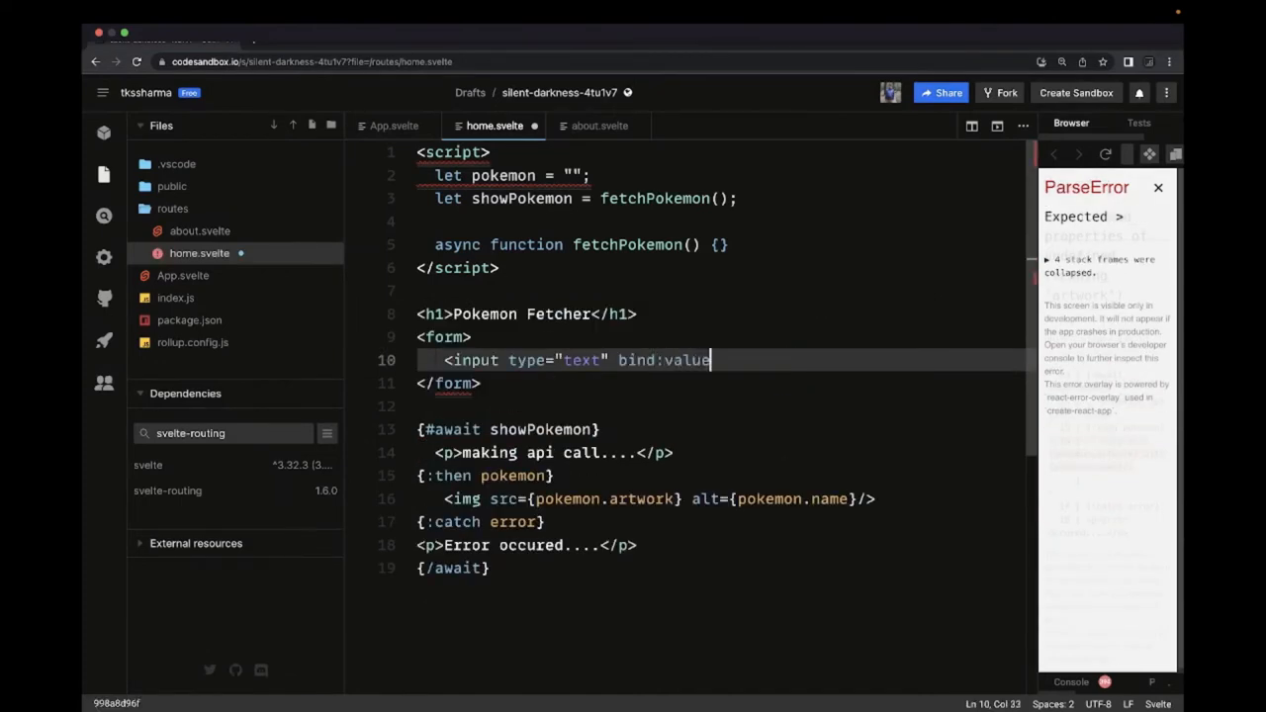
type("=")
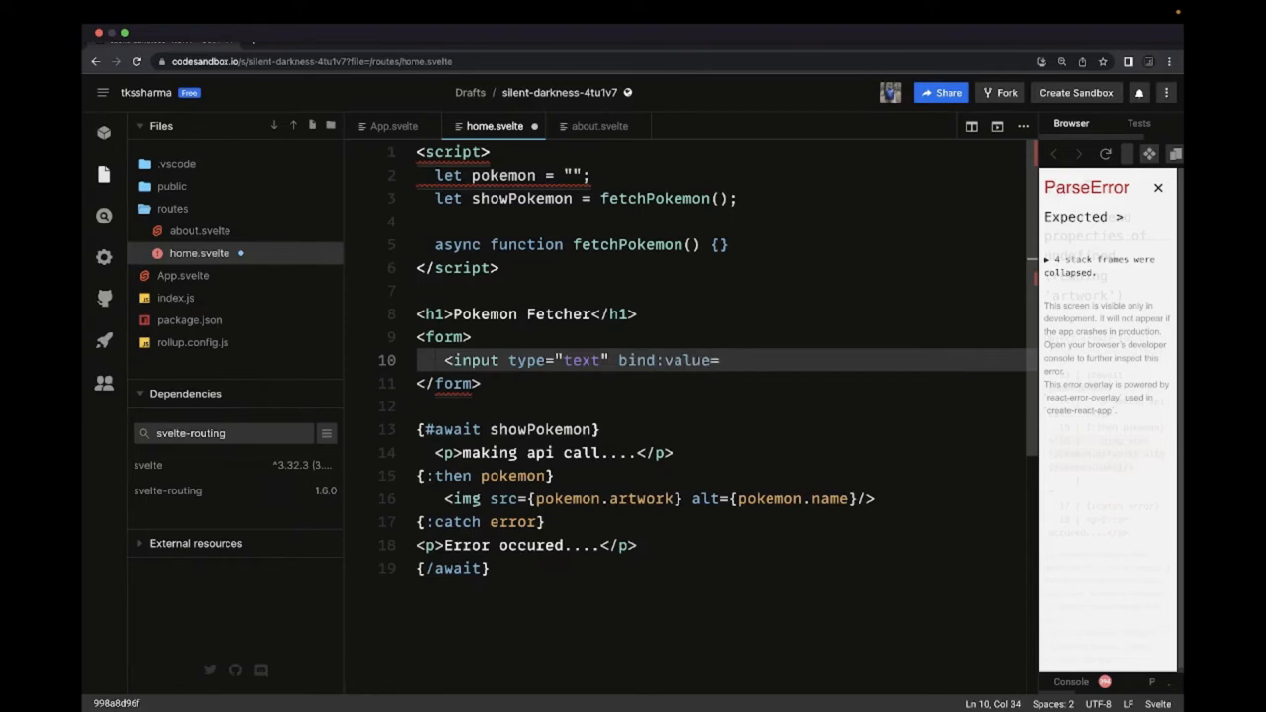
type("{pokemon} /")
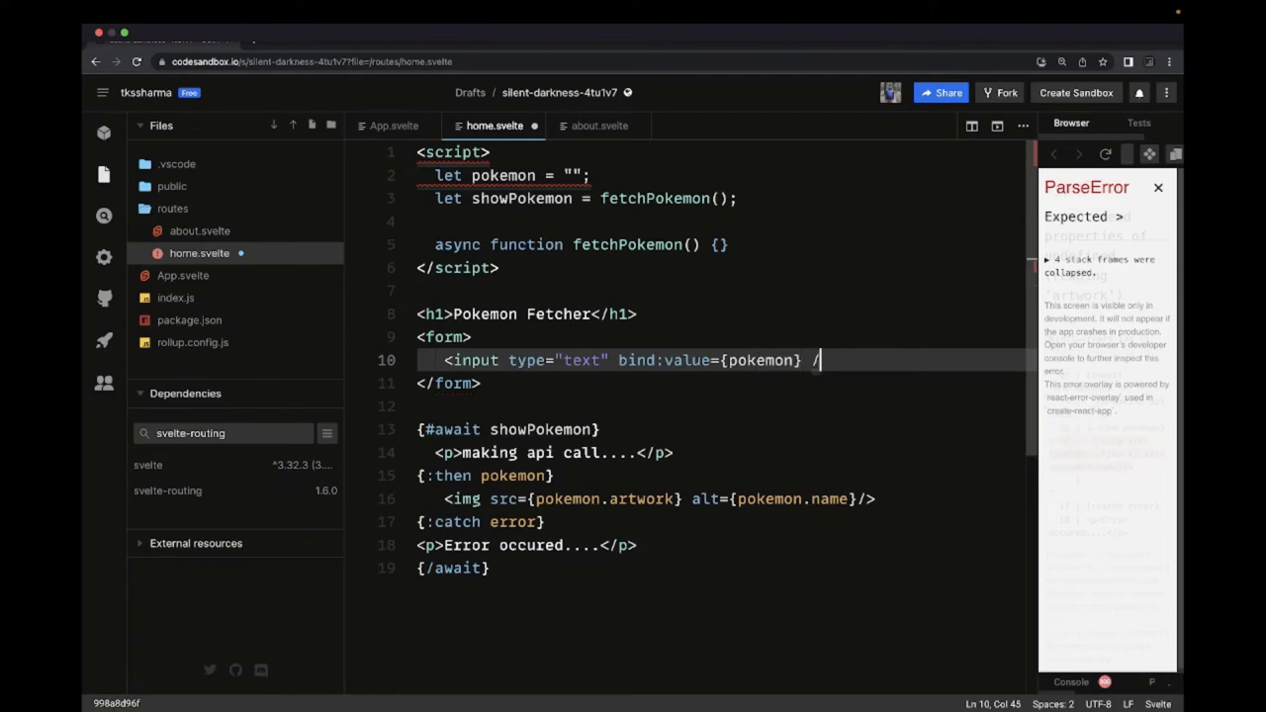
key("enter")
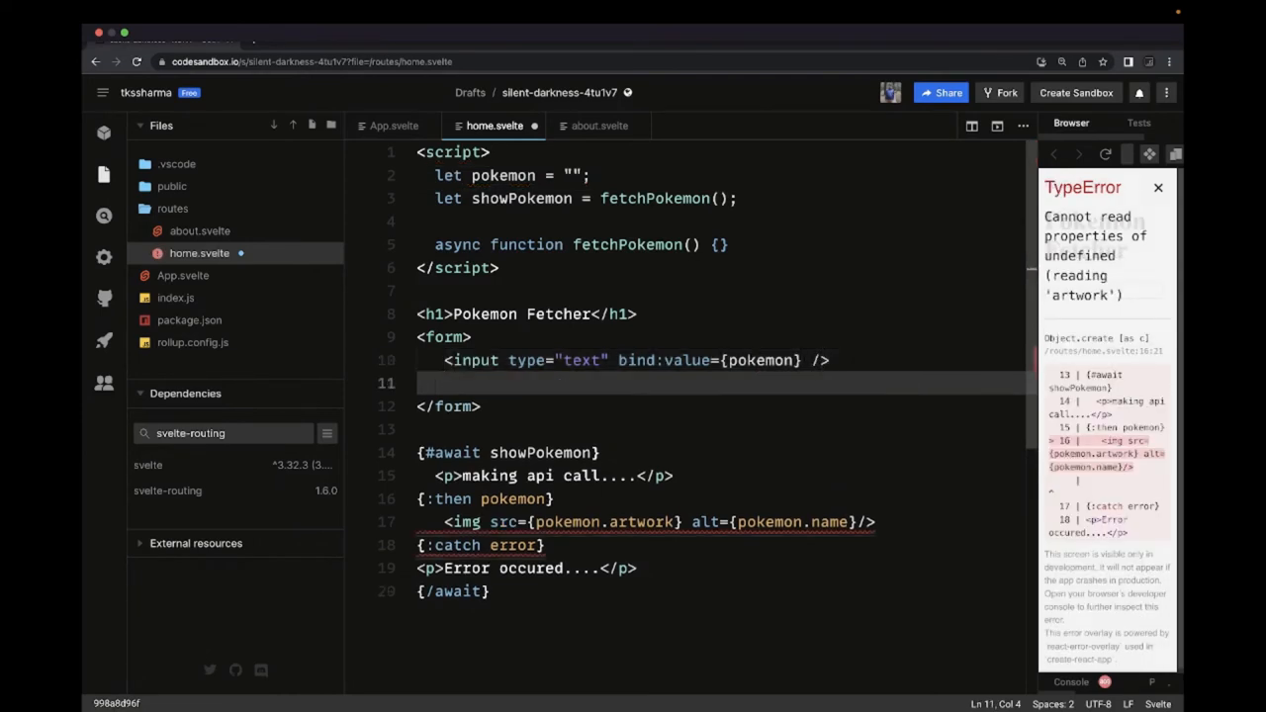
type("<button>Search</button>")
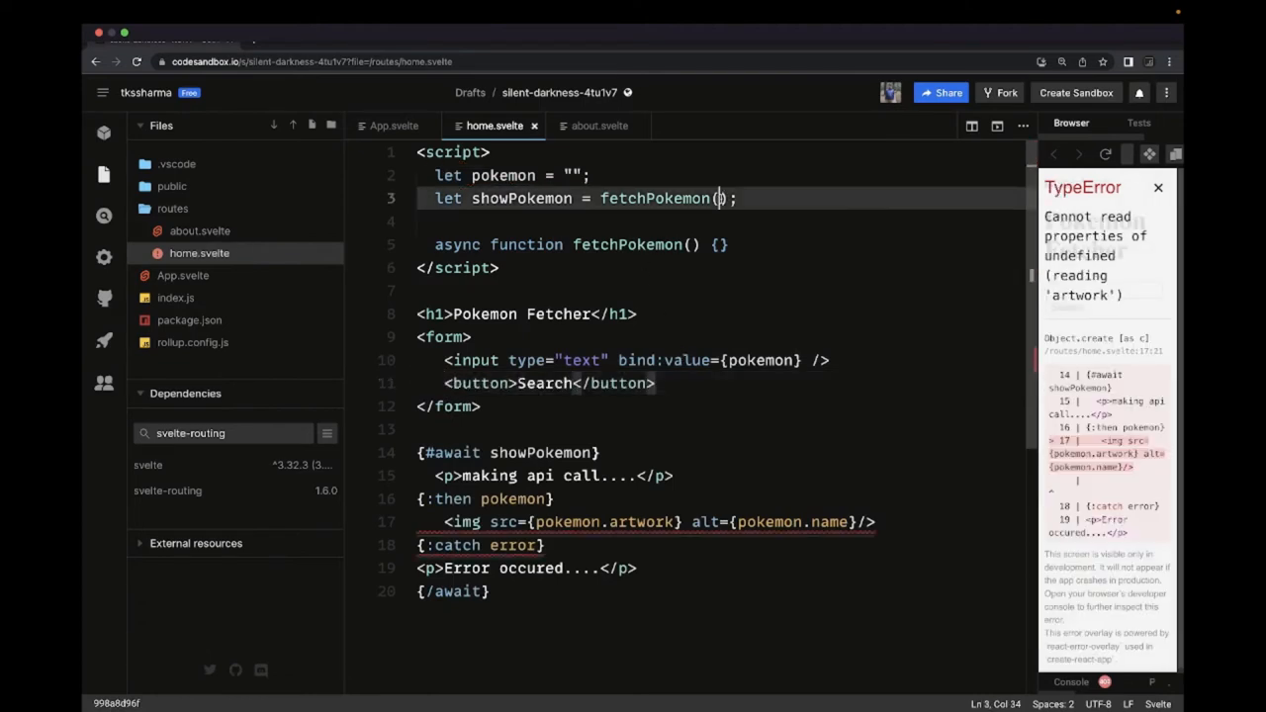
Call fetchPokemon("pikachu") and give the function a name parameter defaulting to "pikachu".
type("\"\"")
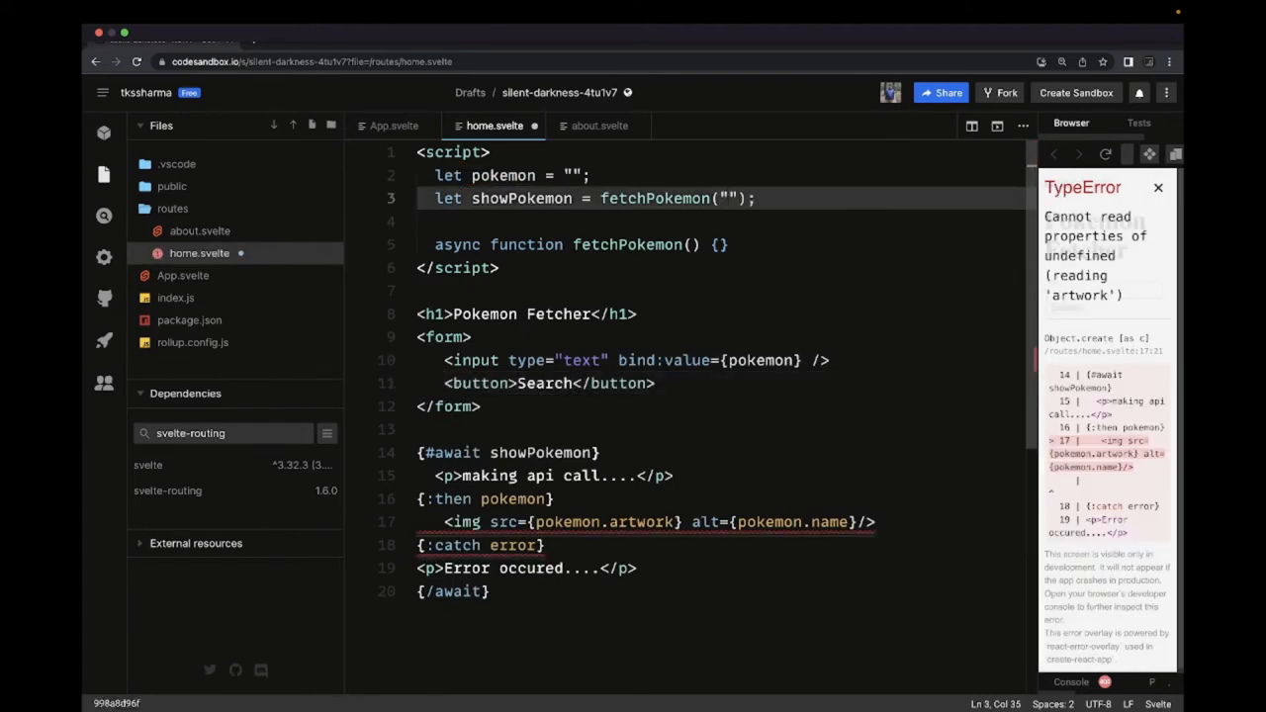
type("pikachu")
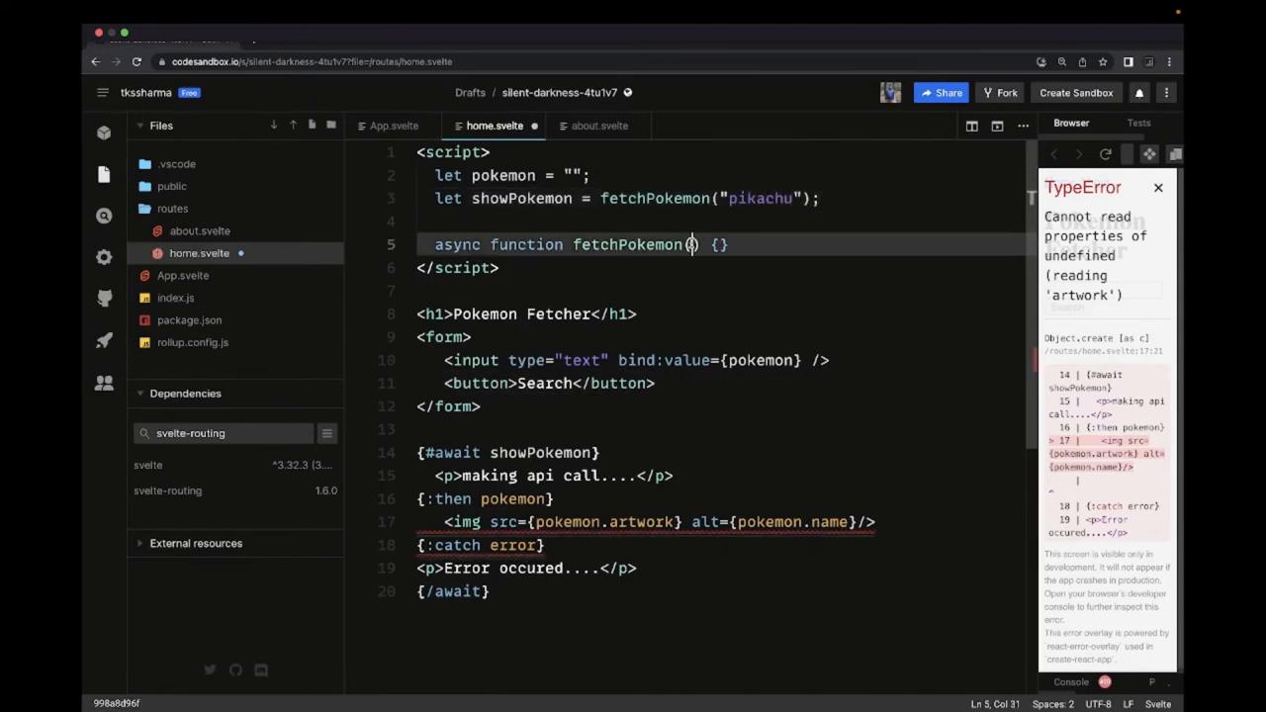
type("name =")
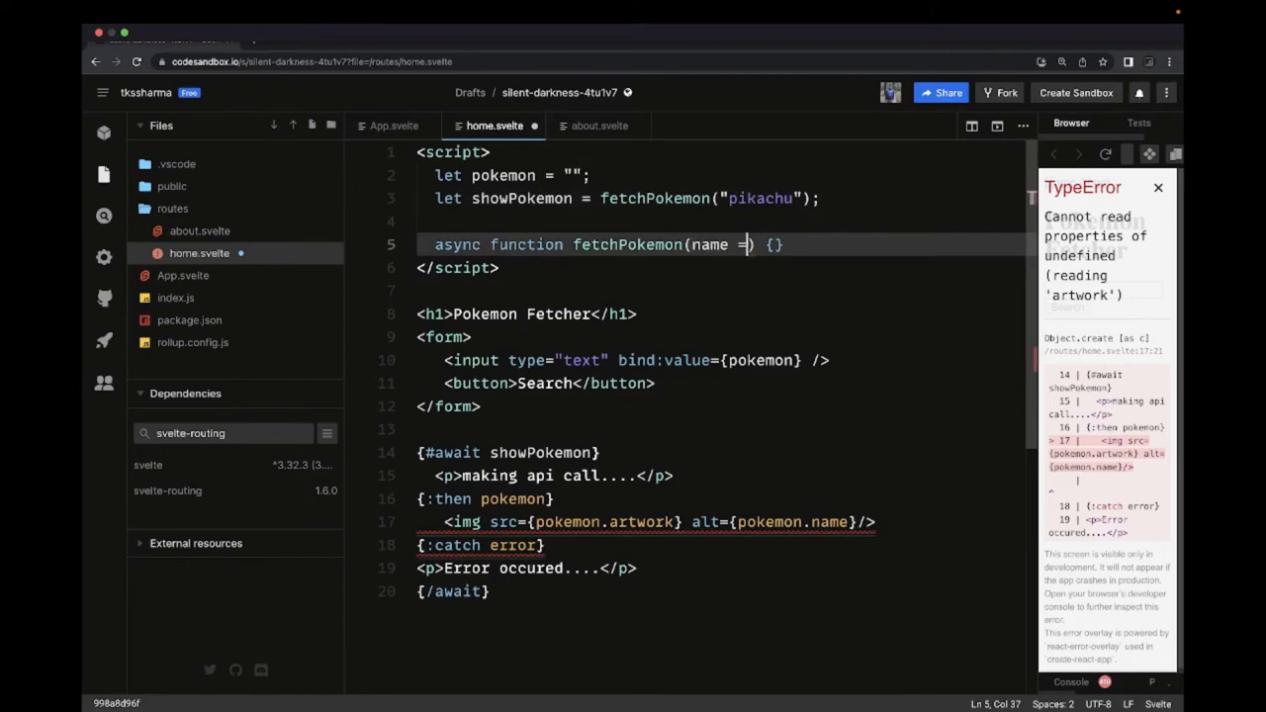
type("pikachu\"")
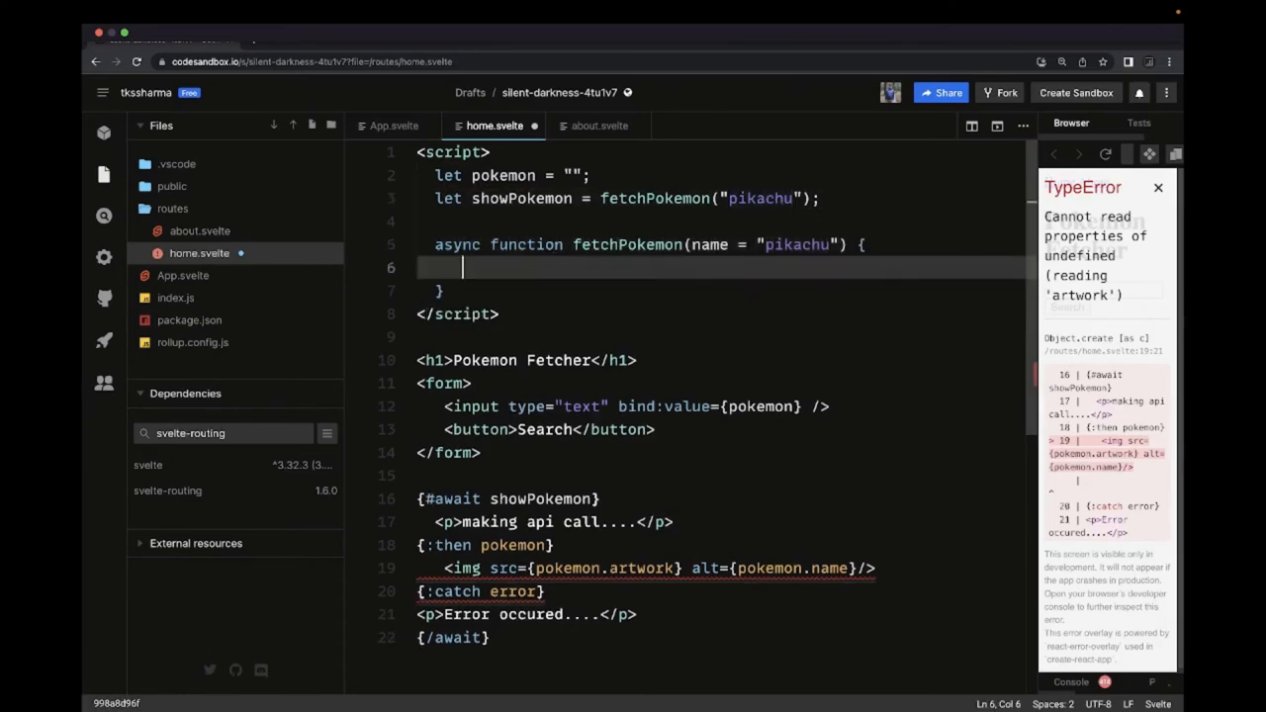
type("const res = await fetc")
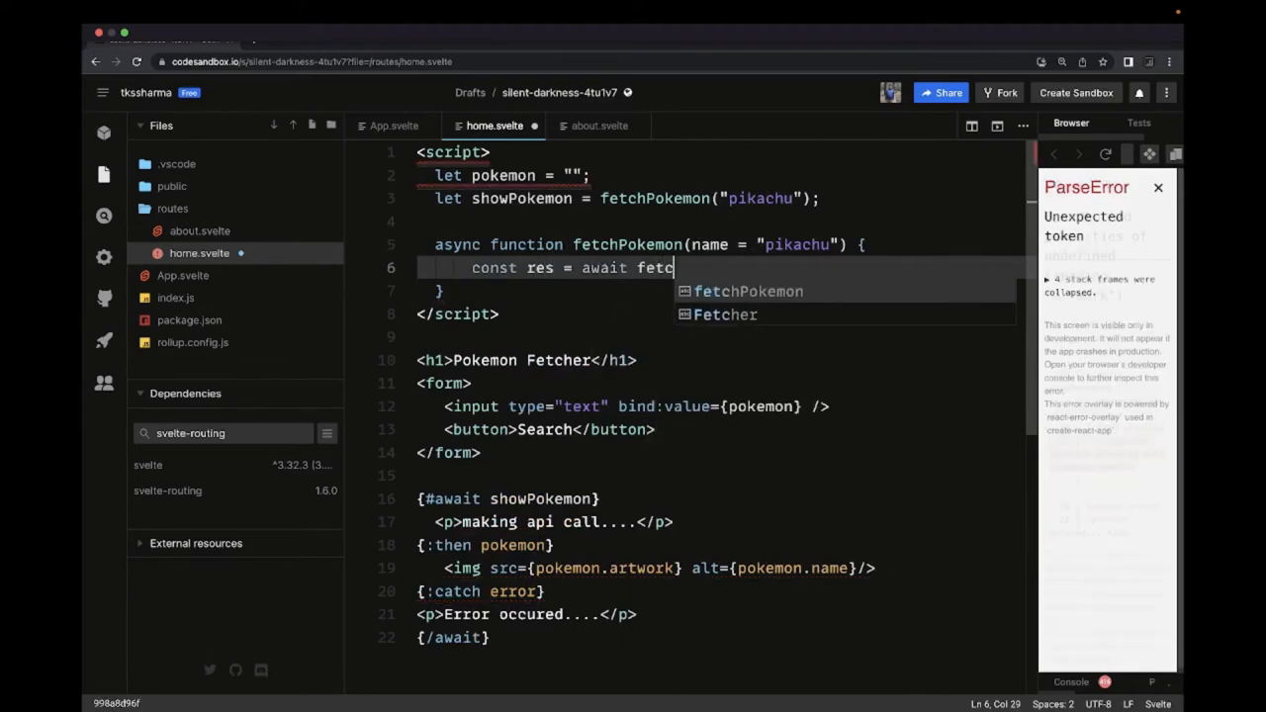
type("h(\"\")")
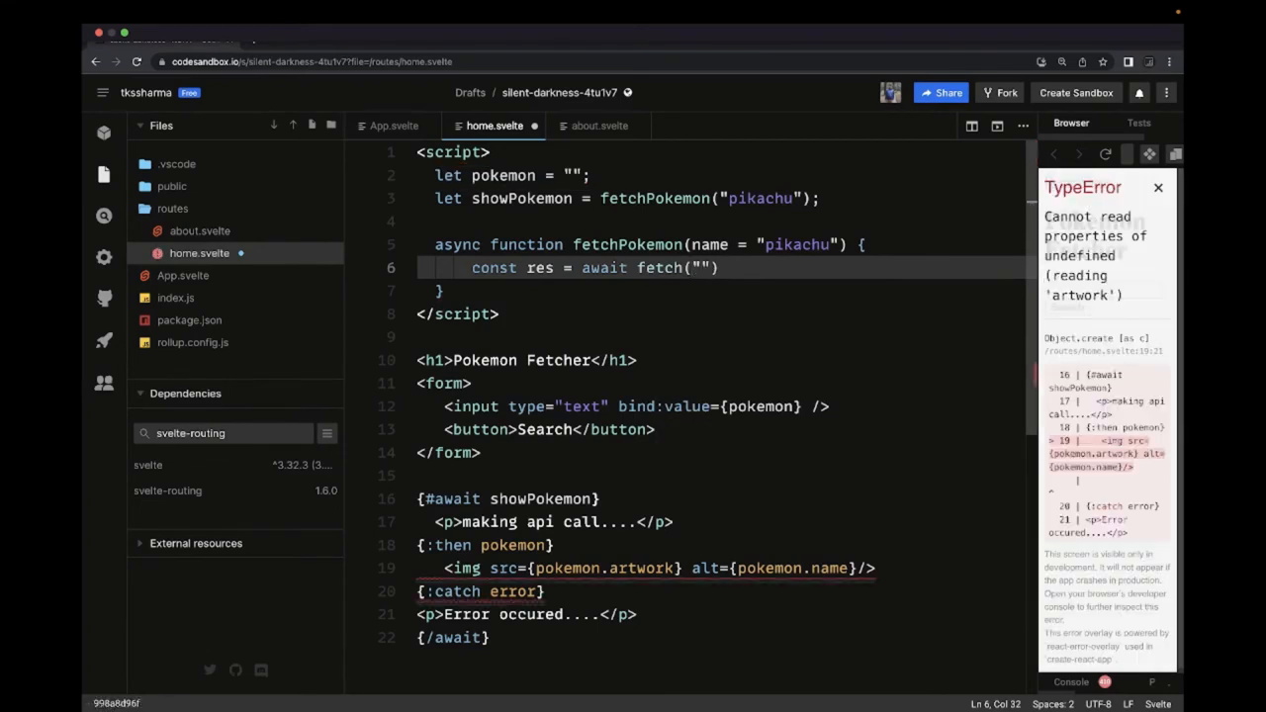
type("https://")
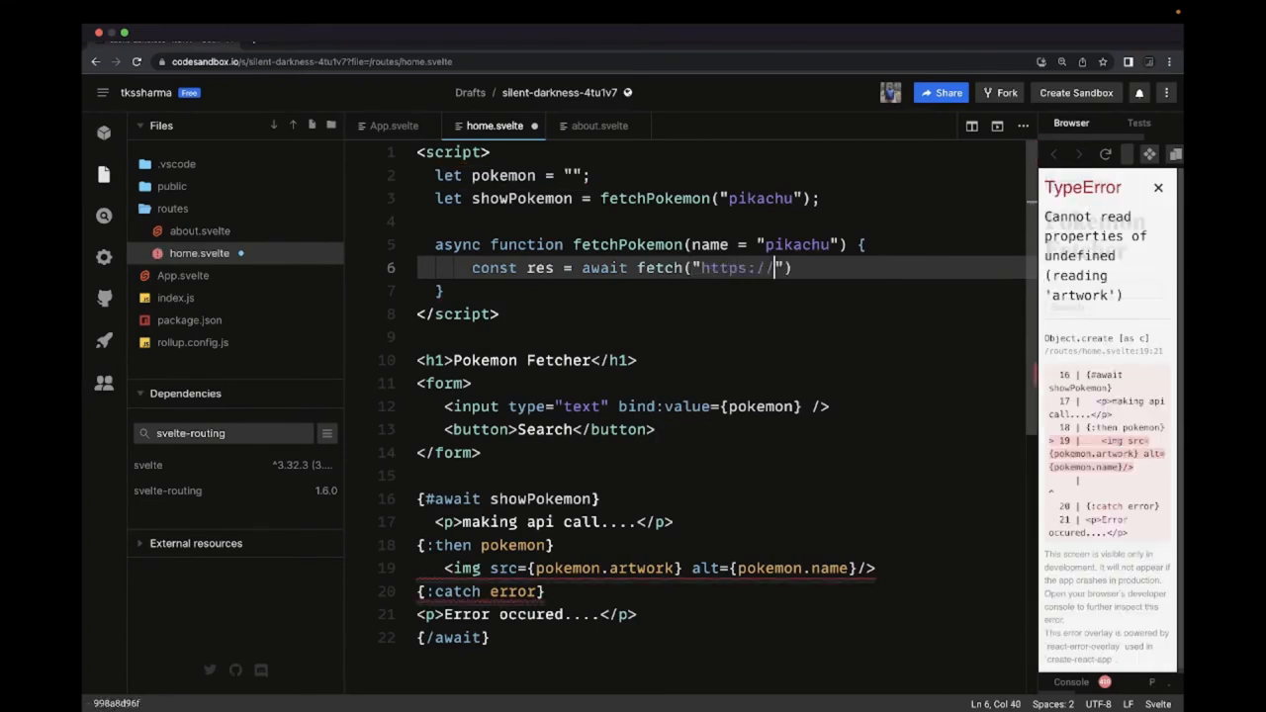
type("pok")
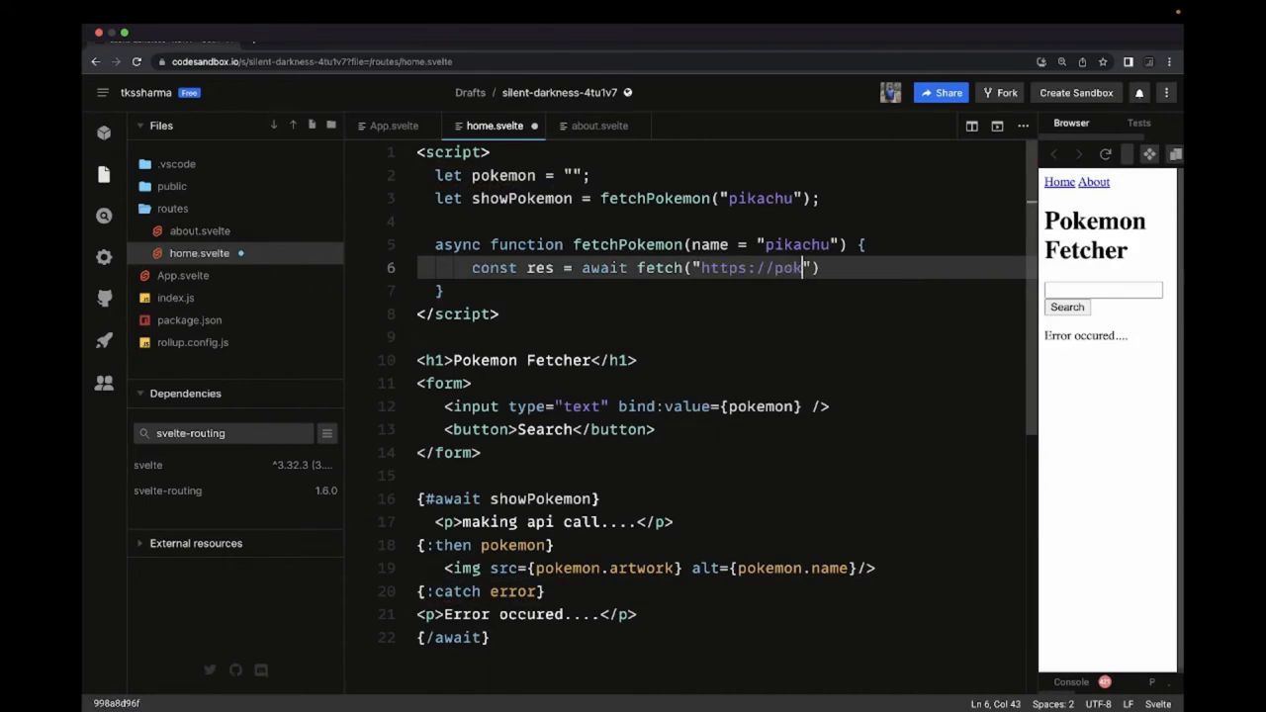
type("eap")
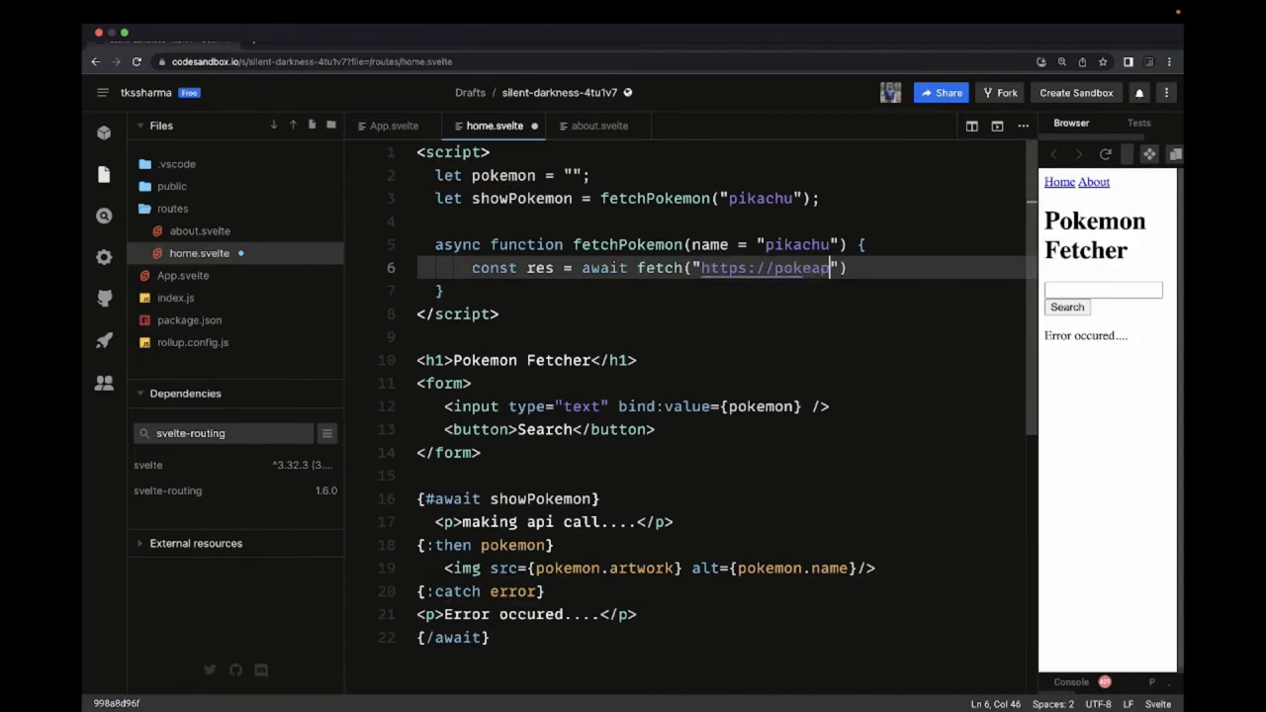
type("i.com")
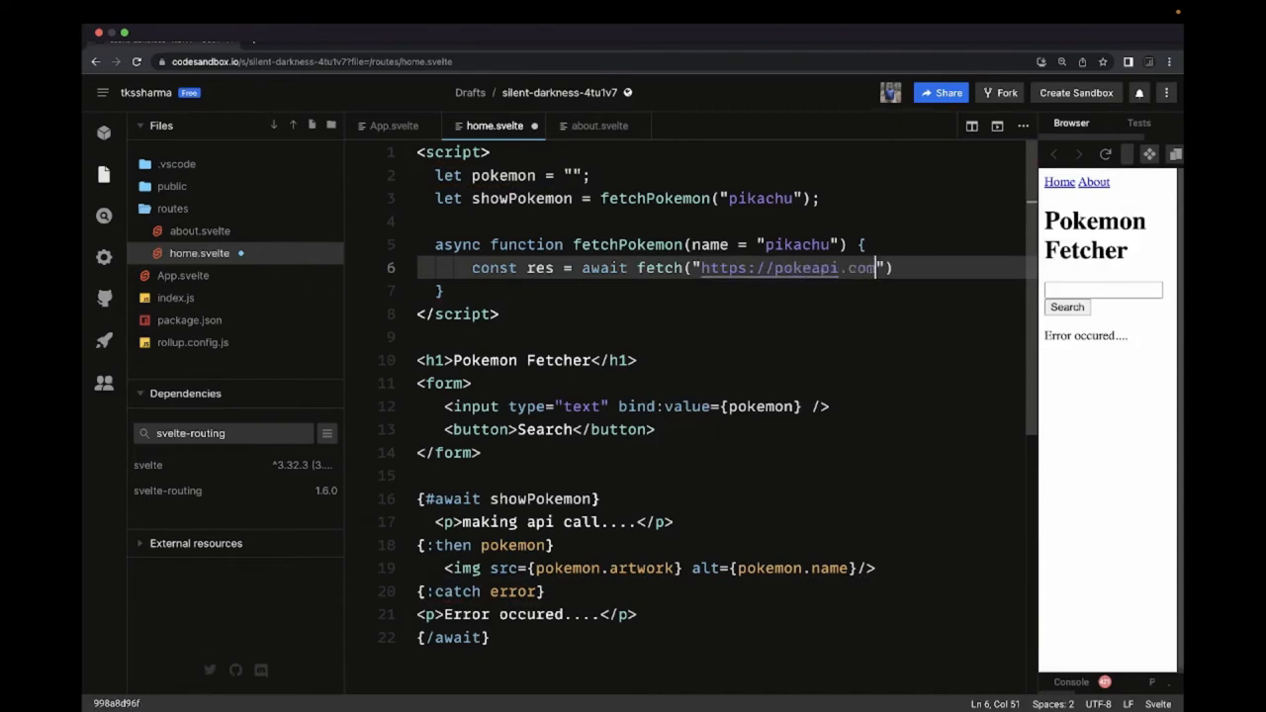
key("Backspace")
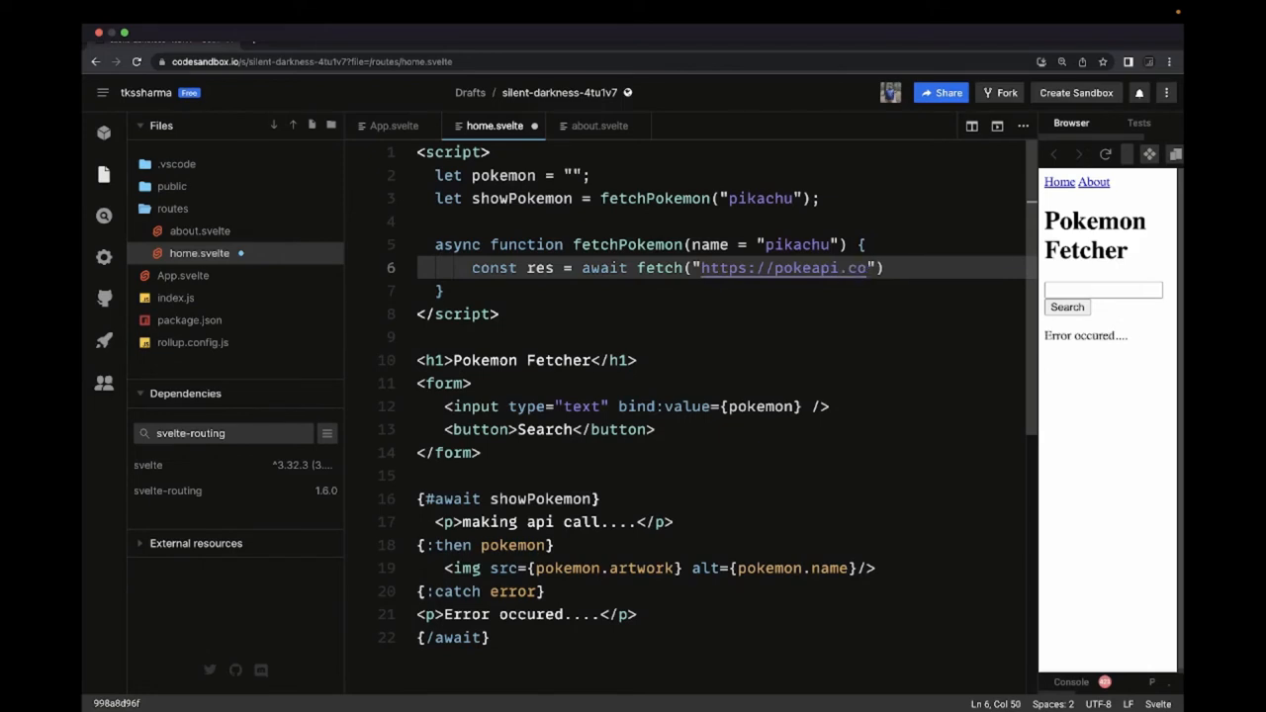
type("/api/v")
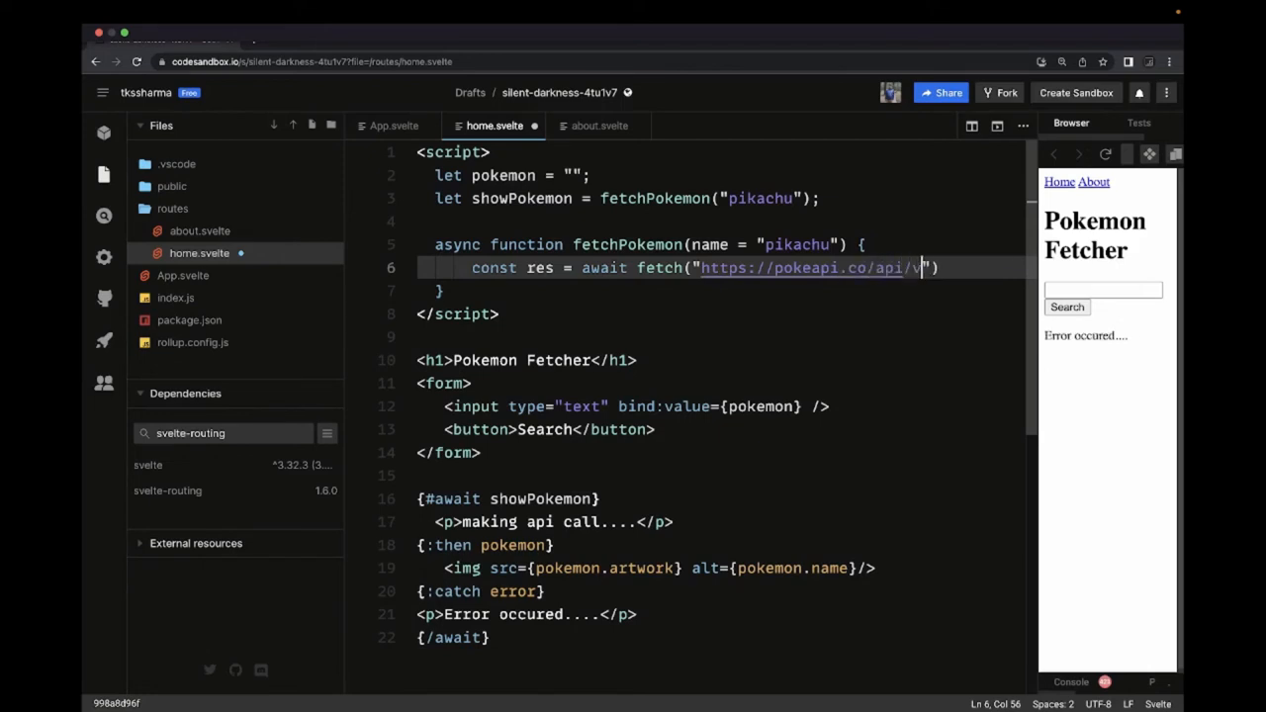
type("1/pok")
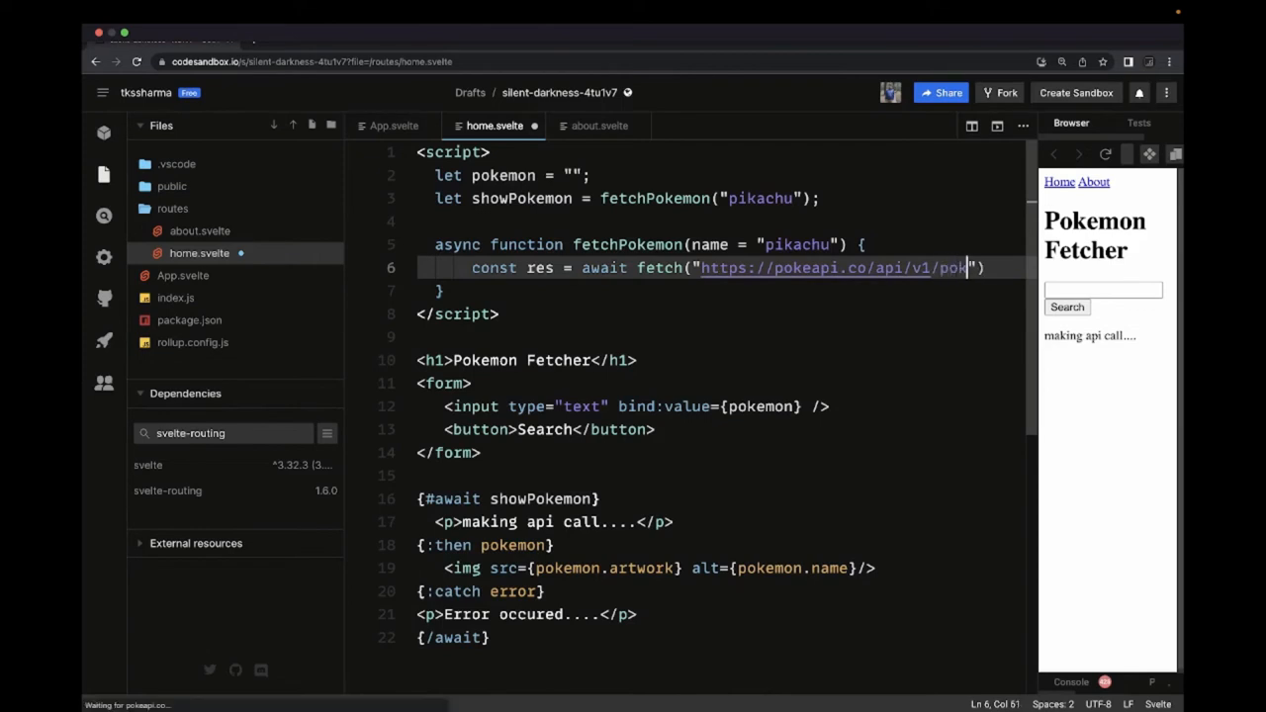
type("emon/${}`")
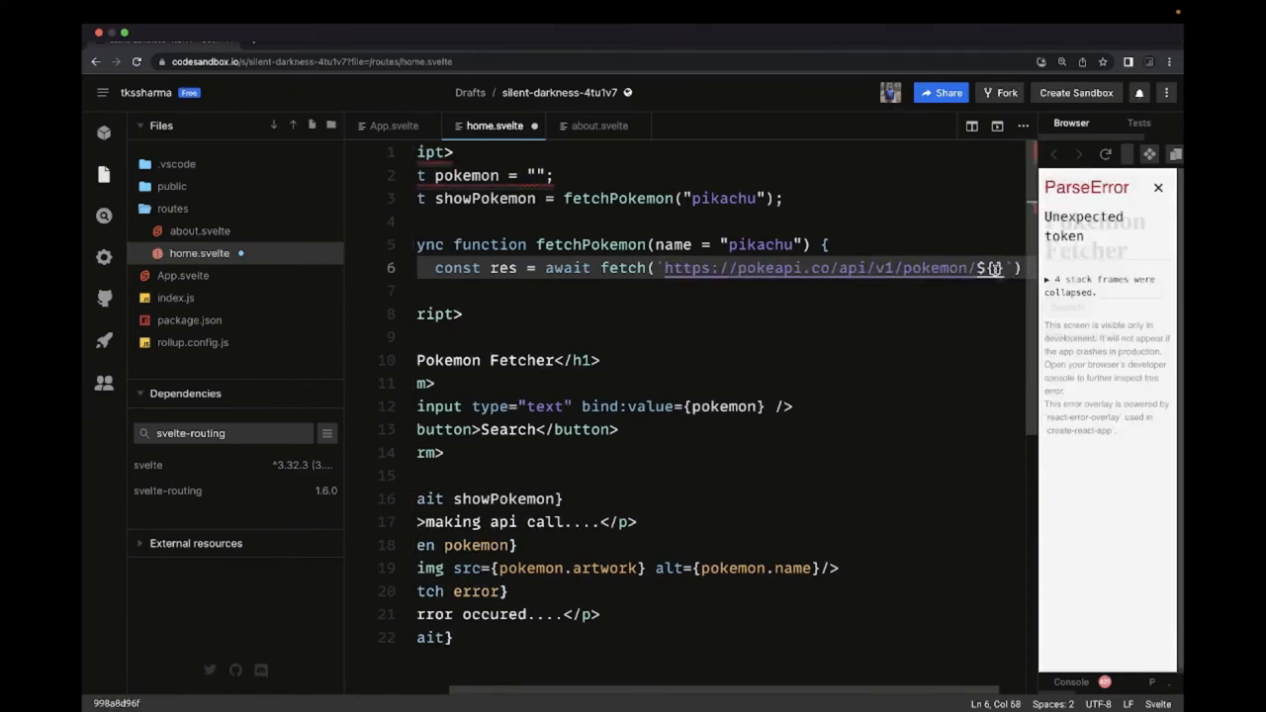
type("name")
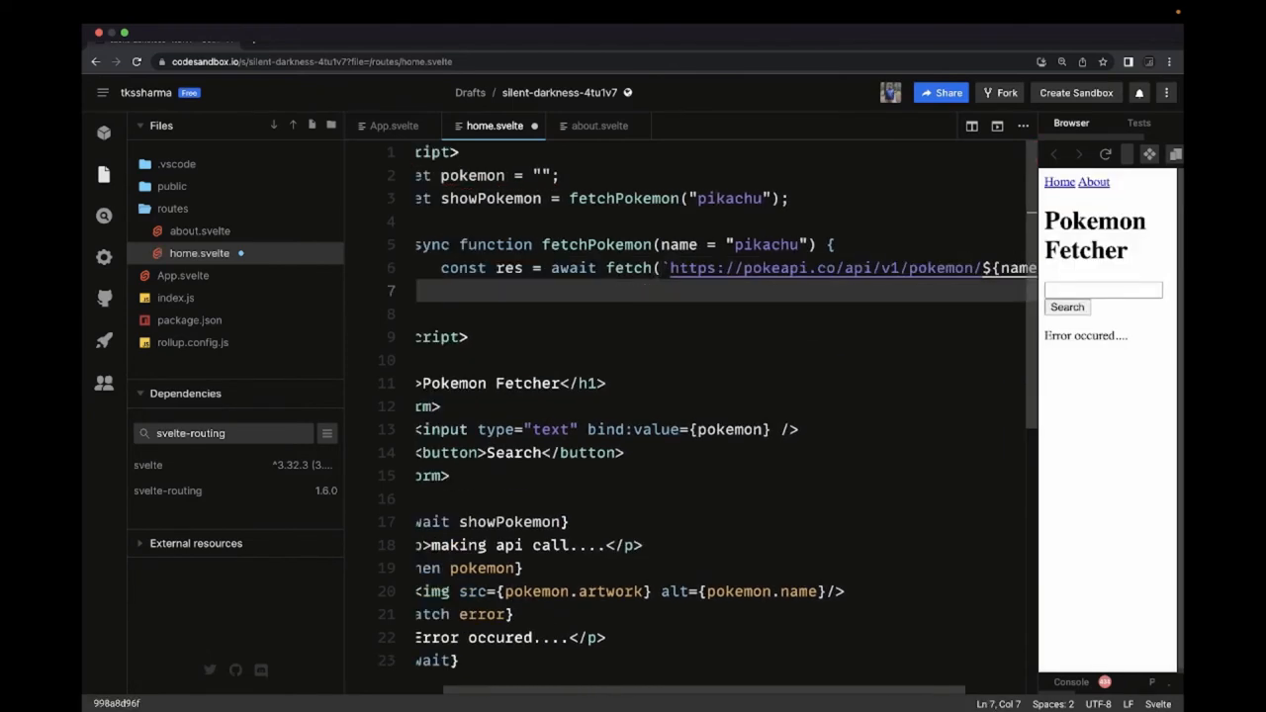
Destructure {name, sprites} from await res.json().
type("l")
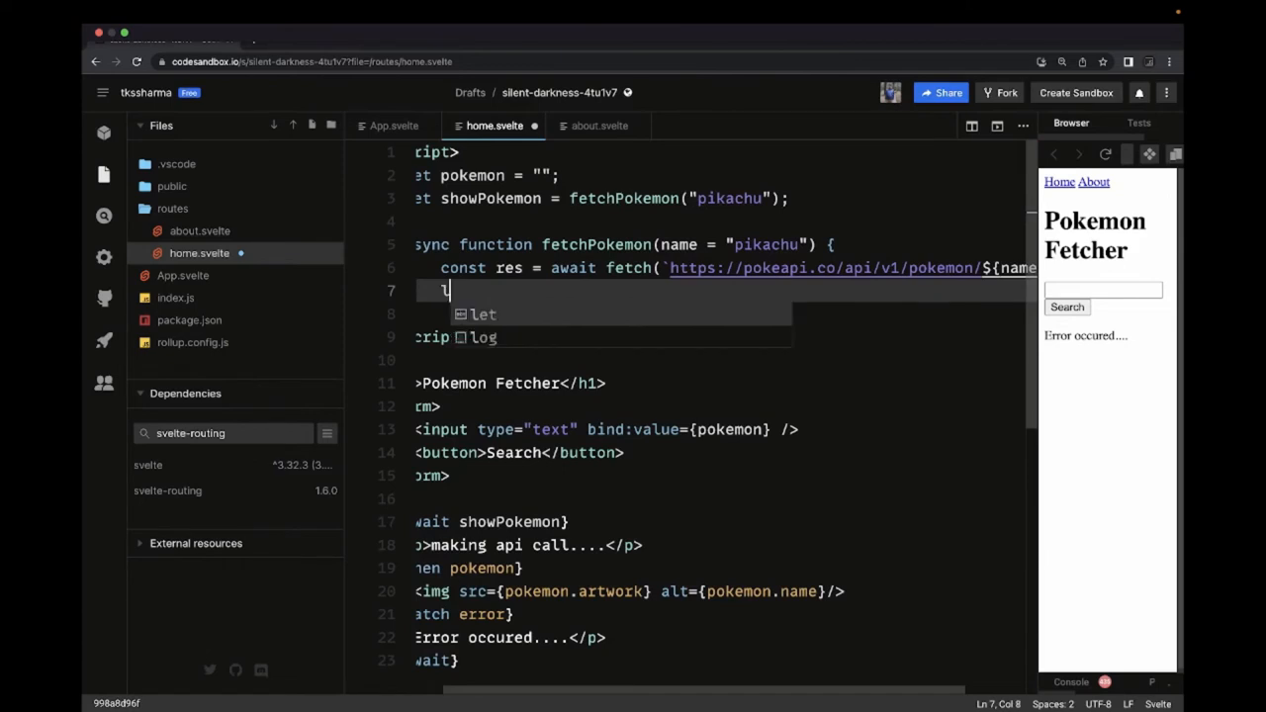
type("et {}")
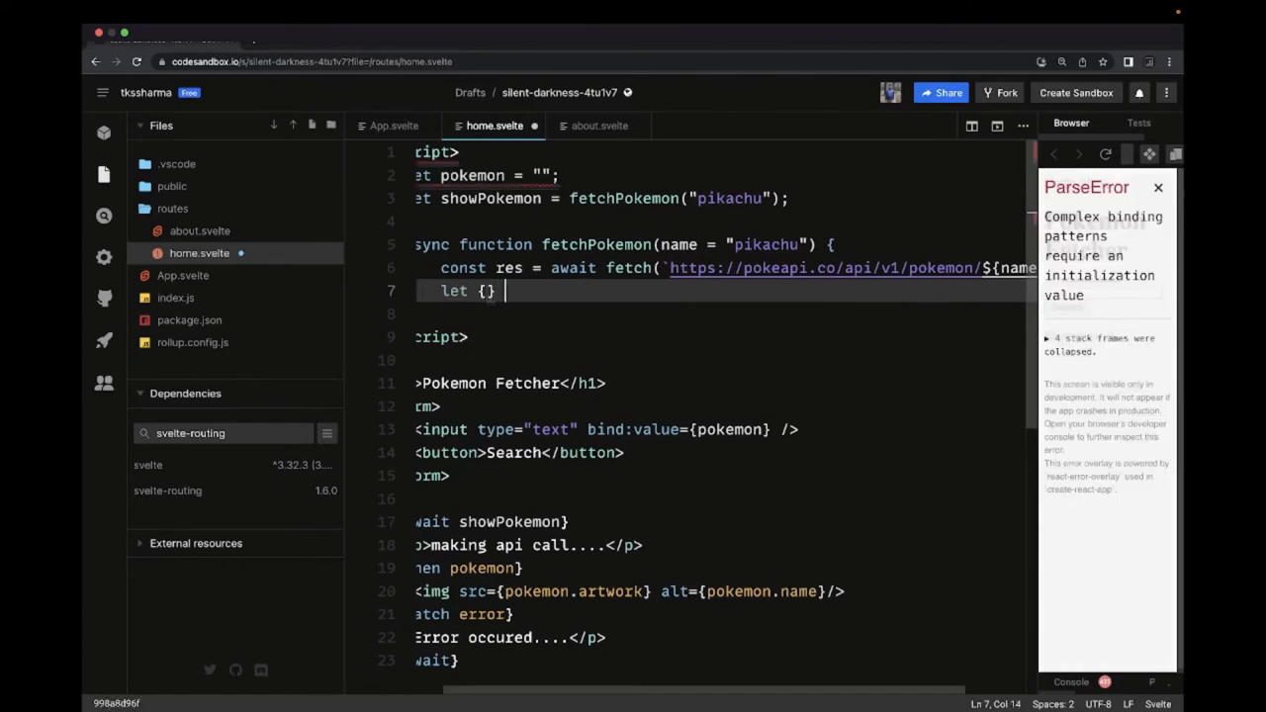
type("= await")
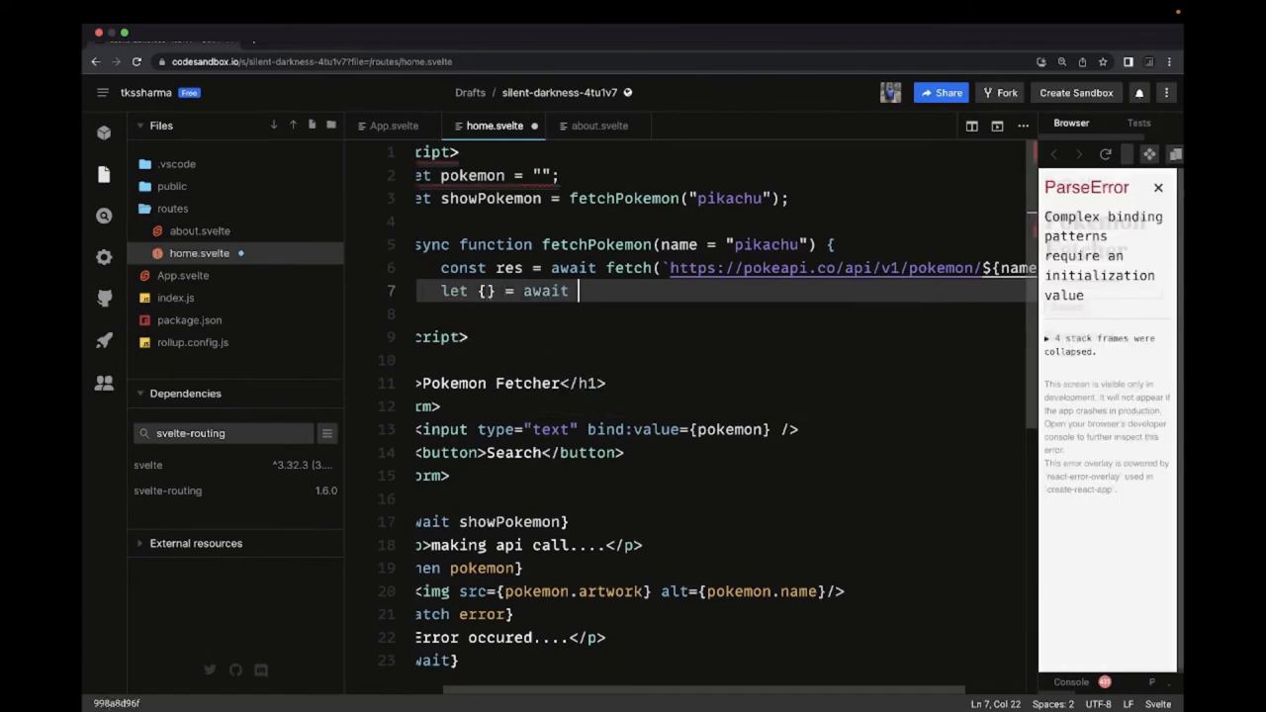
type("res.jso")
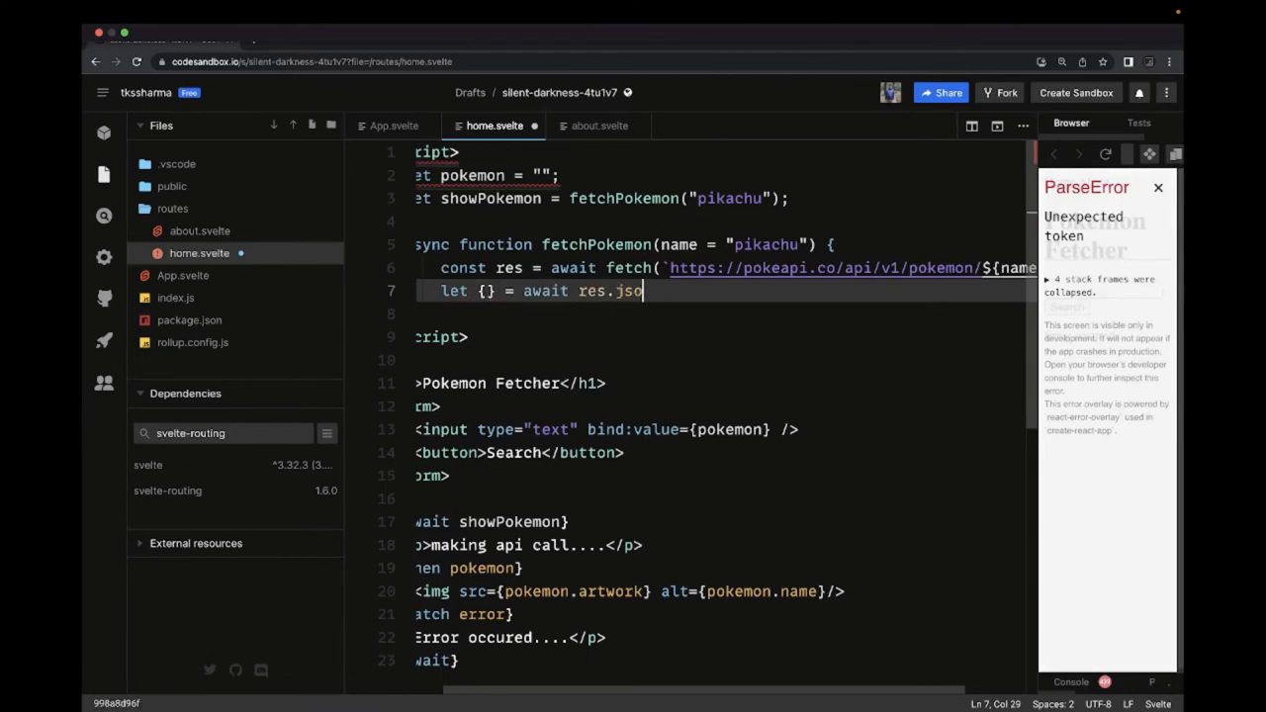
type("n()")
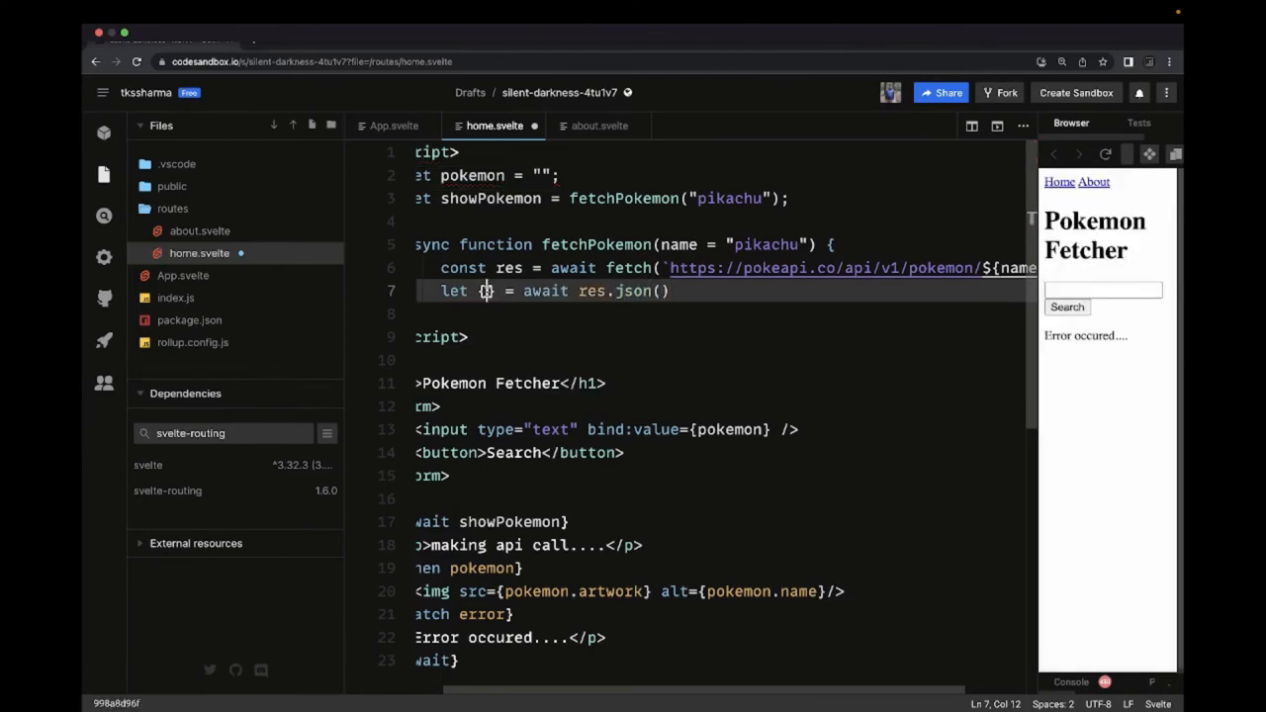
type("{name, }")
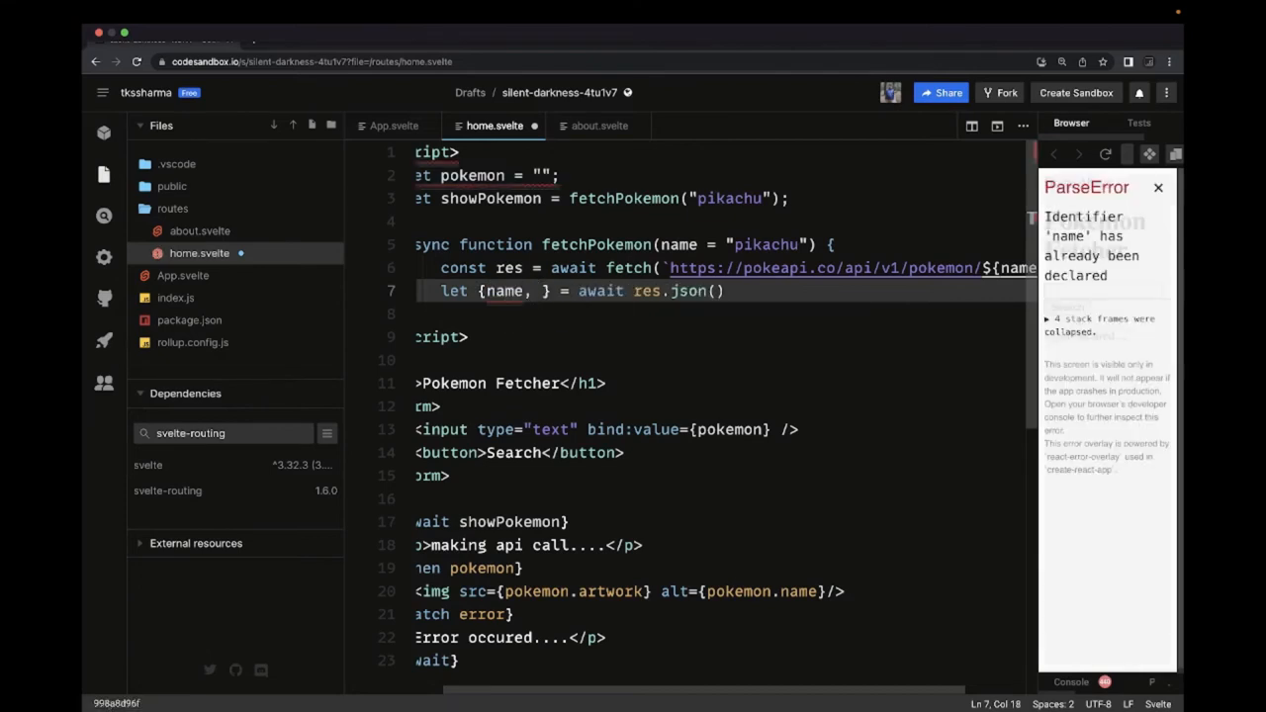
type("sprities")
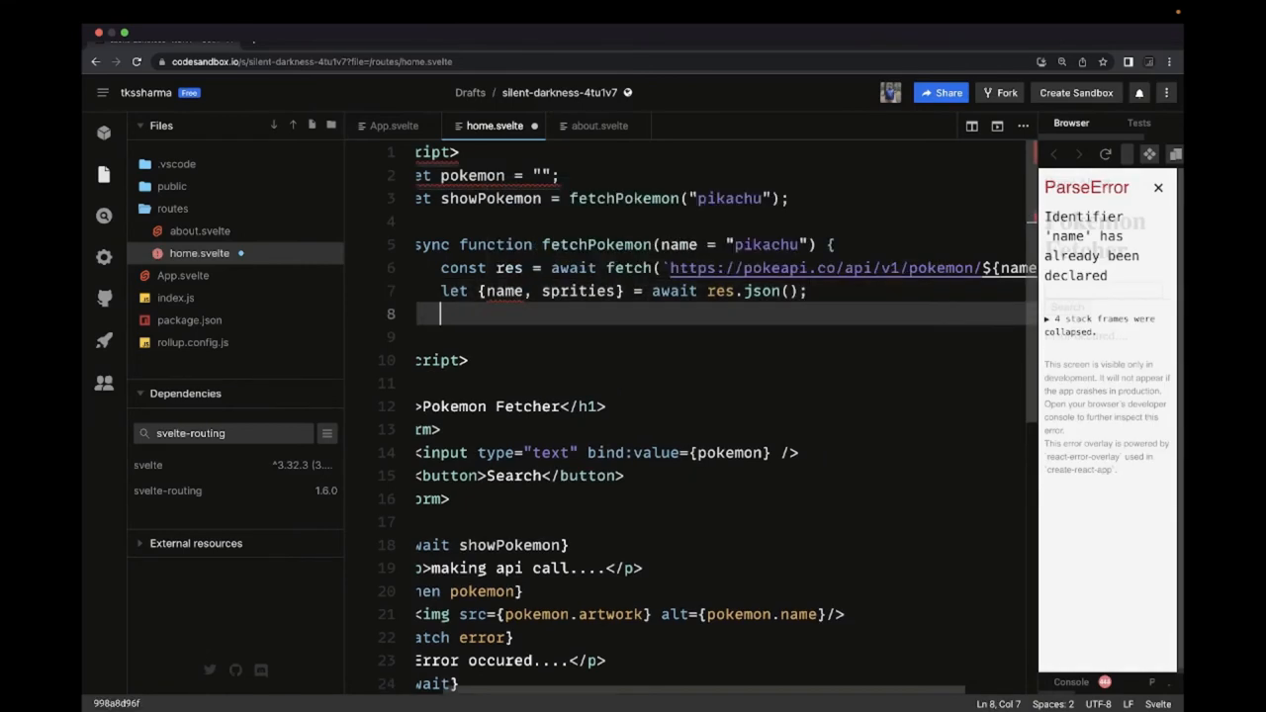
Set let artwork = sprites.other["official-artwork"]["front-default"].
type("let art")
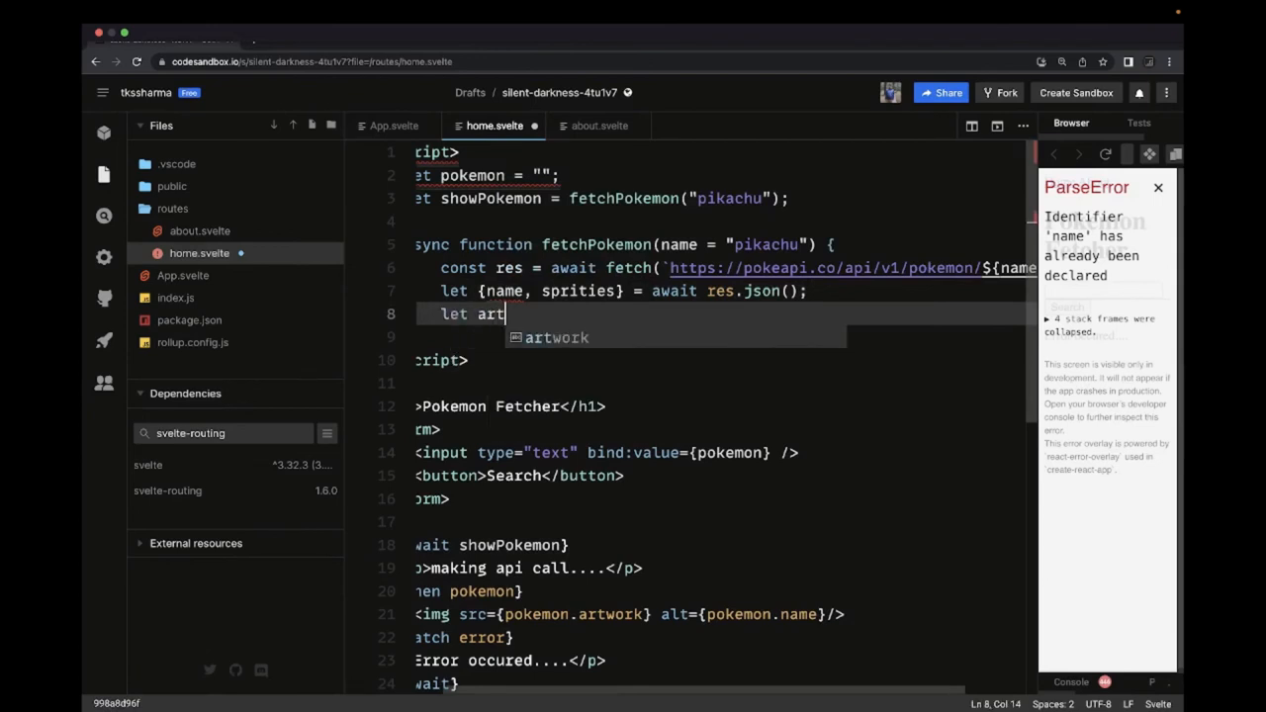
type("work =")
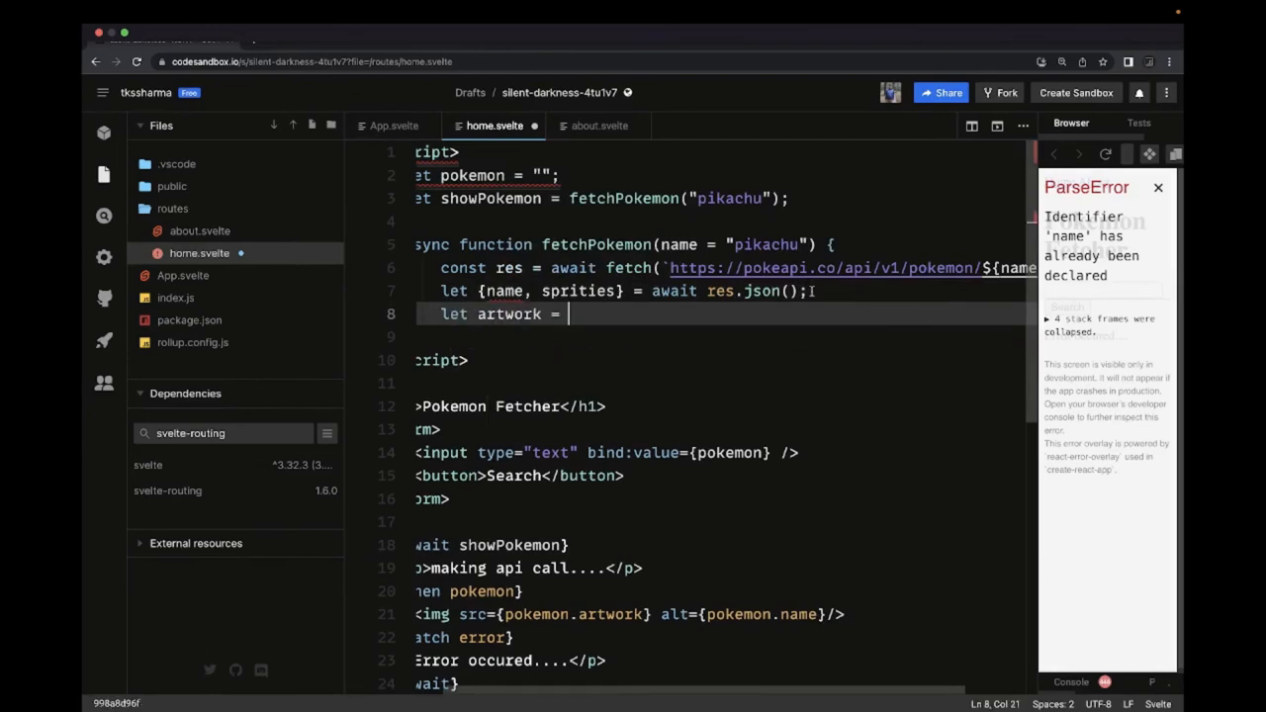
double_click(578, 291)
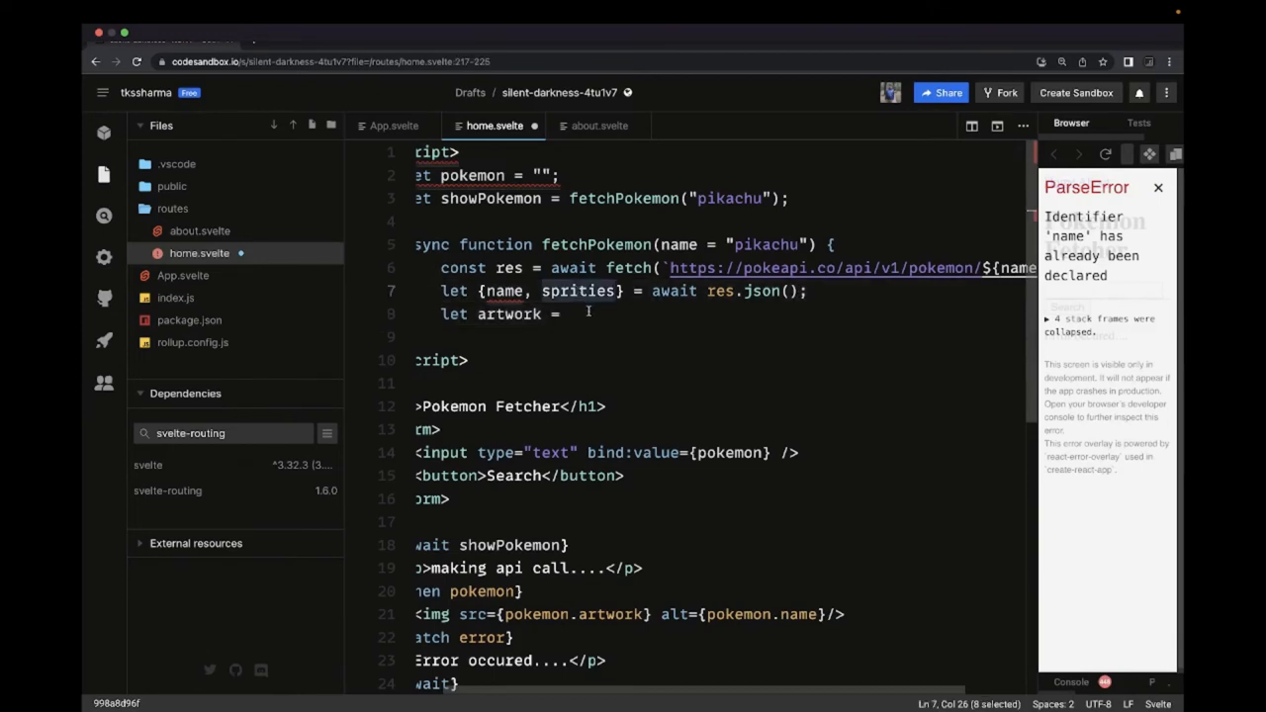
type("sprities")
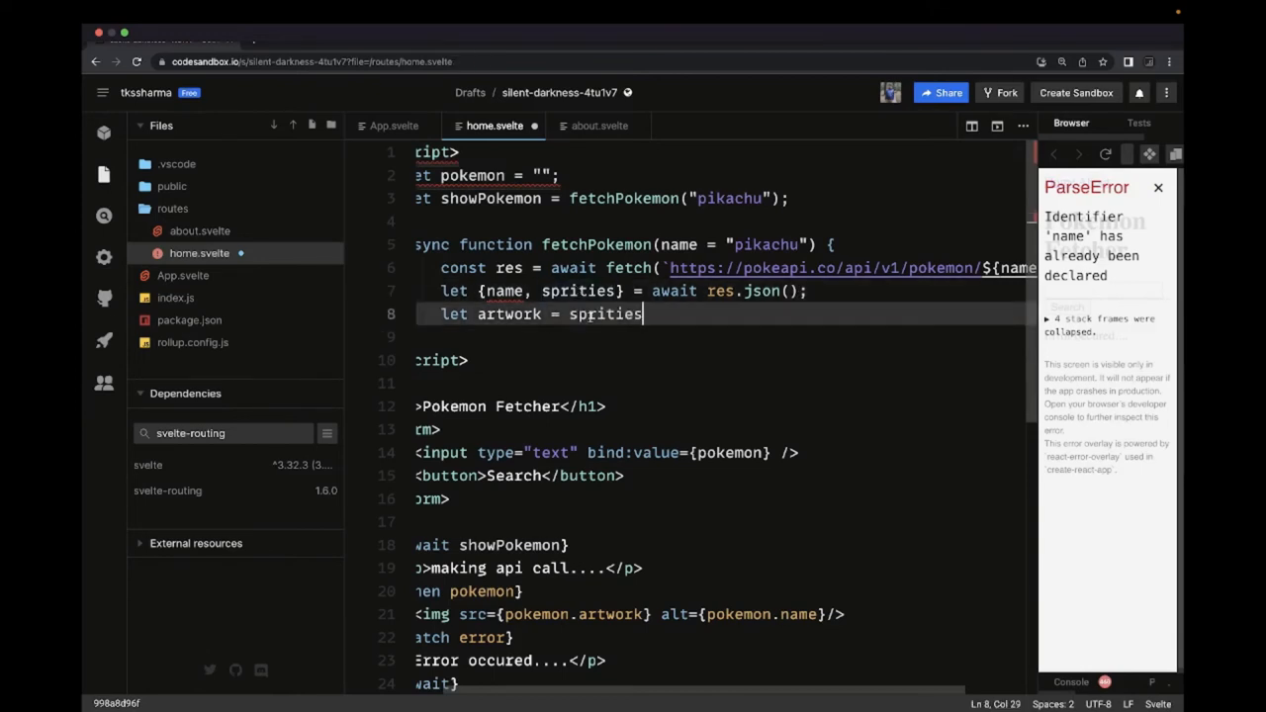
type(".other")
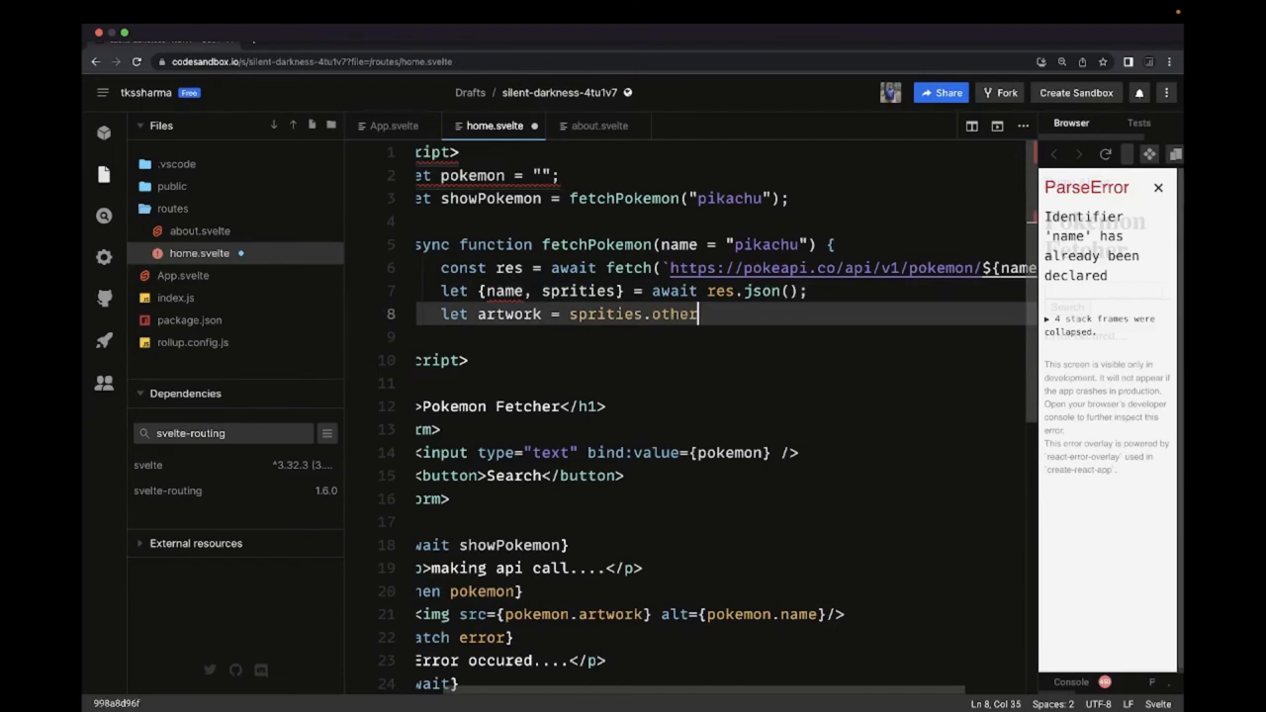
type("[]")
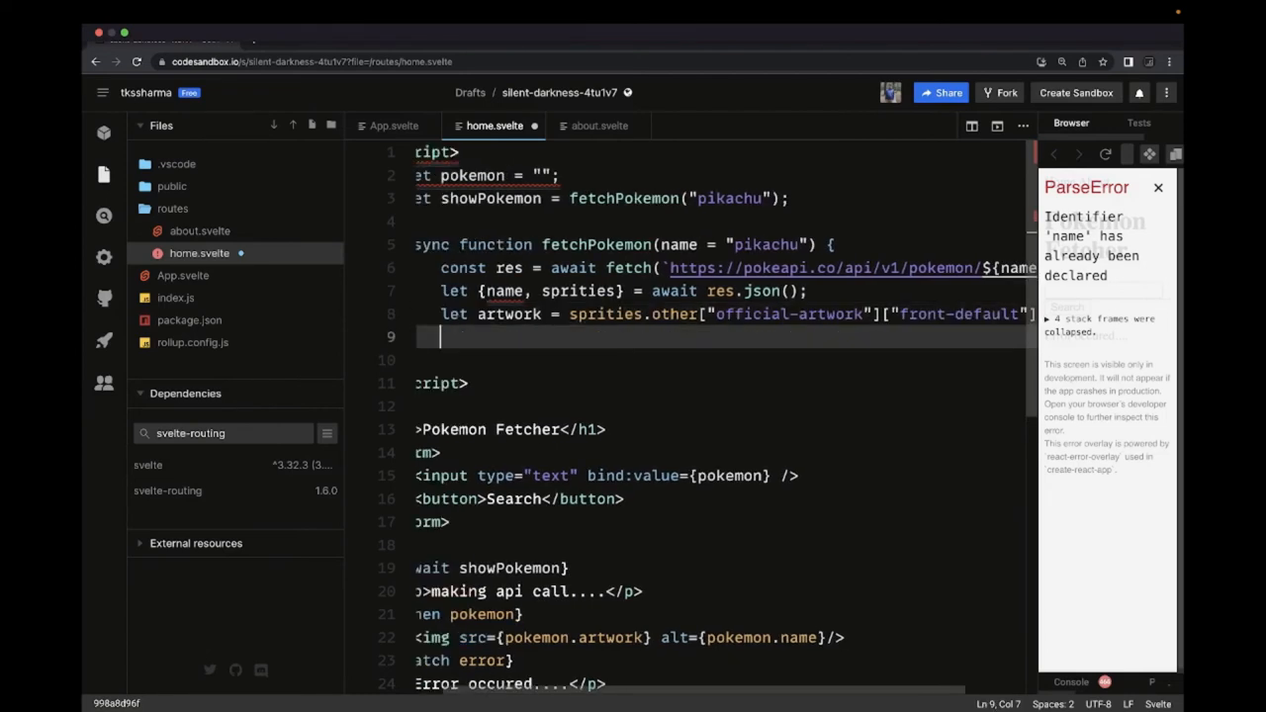
Return {name, artwork} from fetchPokemon.
type("return")
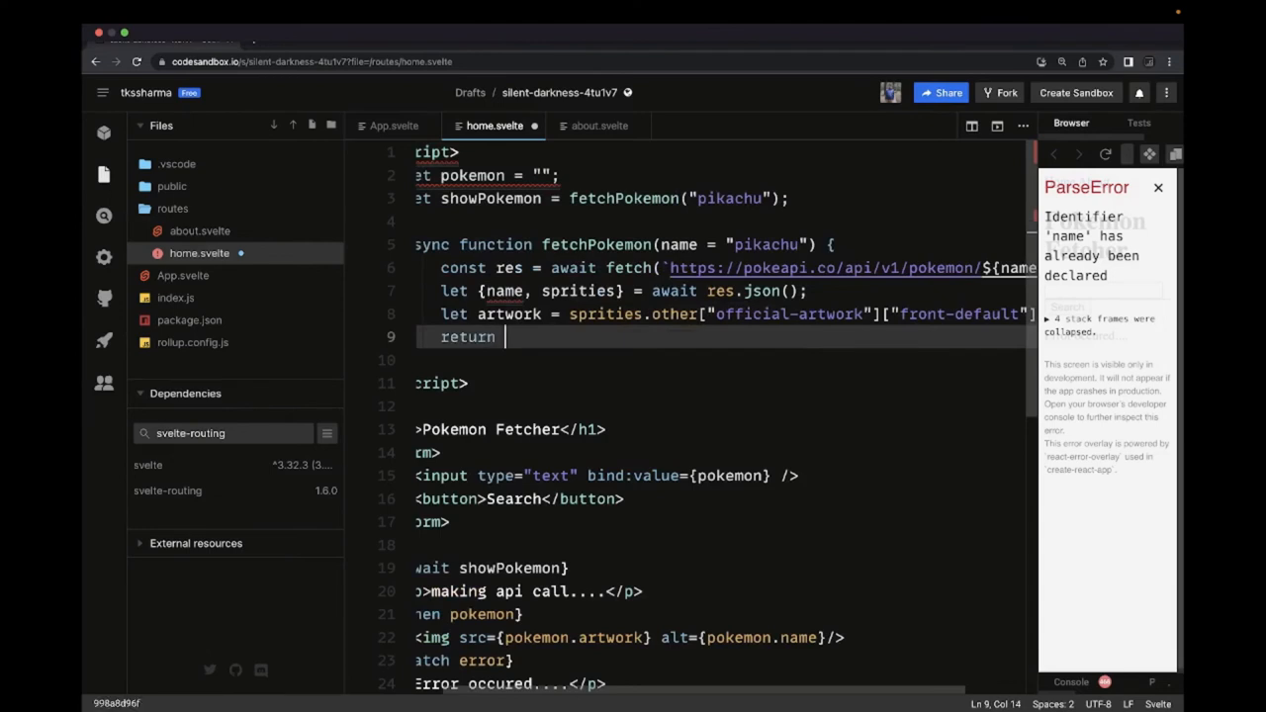
type("{}")
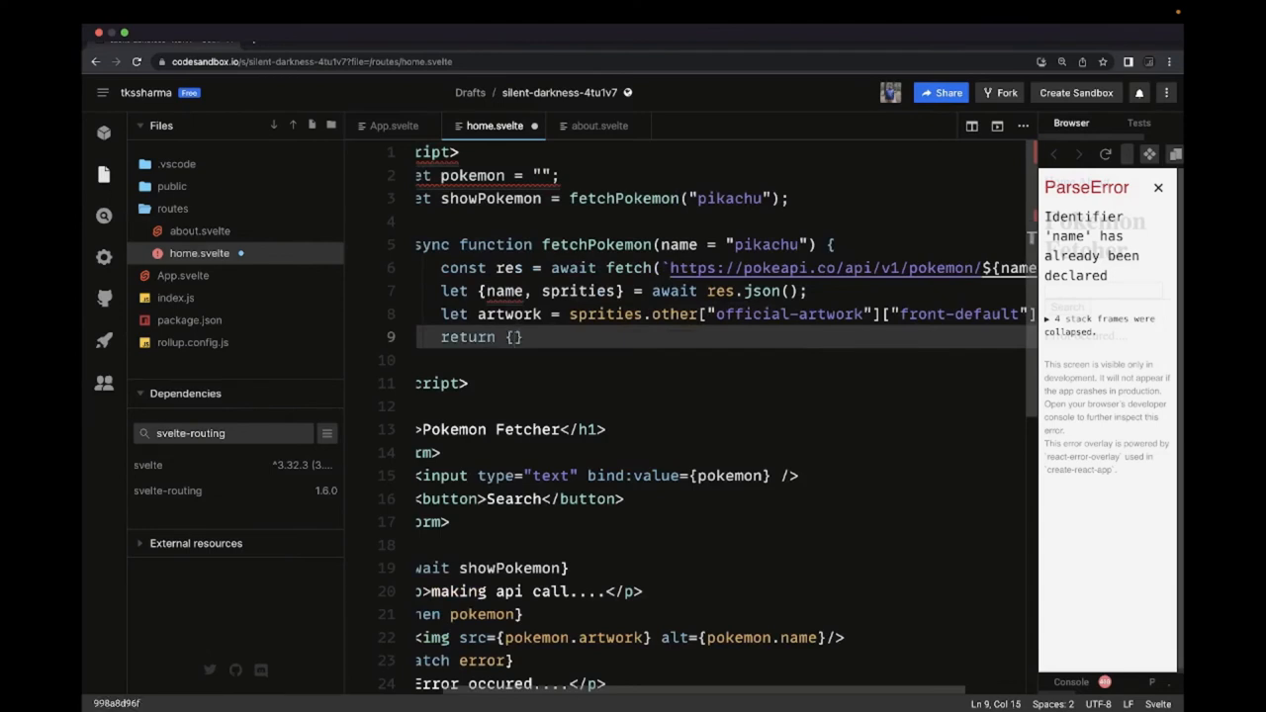
type("name")
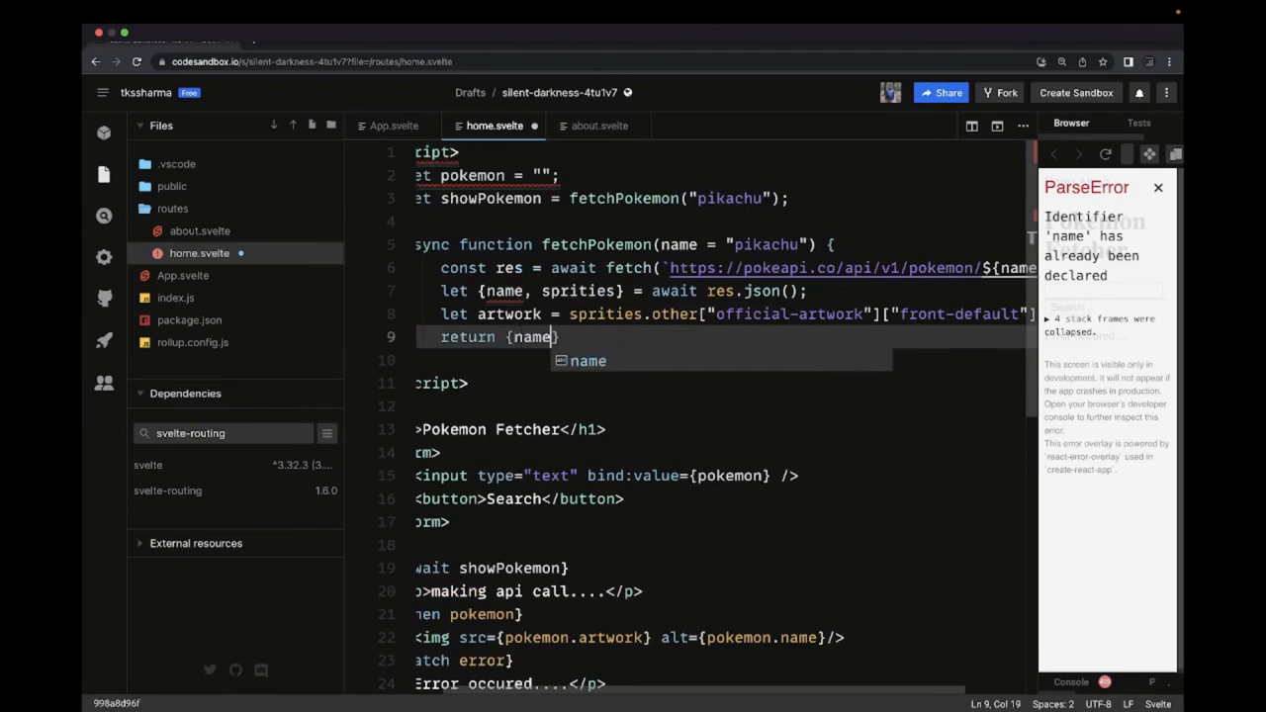
type(", artwork")
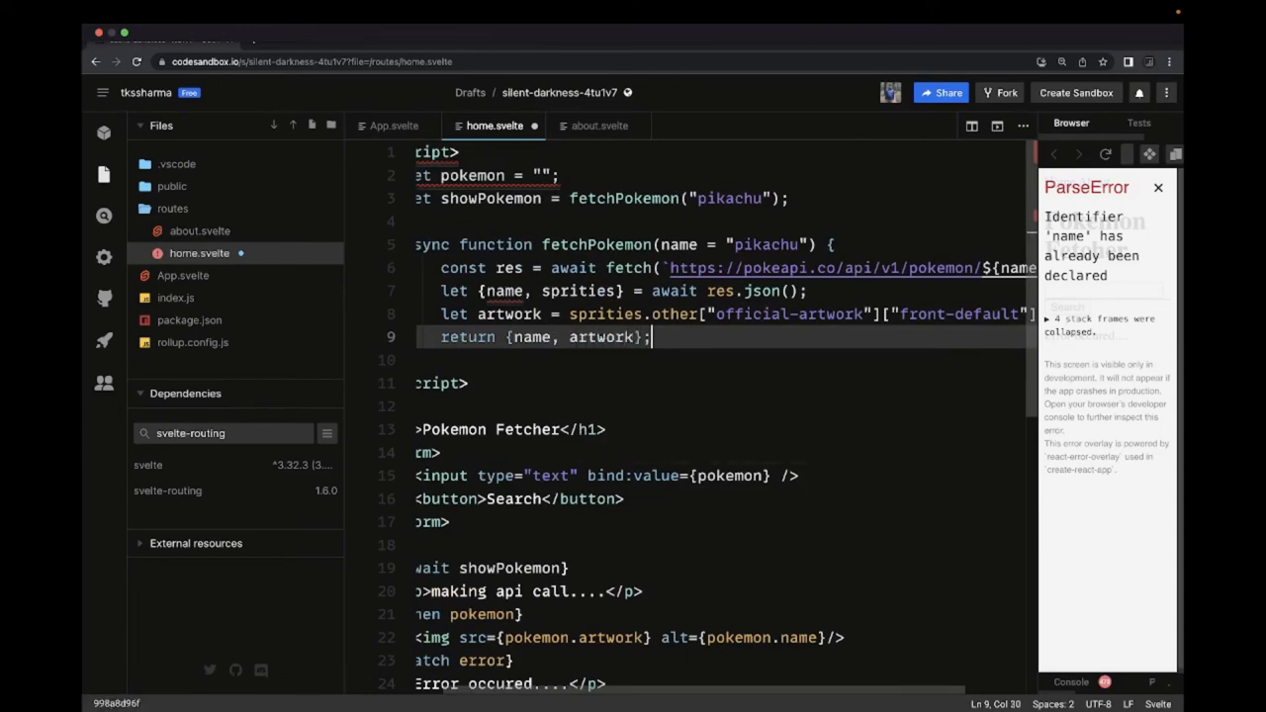
double_click(503, 291)
type("}")
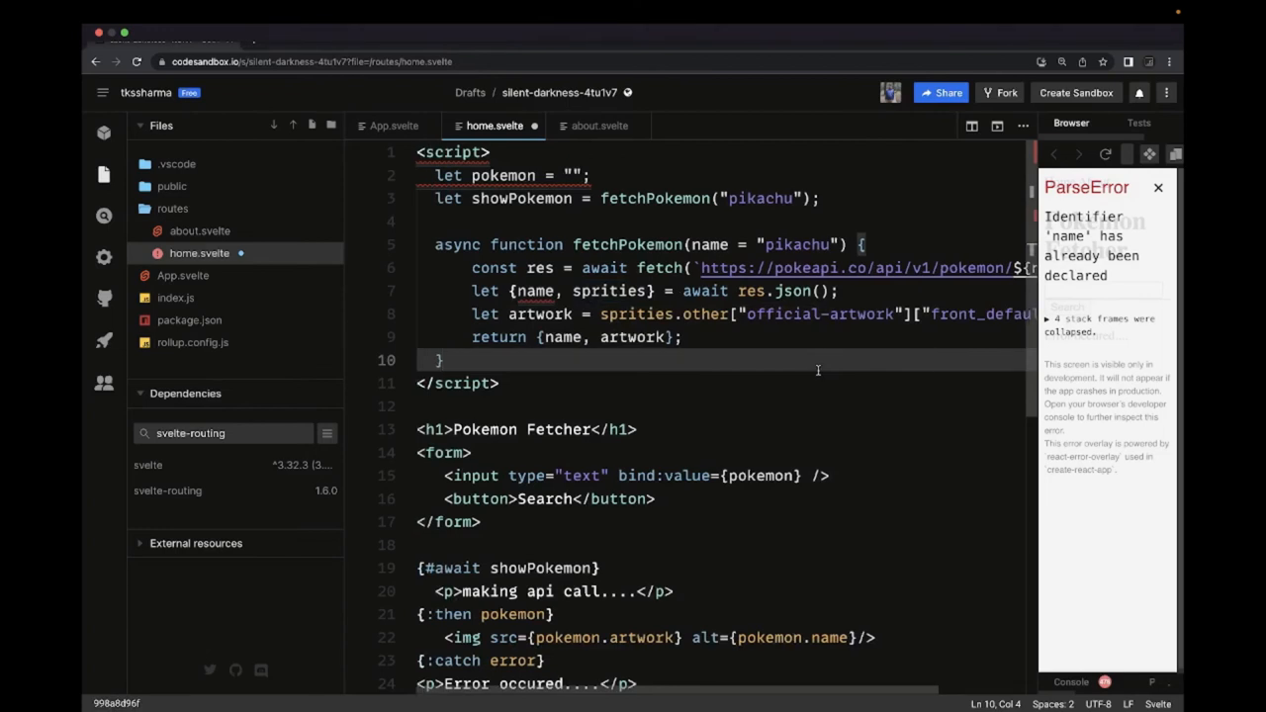
Rename fetchPokemon's parameter to pokemonName so the preview renders Pikachu's artwork.
left_click(502, 384)
type("pok")
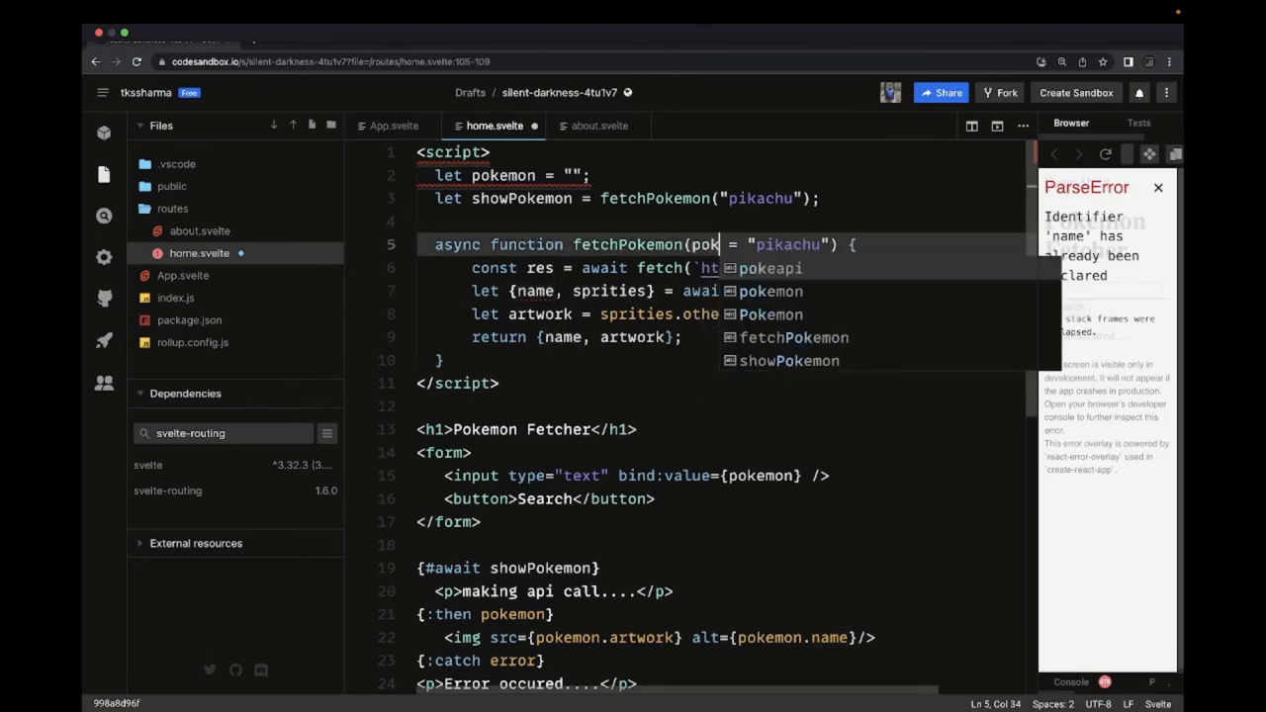
type("emon")
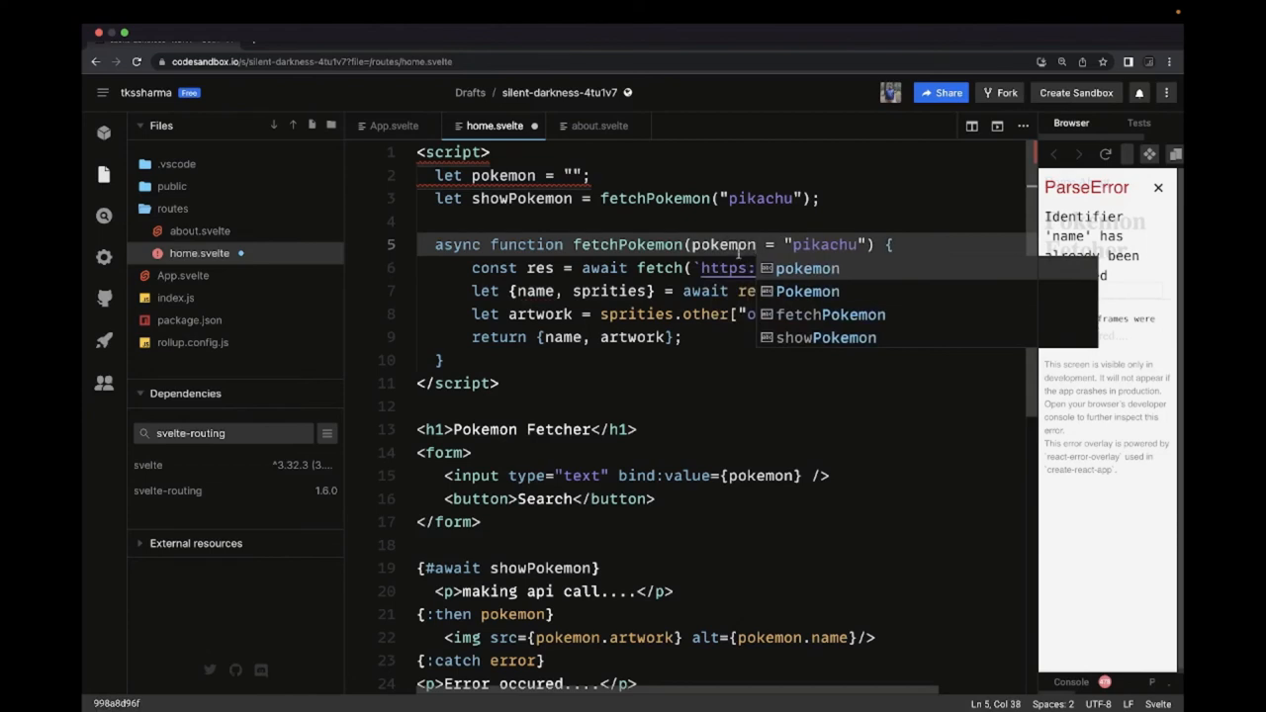
type("Name")
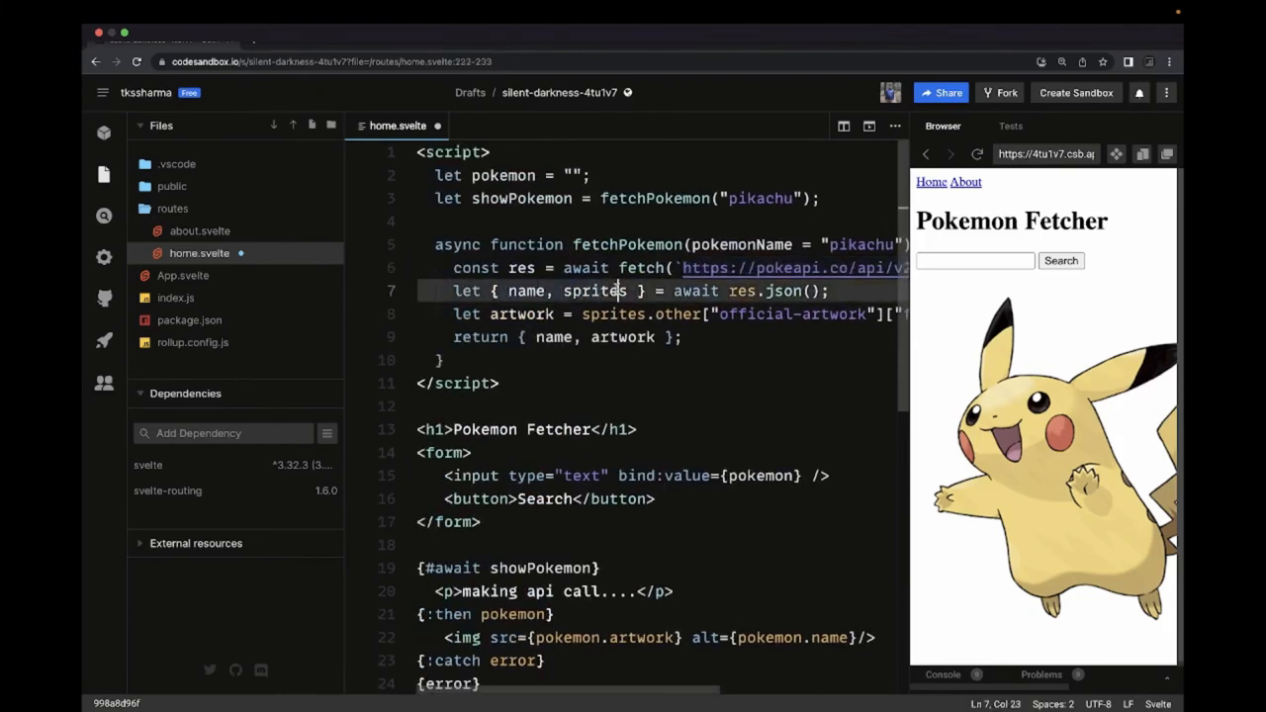
double_click(593, 289)
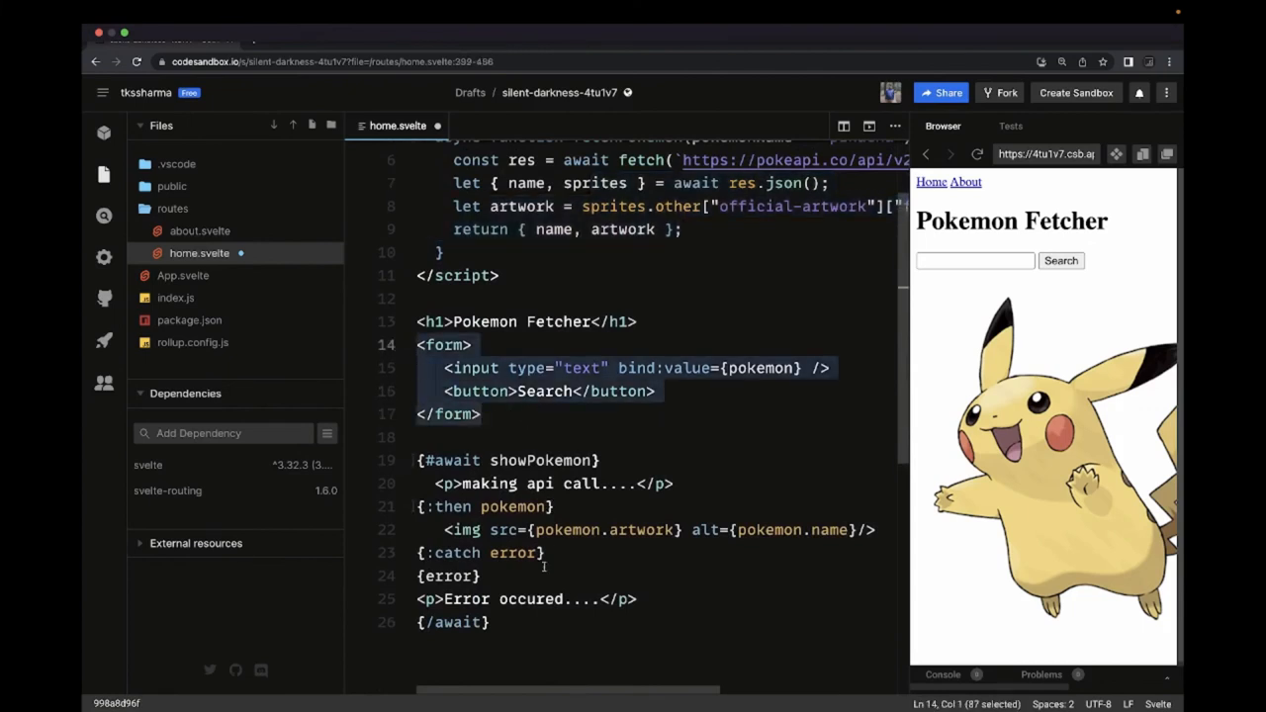
double_click(459, 507)
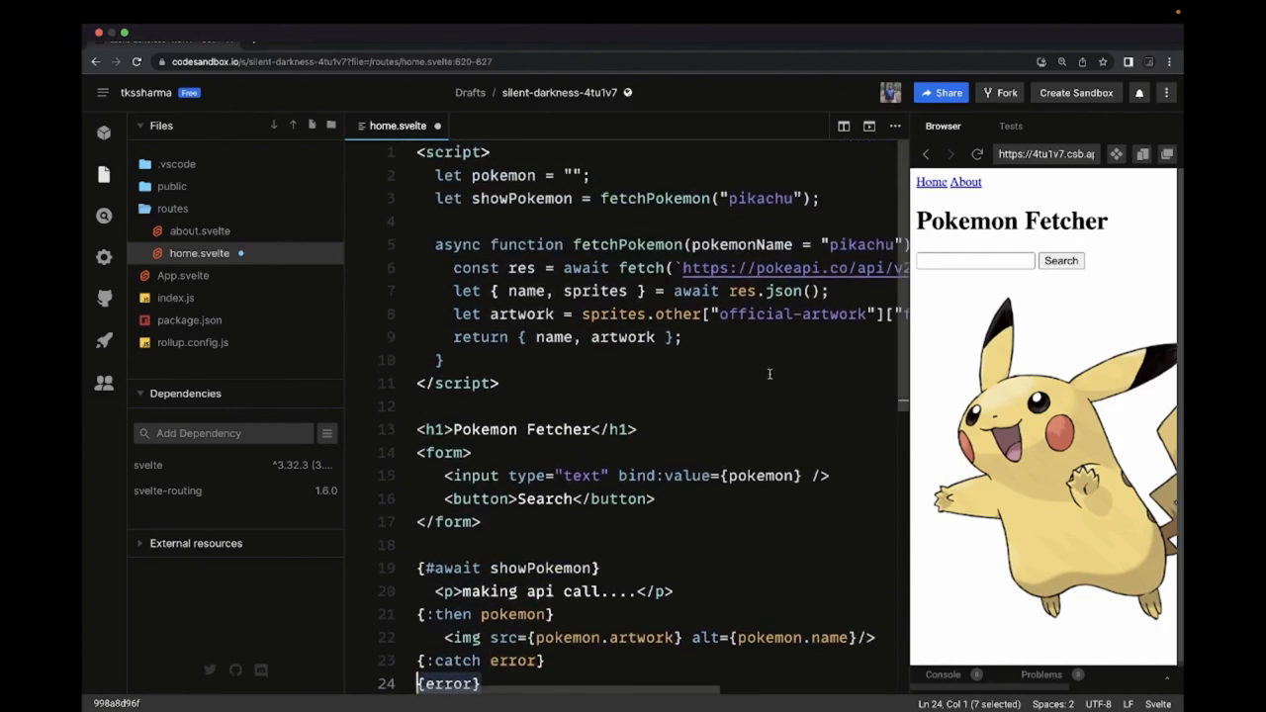
left_click(974, 261)
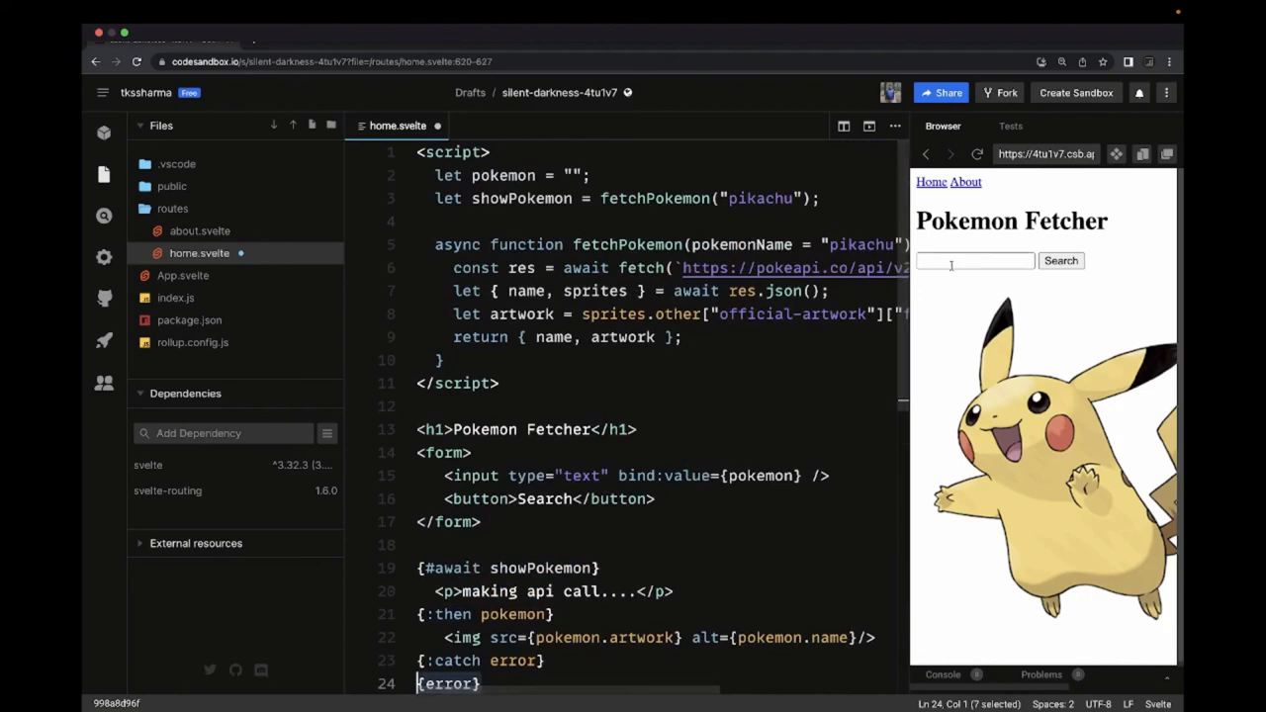
type("pi")
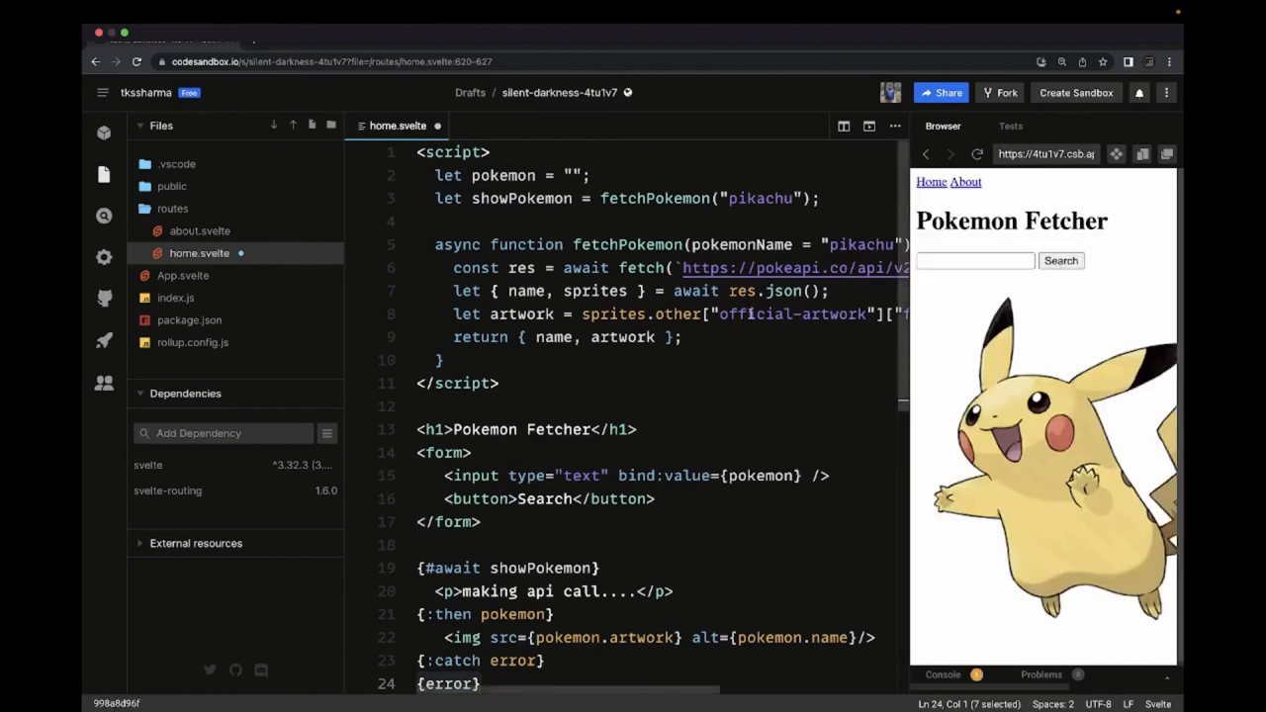
Add on:submit|preventDefault={fetchPokemon} to the opening <form> tag in home.svelte.
left_click(475, 453)
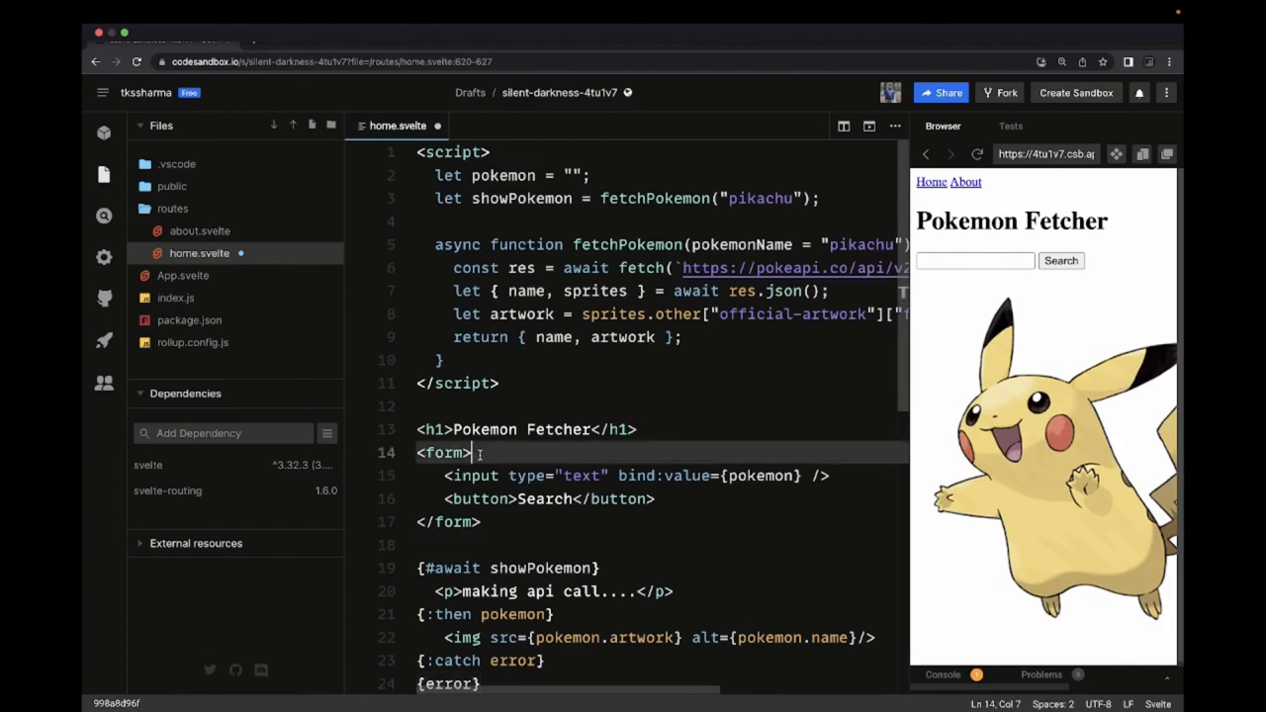
type("on")
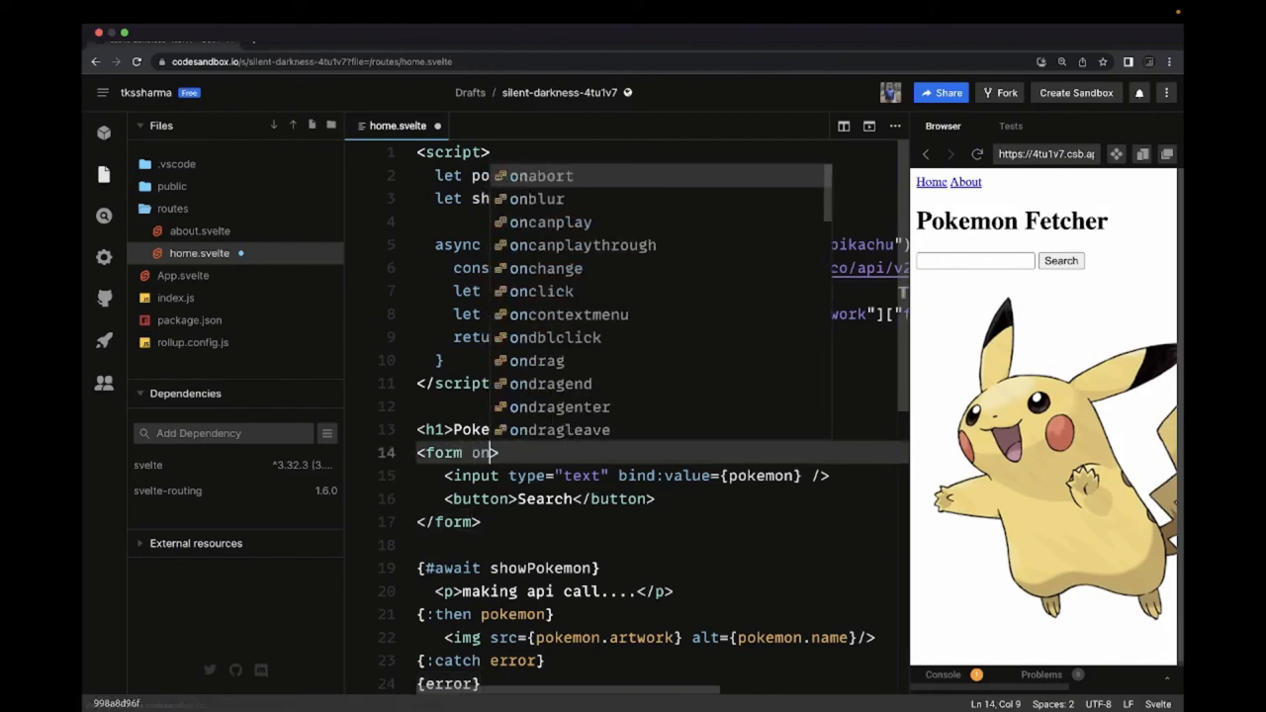
type("submit")
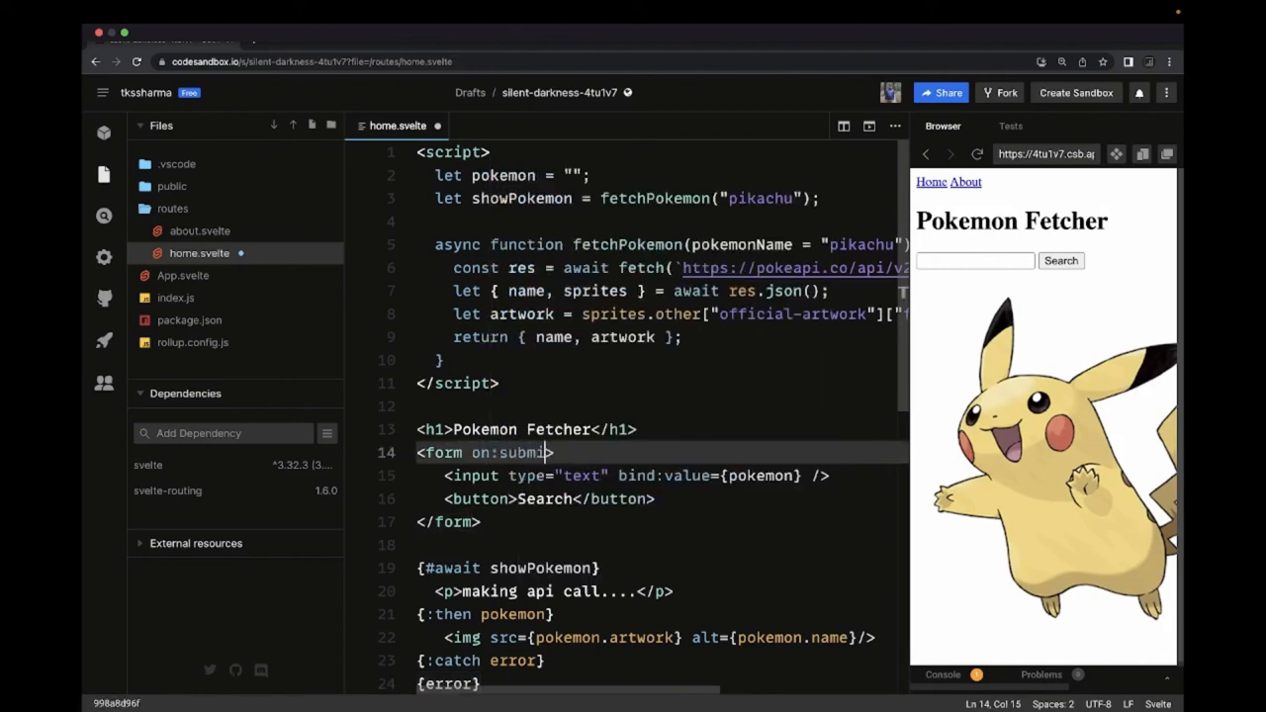
type("={}")
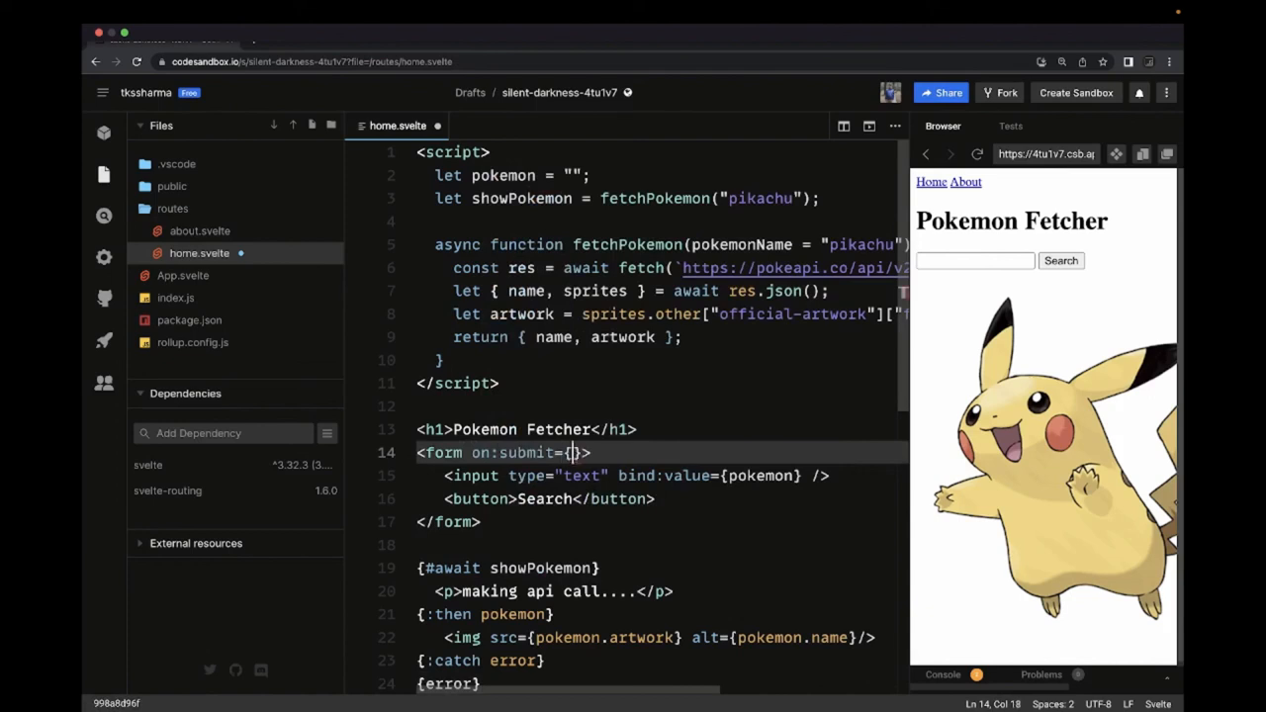
type("|")
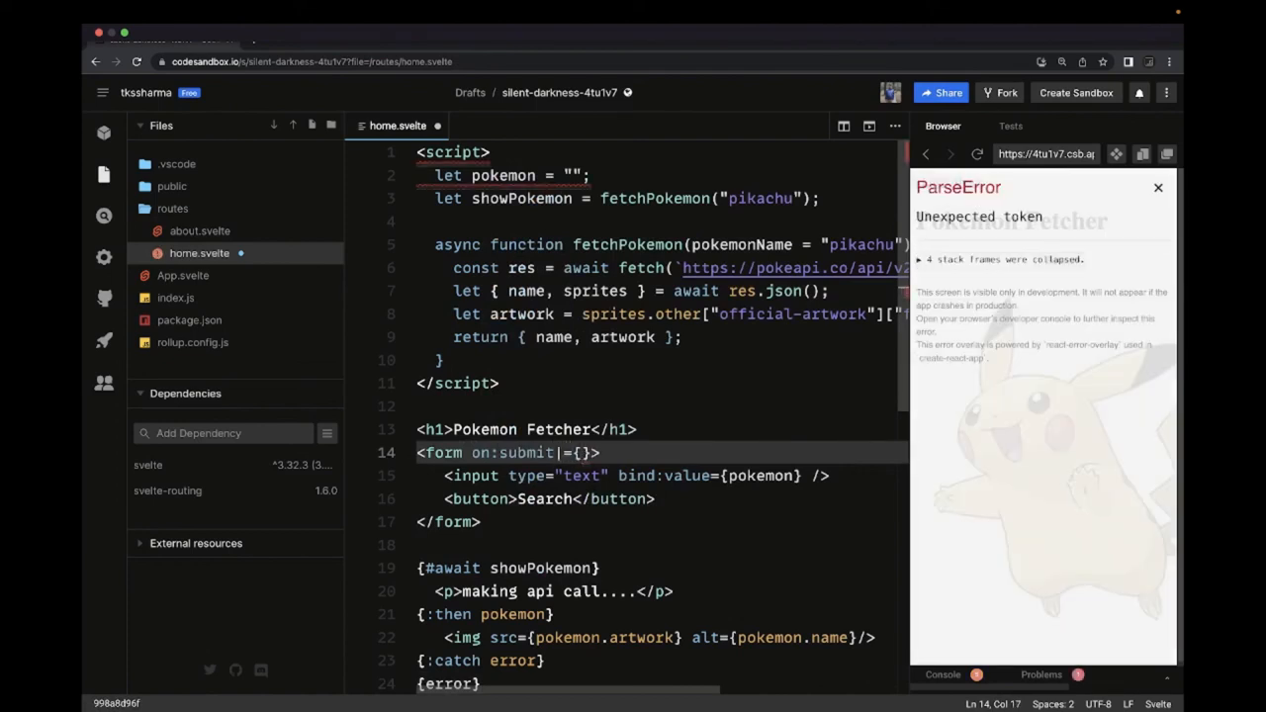
type("preven")
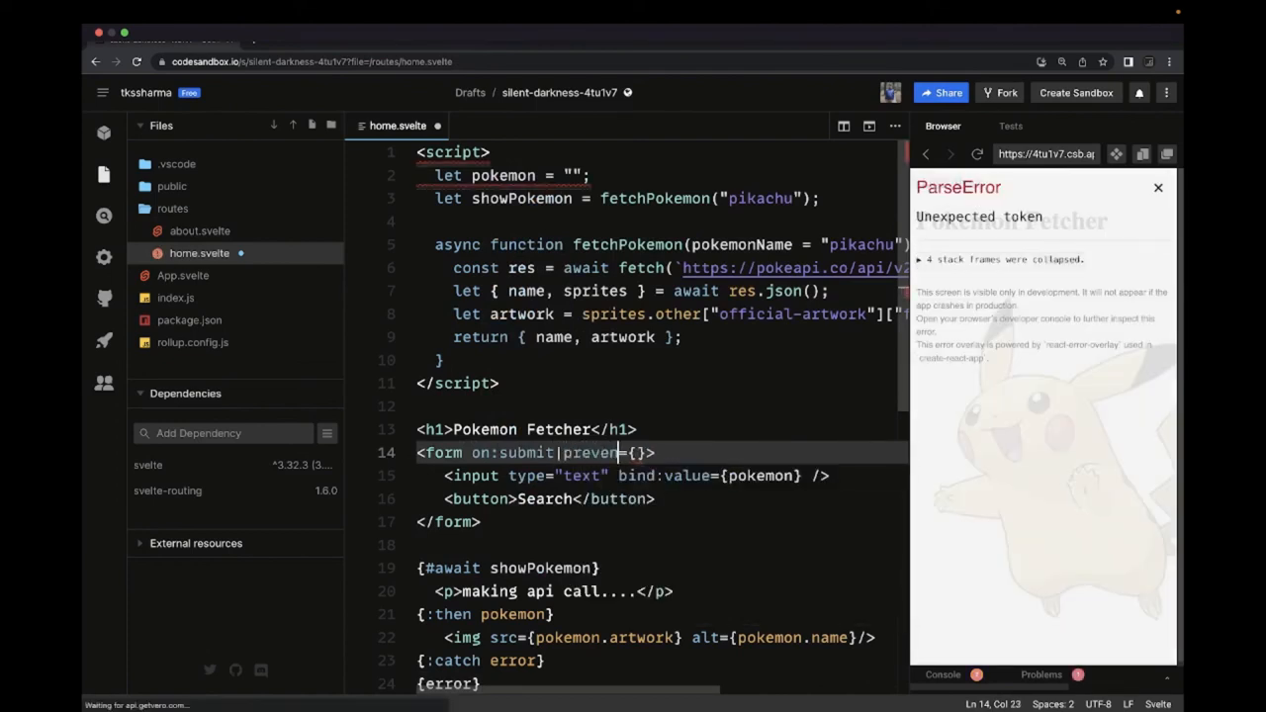
type("tDefault")
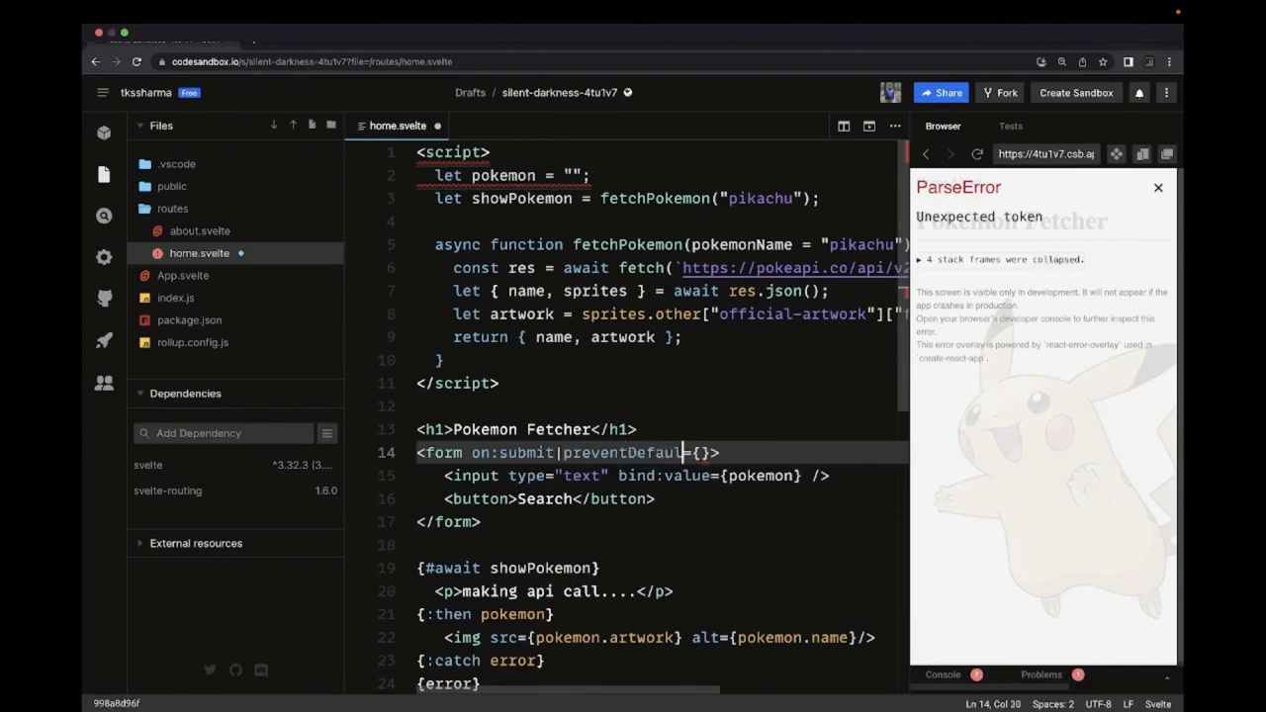
type("t")
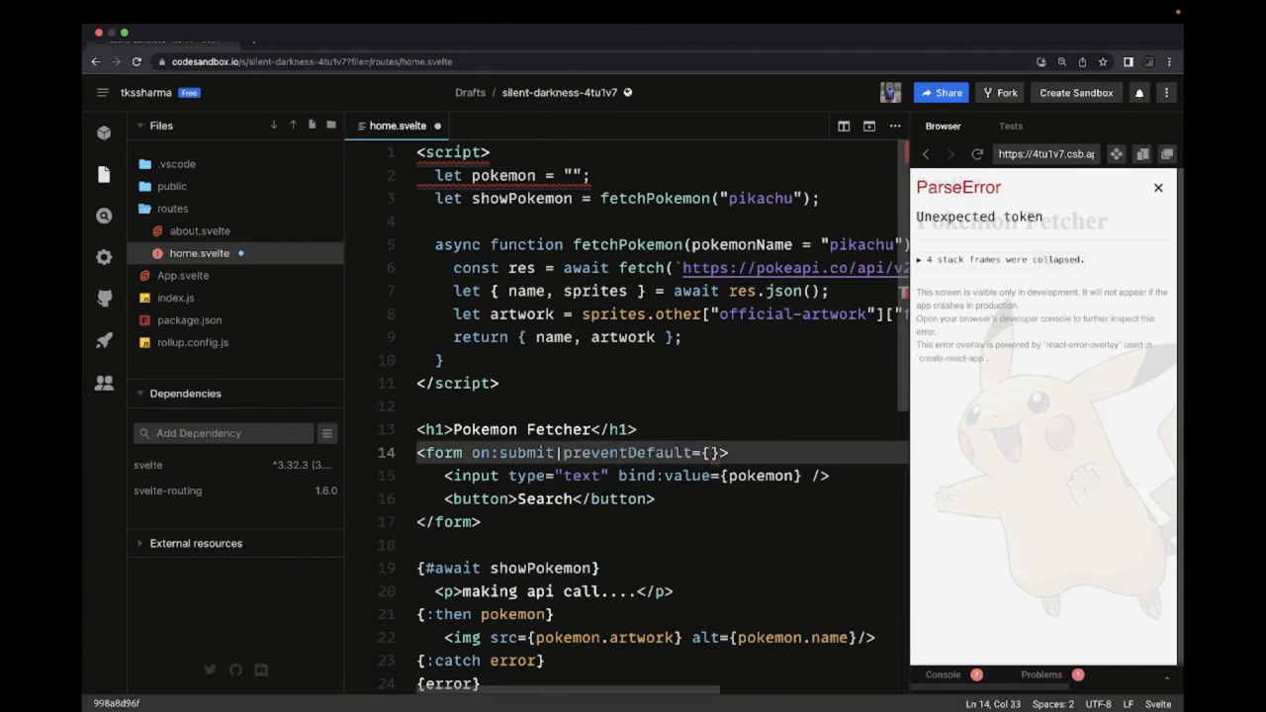
type("fetchPokemon")
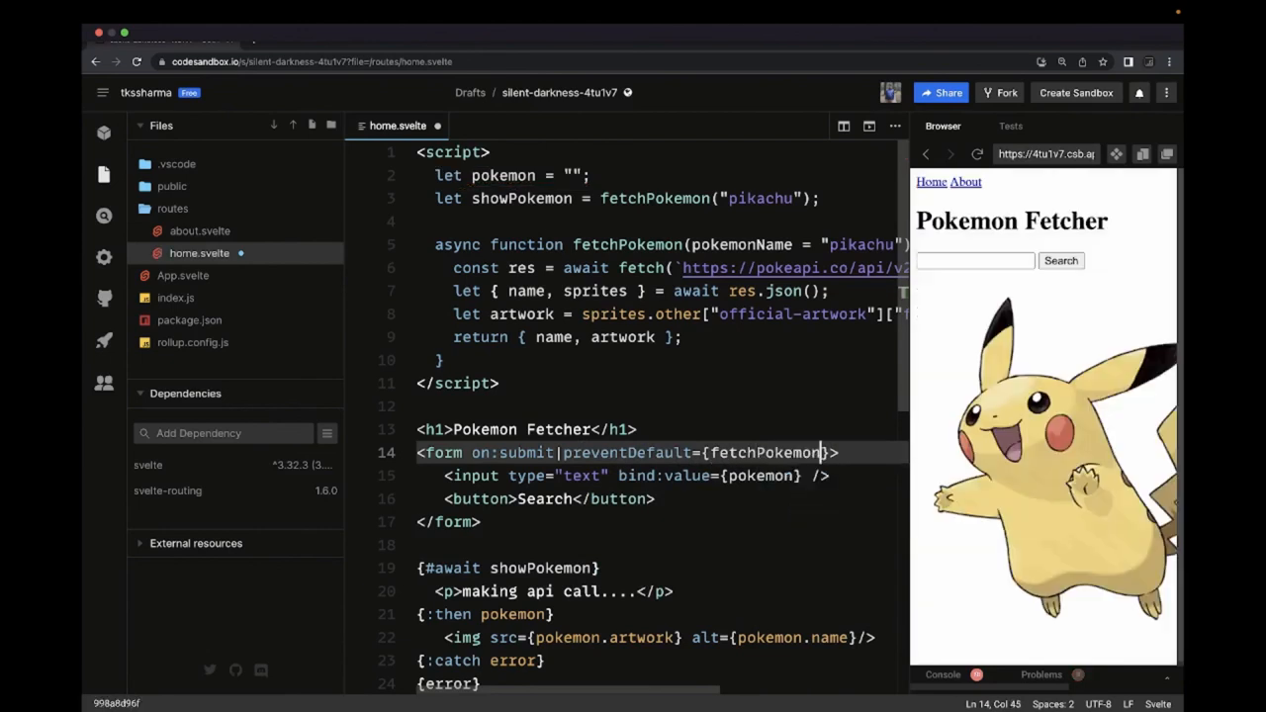
left_click(594, 428)
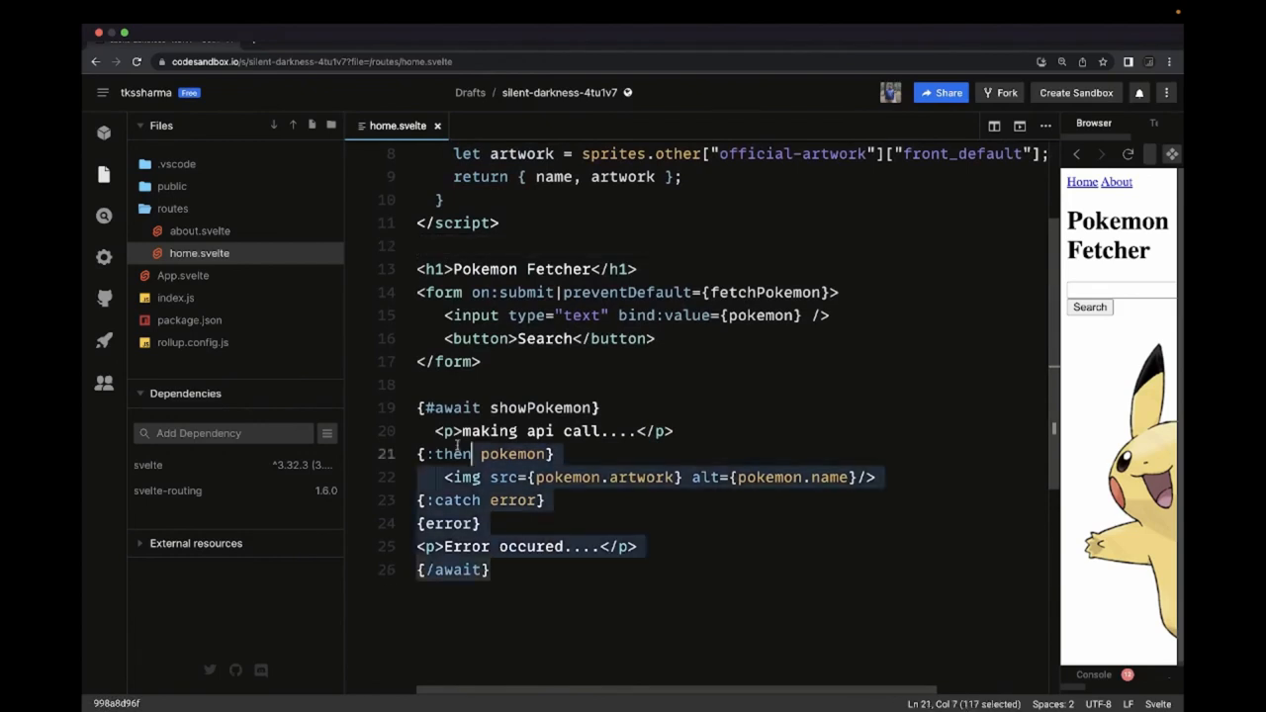
left_click(491, 570)
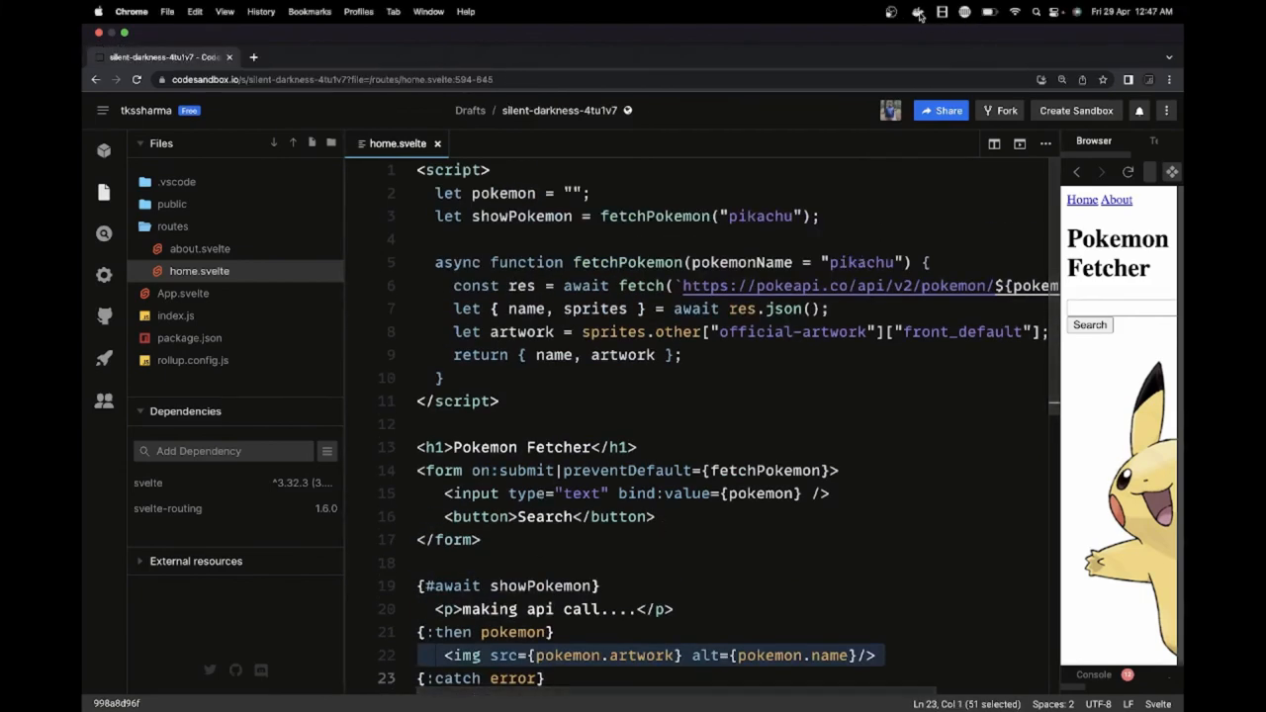
left_click(891, 12)
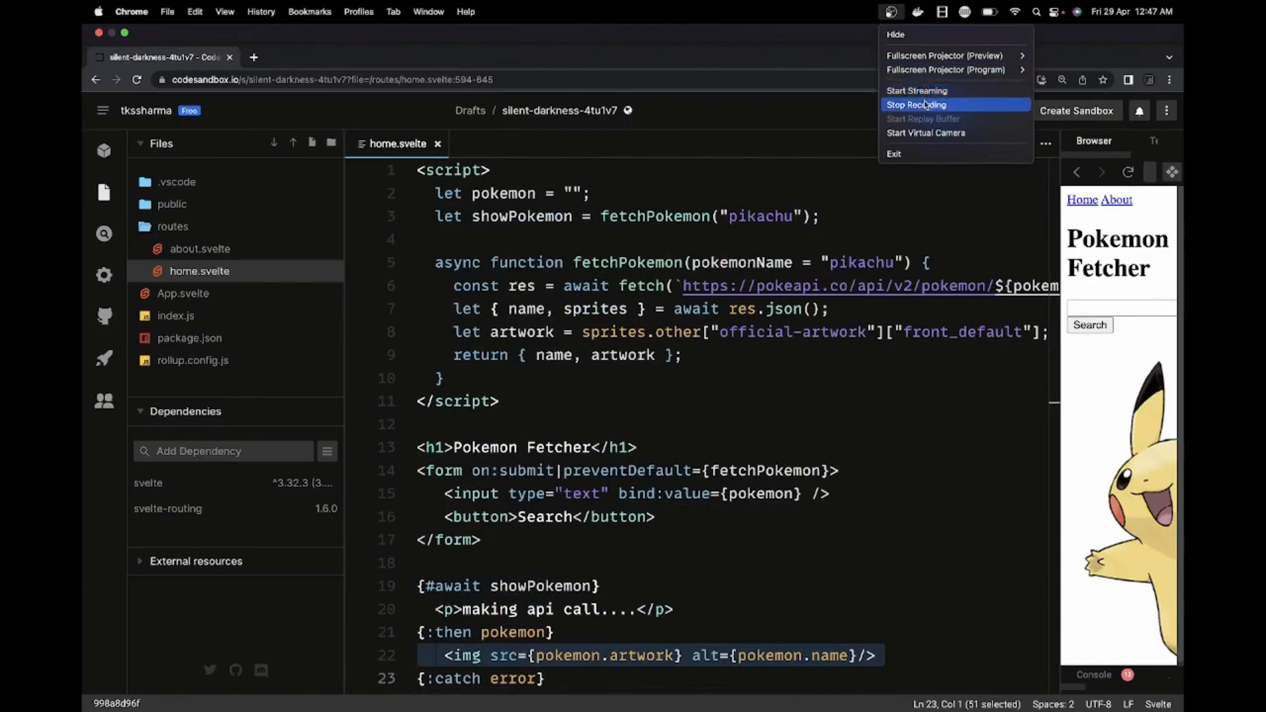